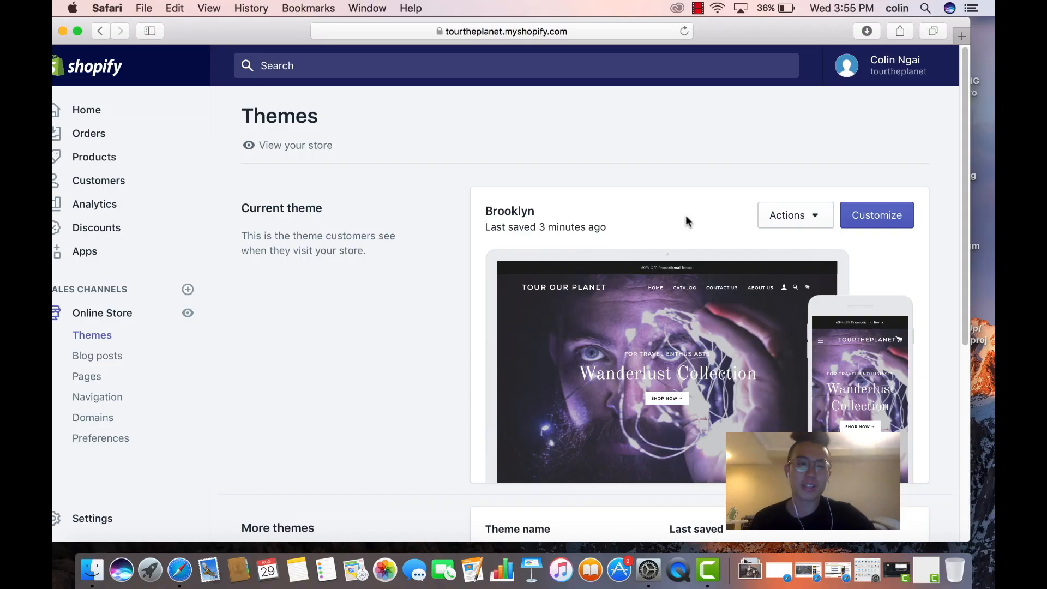
mouse_move(628, 259)
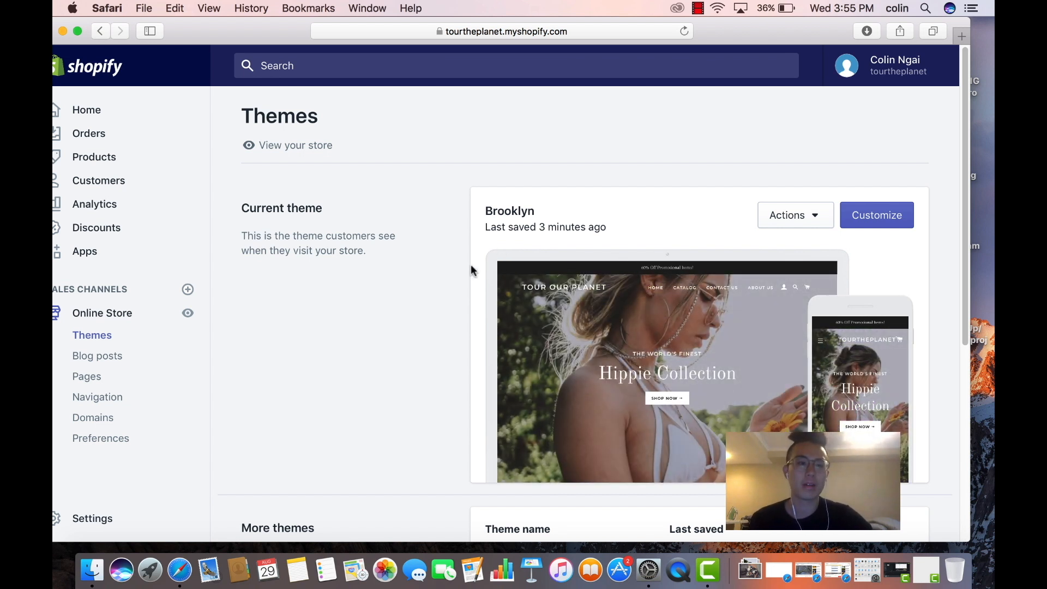
mouse_move(84, 251)
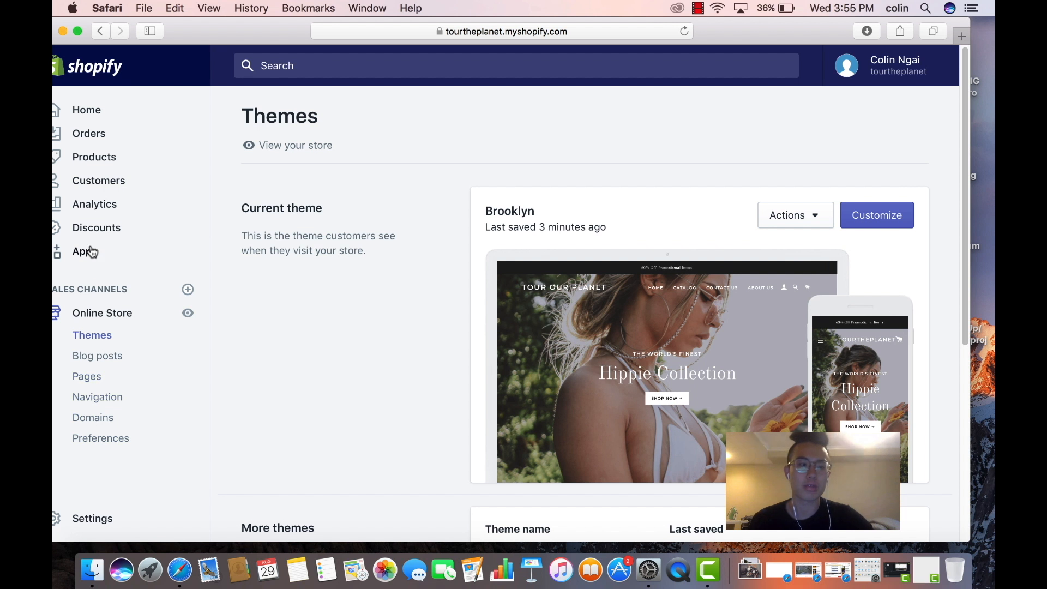
Go to the store's Apps page and open the Shopify App Store in a new tab
click(84, 251)
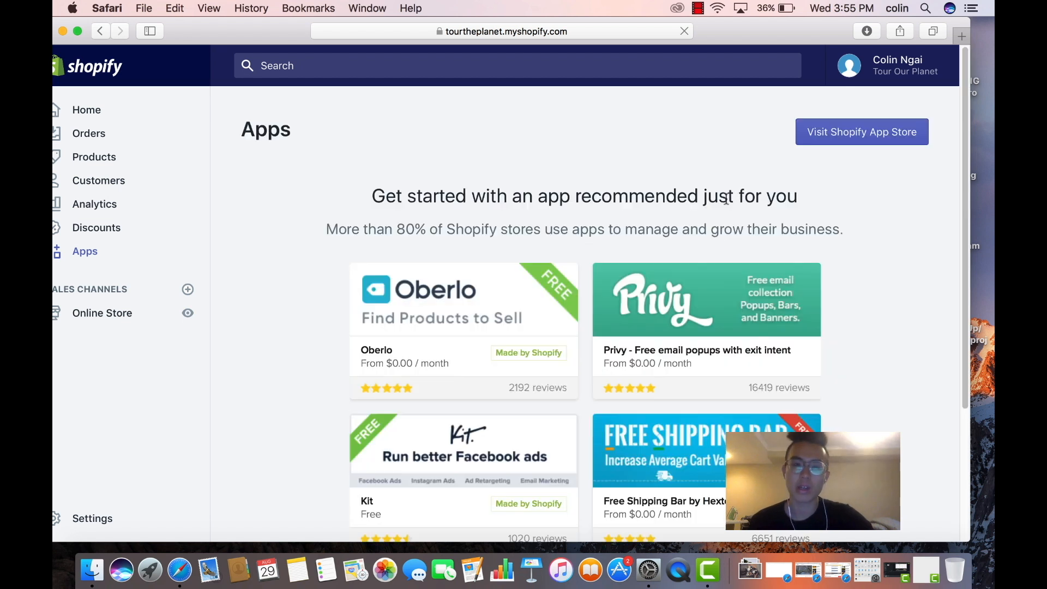
click(960, 36)
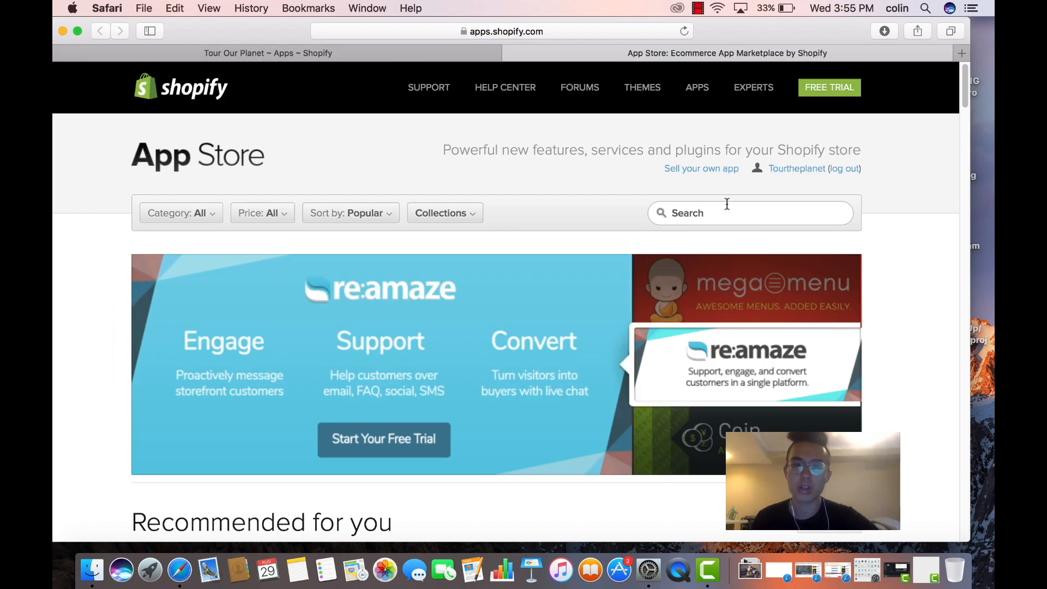
Search the App Store for 'ali' and browse the Ali Reviews listing
text(ali)
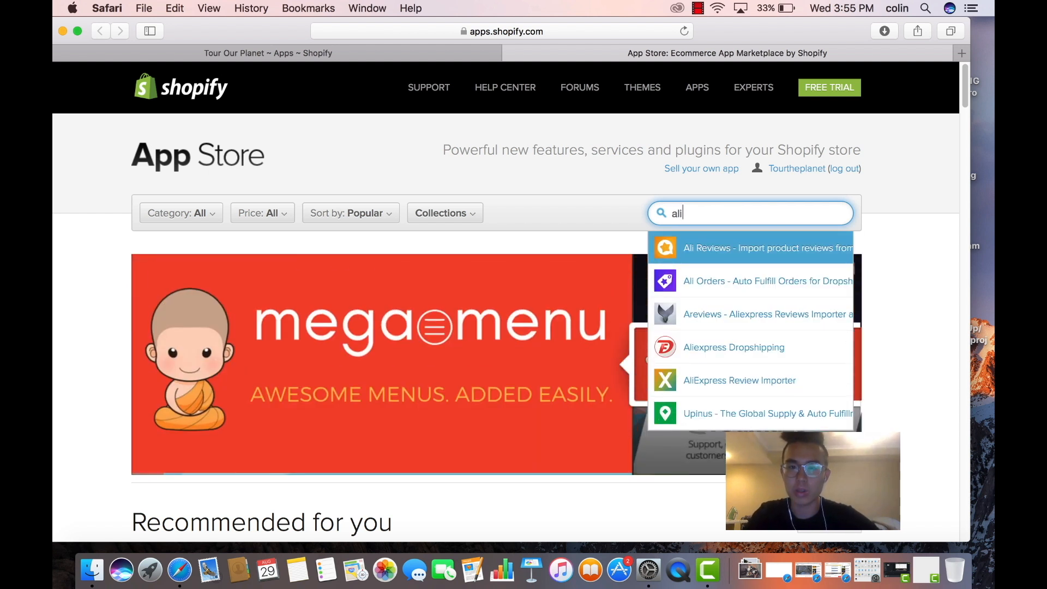
click(765, 248)
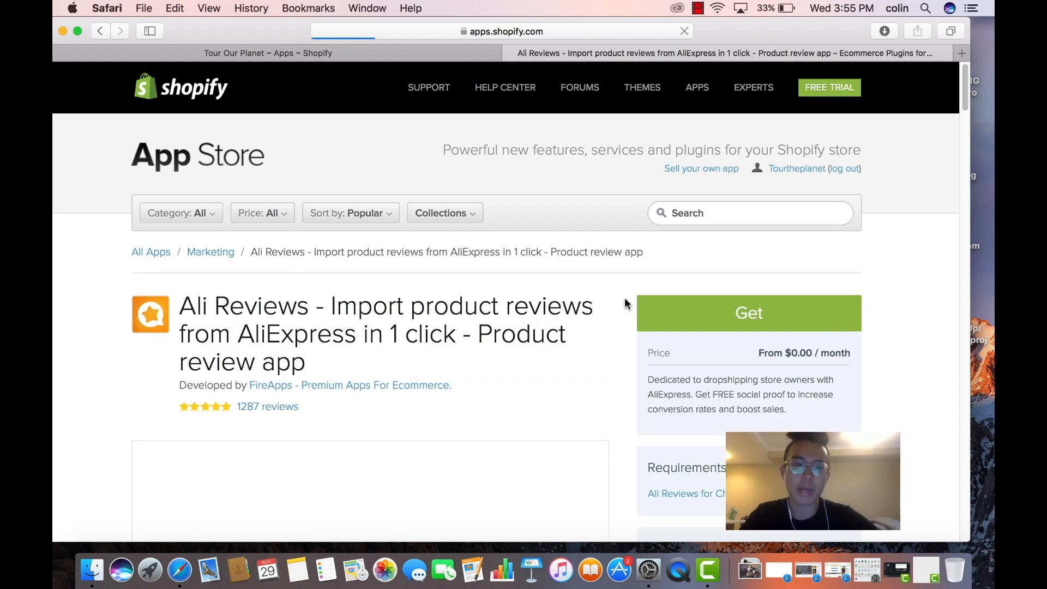
scroll(down, 3)
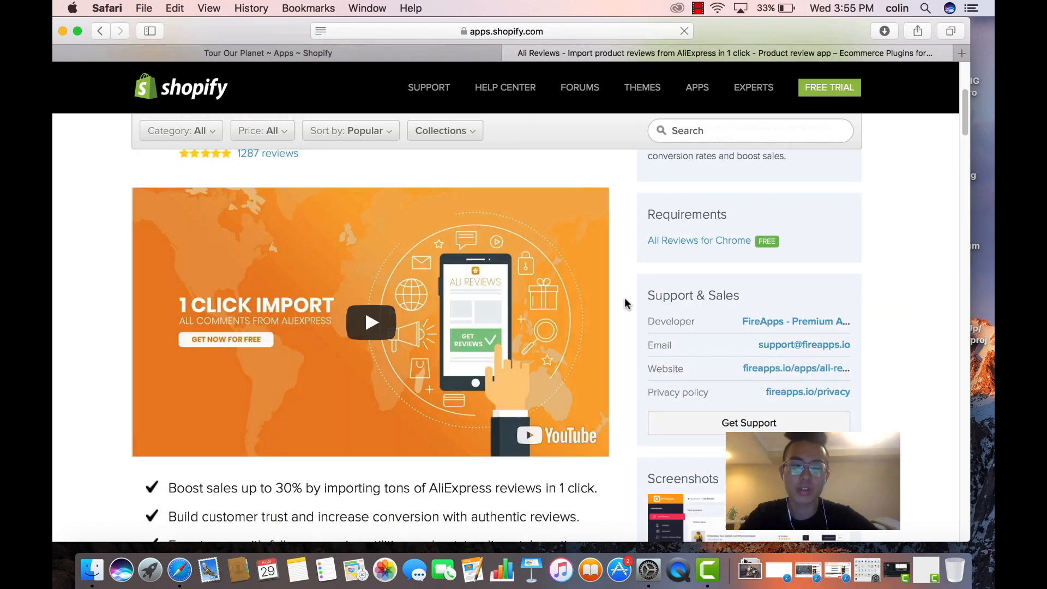
scroll(down, 3)
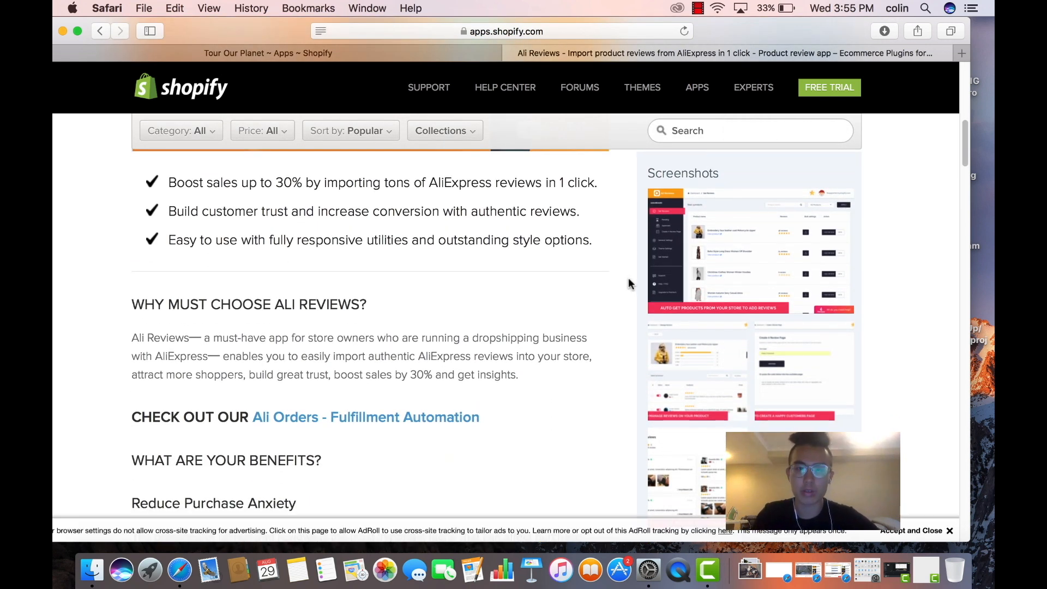
scroll(down, 3)
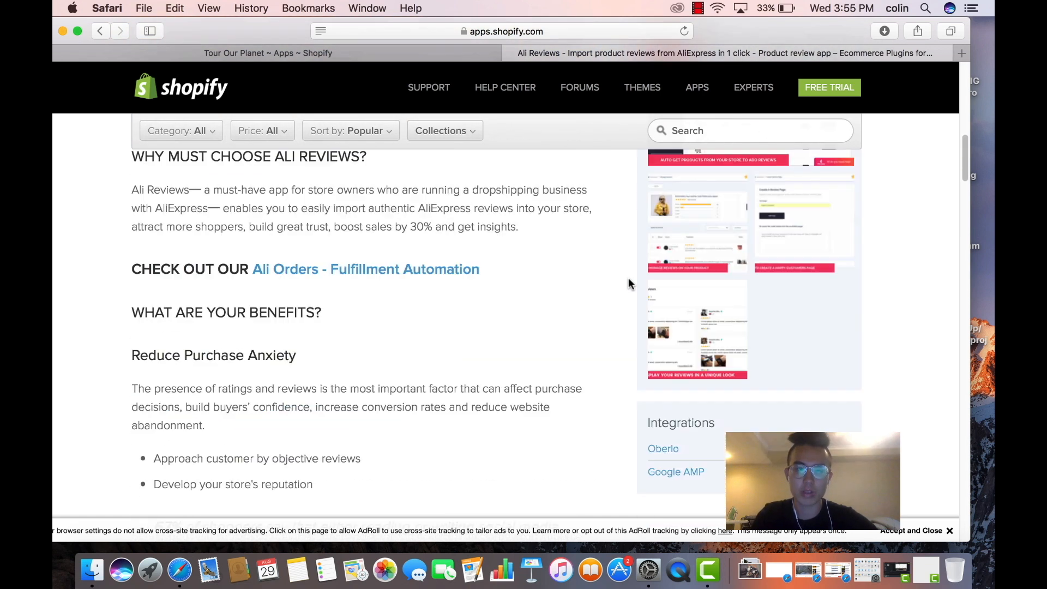
scroll(up, 3)
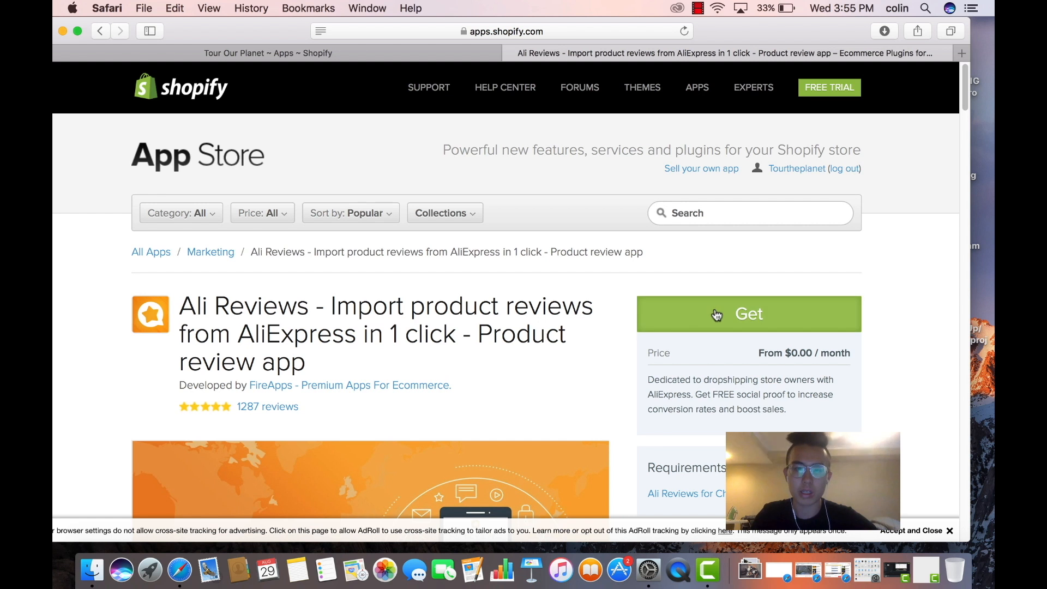
Get Ali Reviews and approve installing it in the Tour Our Planet store
click(748, 314)
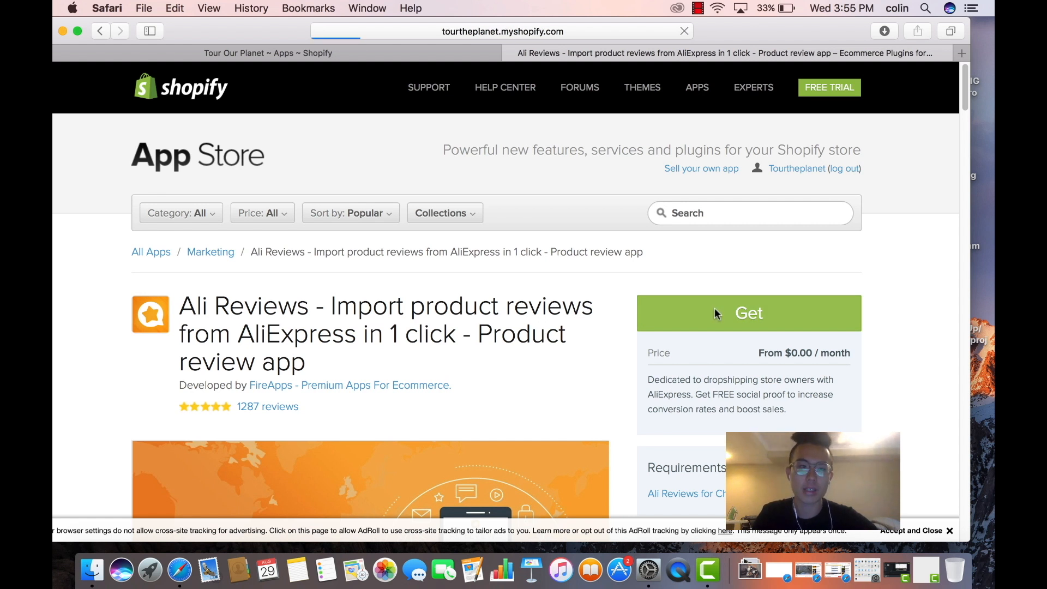
click(747, 312)
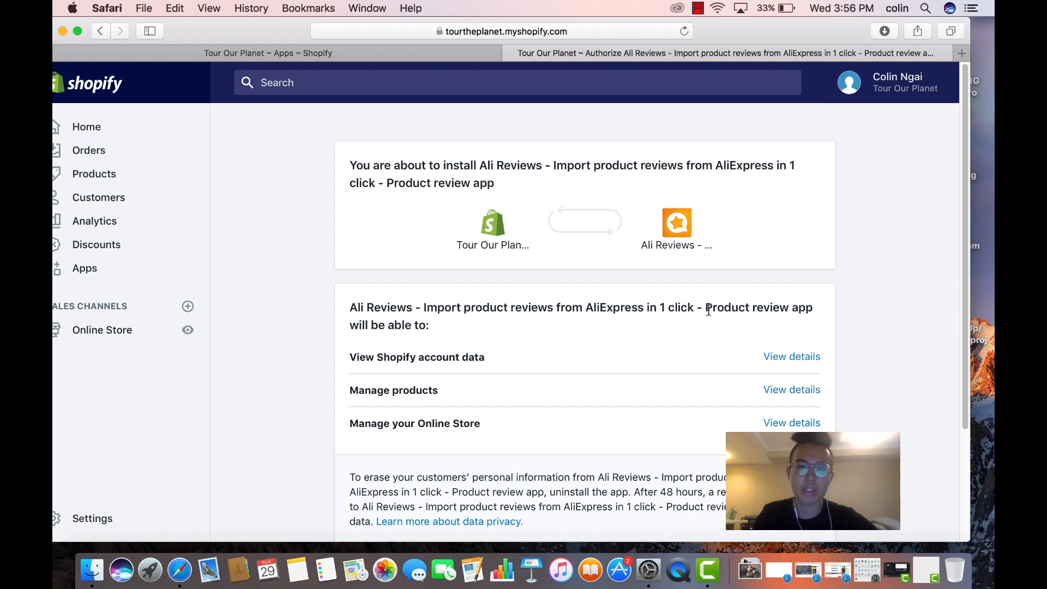
scroll(down, 3)
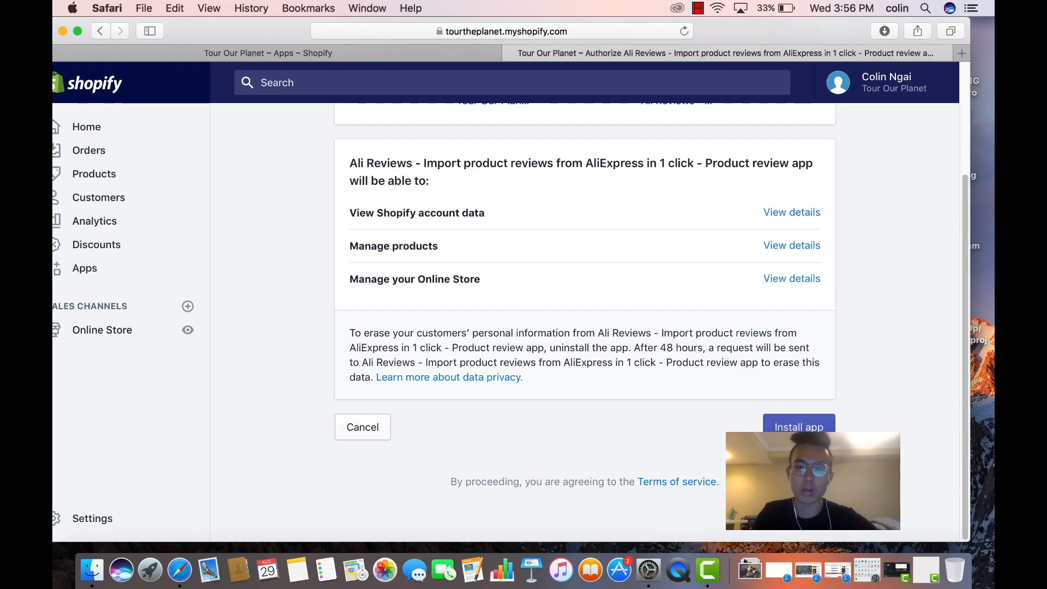
click(798, 426)
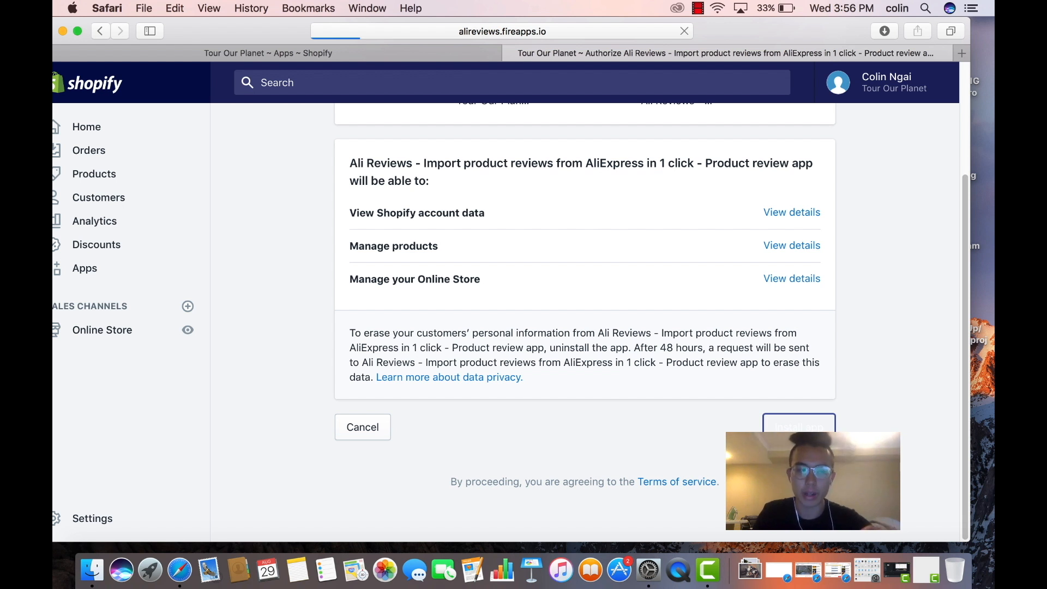
click(798, 427)
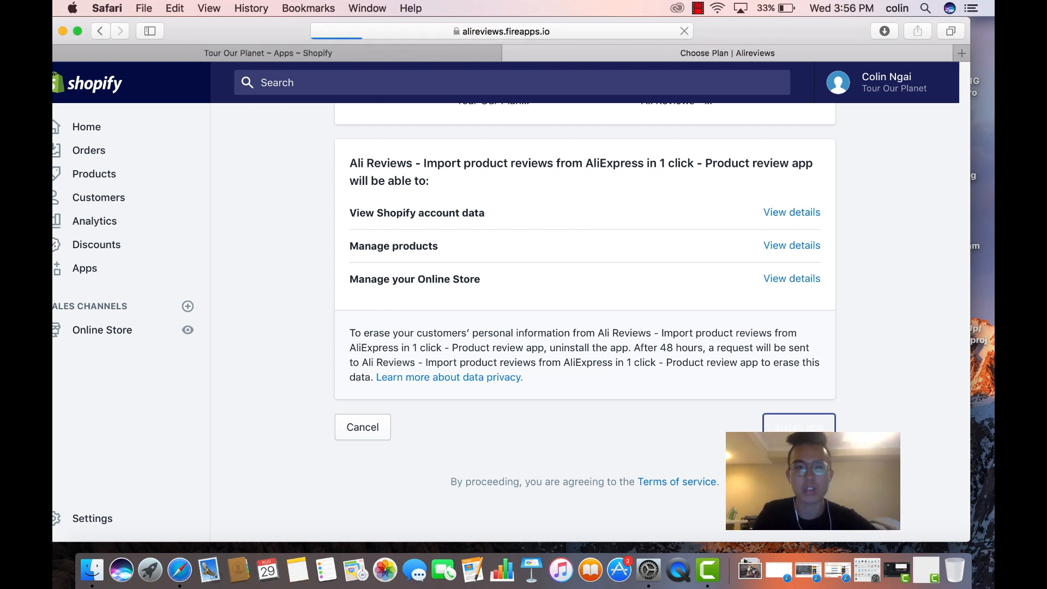
click(797, 427)
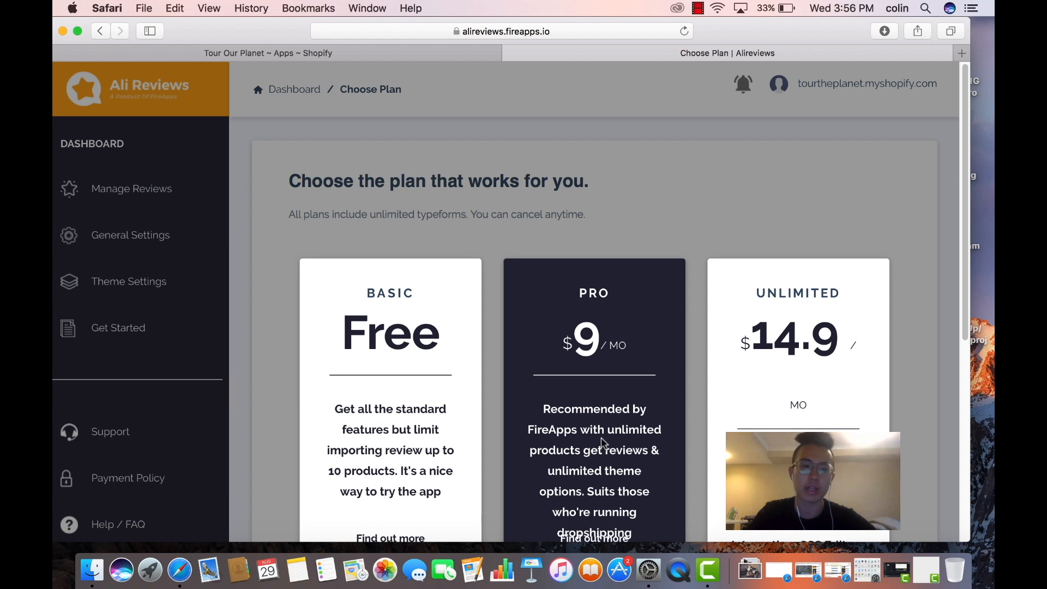
Start Ali Reviews on the free Basic plan
scroll(down, 3)
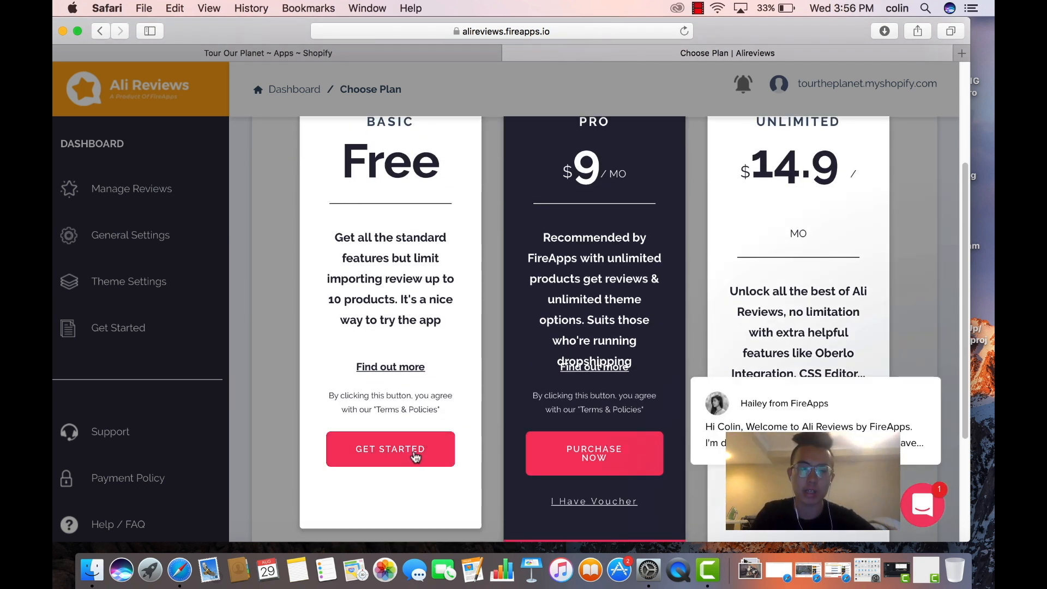
click(389, 449)
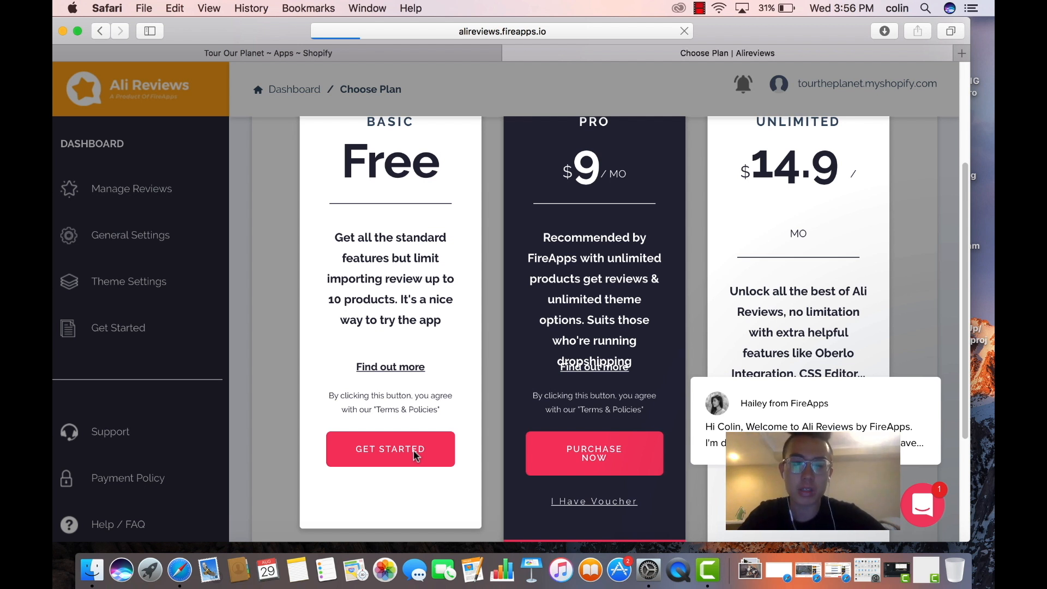
click(390, 448)
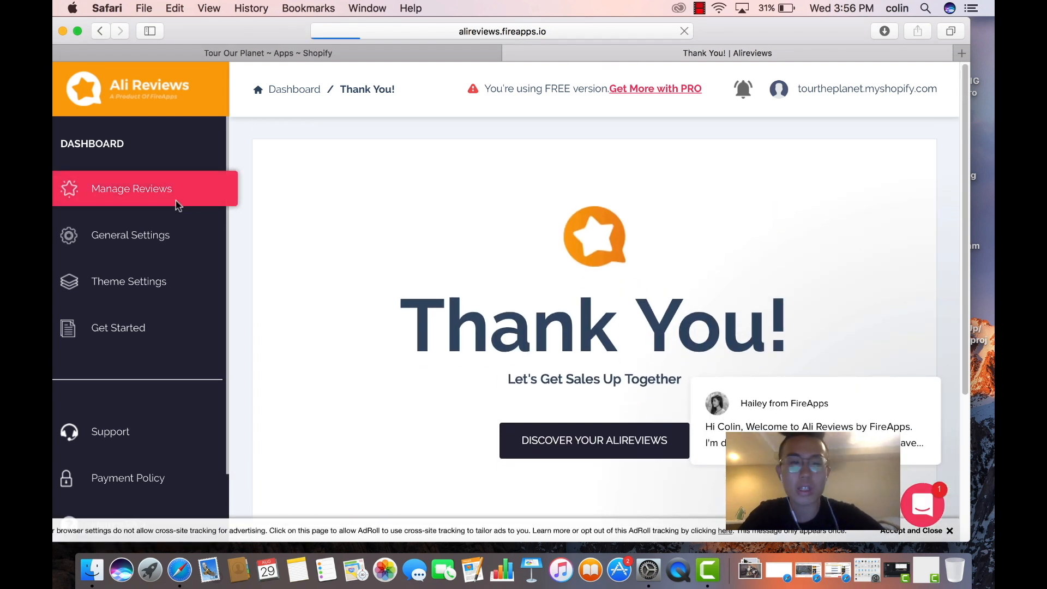
View the empty Manage Reviews list, then switch back to the Shopify Apps tab
click(131, 188)
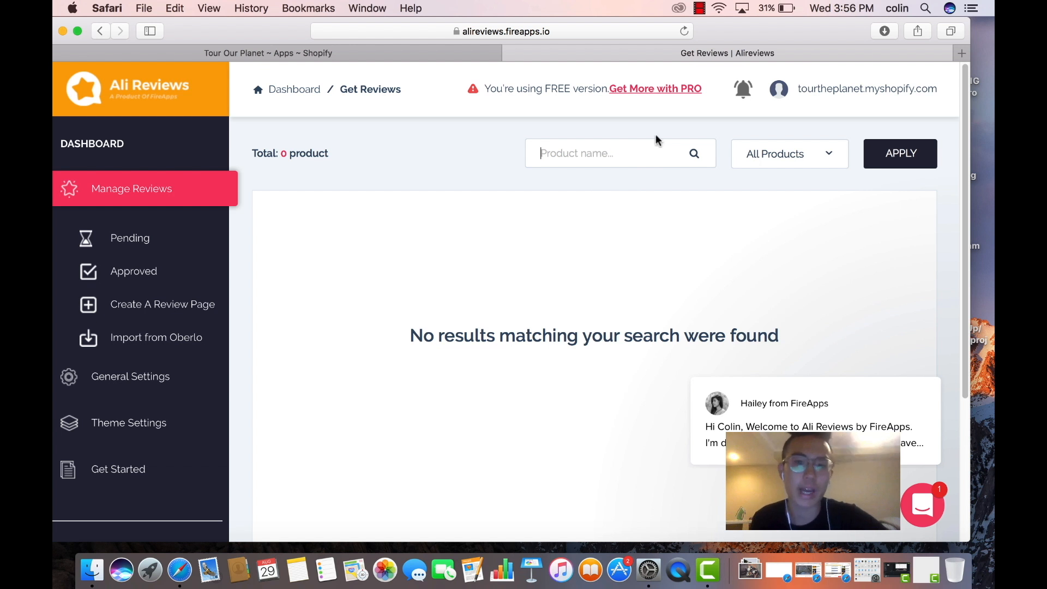
mouse_move(359, 252)
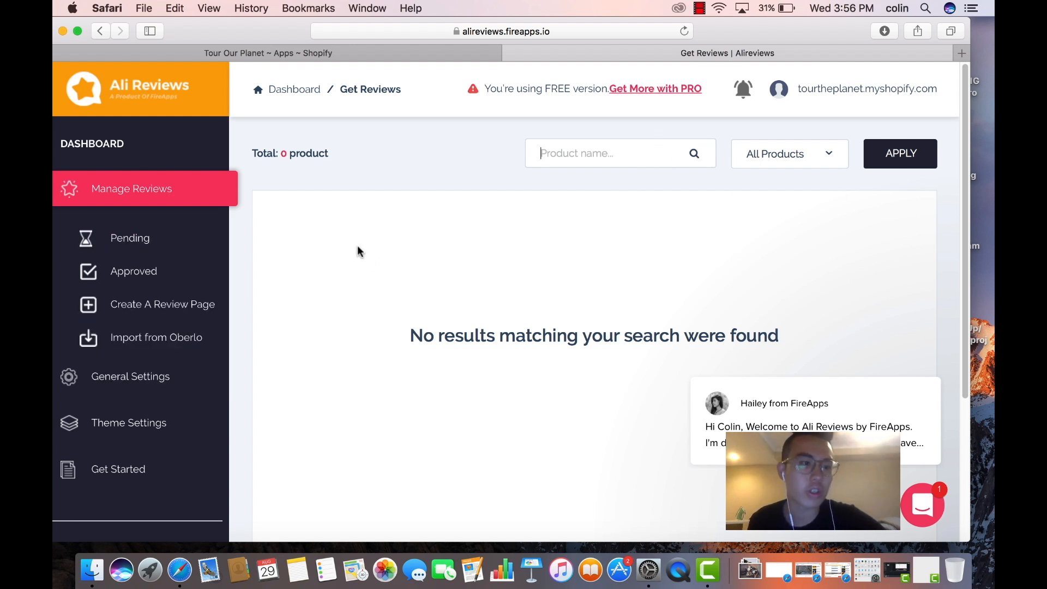
mouse_move(870, 337)
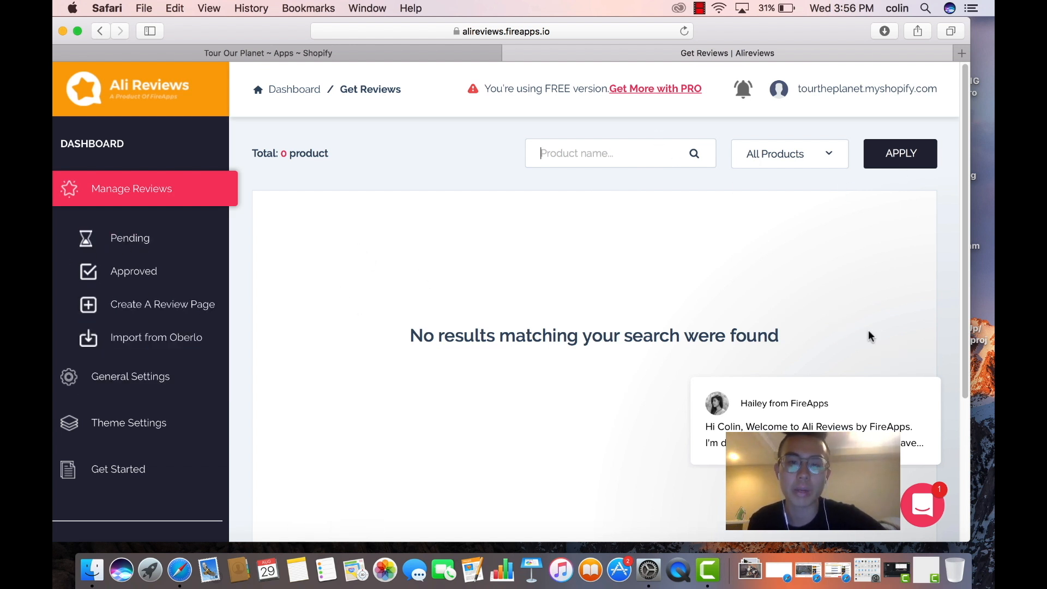
mouse_move(818, 373)
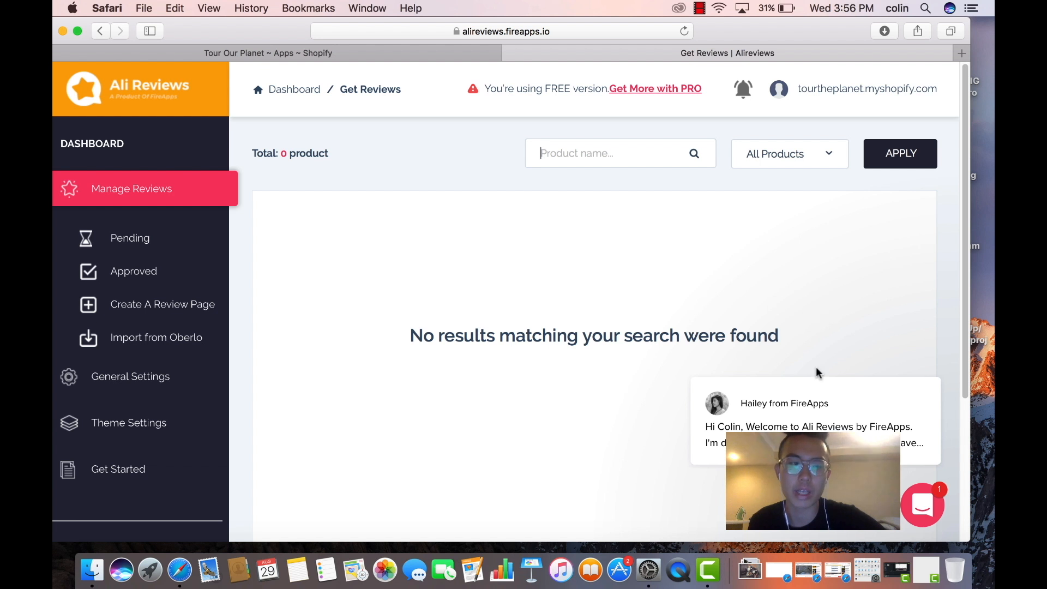
mouse_move(446, 71)
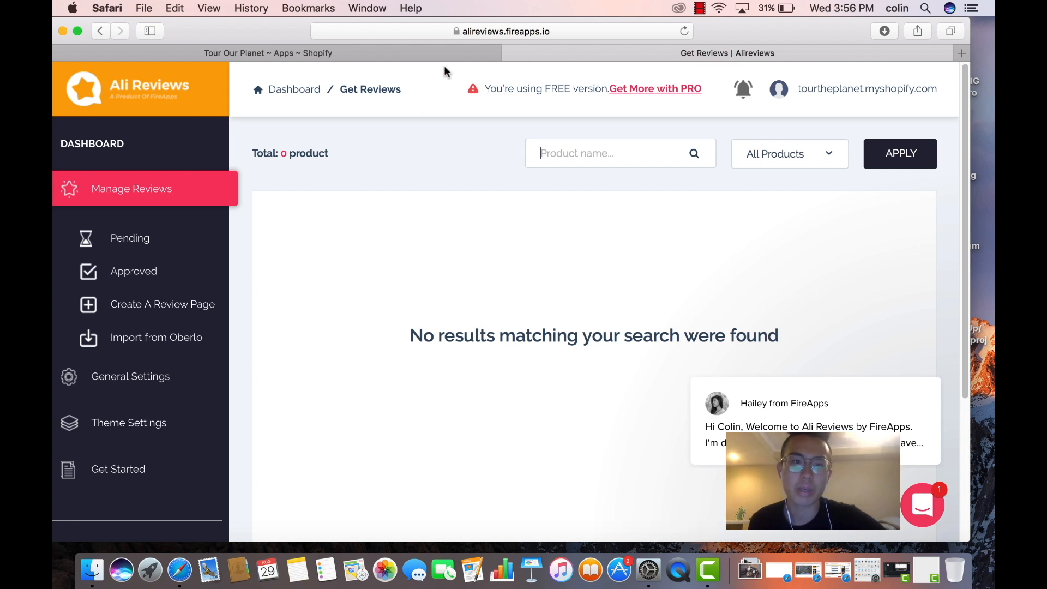
click(267, 53)
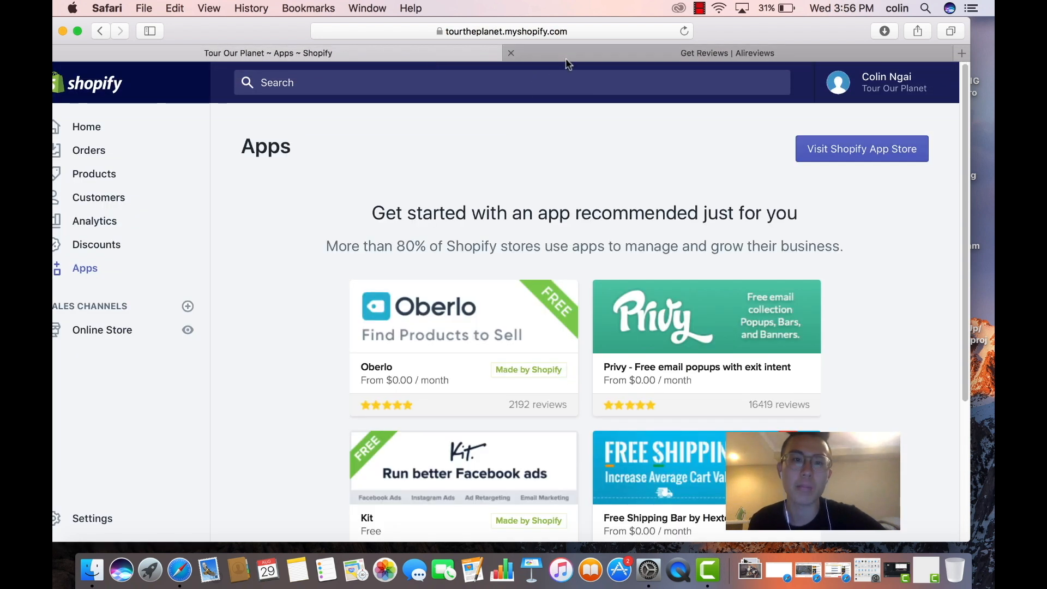
click(726, 53)
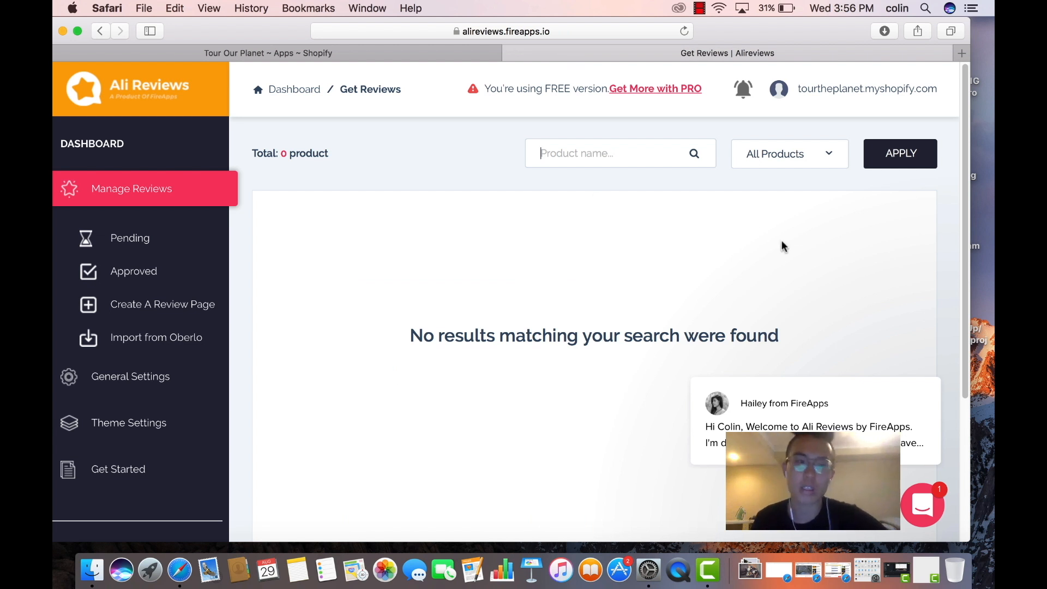
click(267, 53)
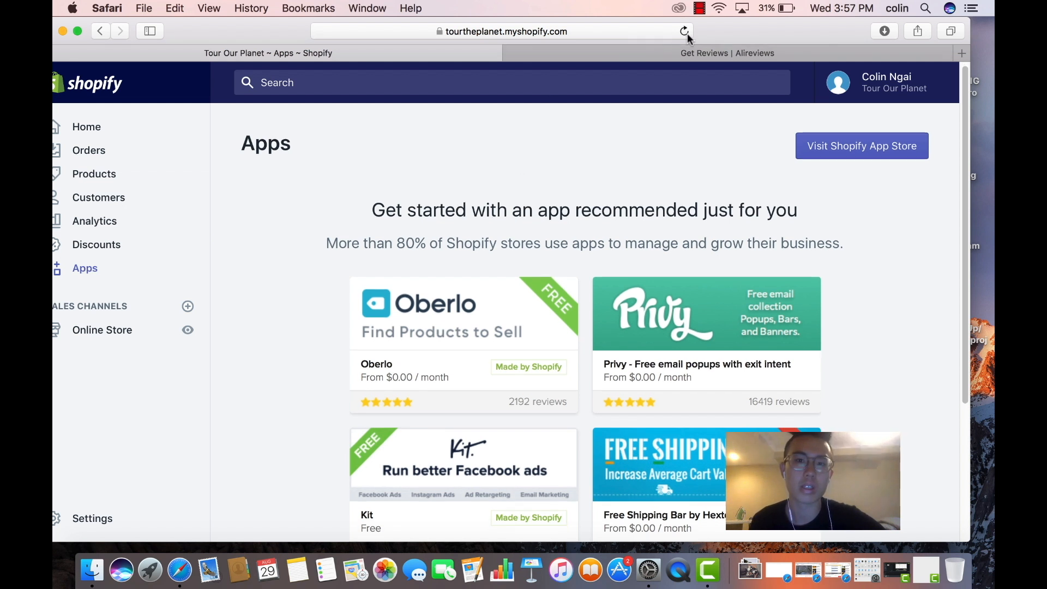
Reload Apps, reopen the App Store, and search 'also bought' to open its listing
click(683, 32)
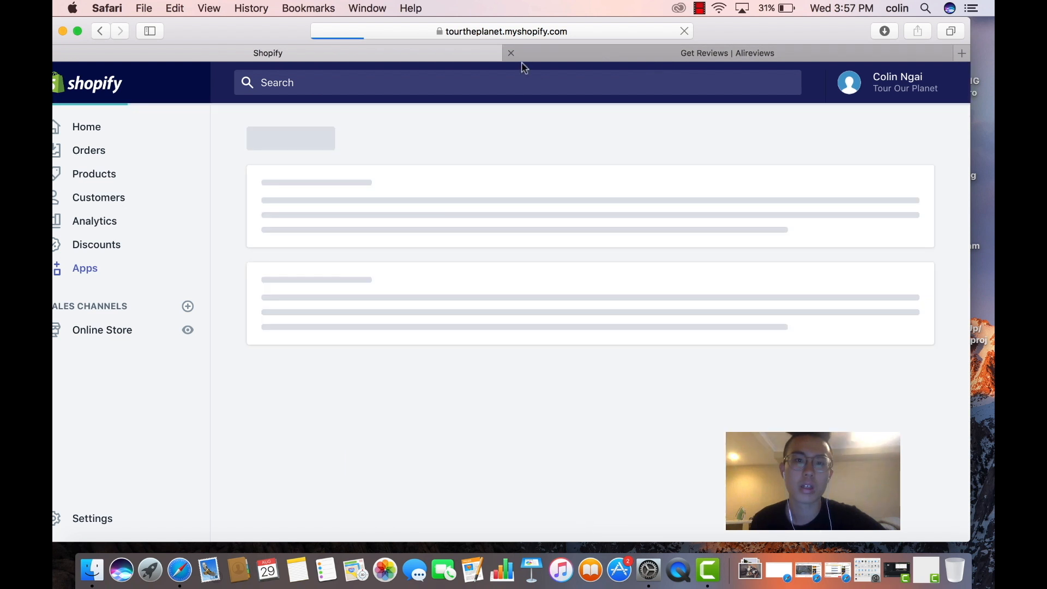
click(511, 53)
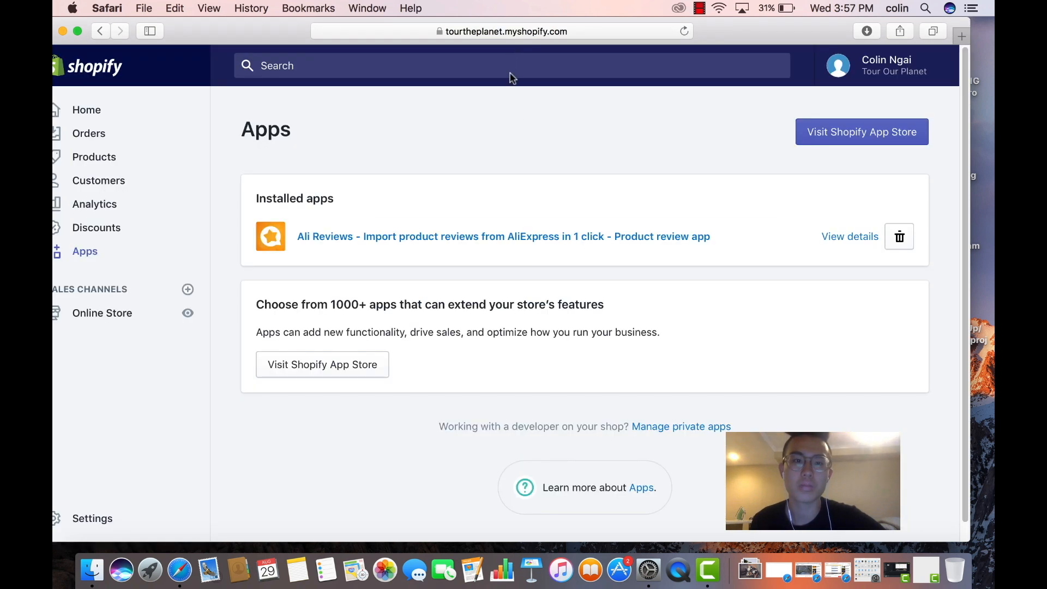
click(960, 36)
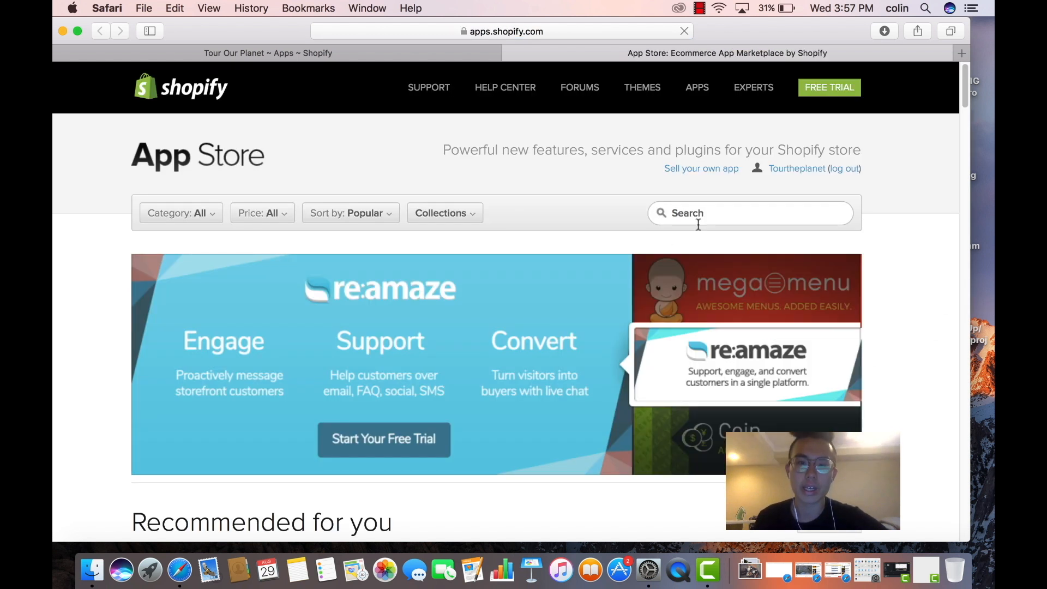
click(749, 212)
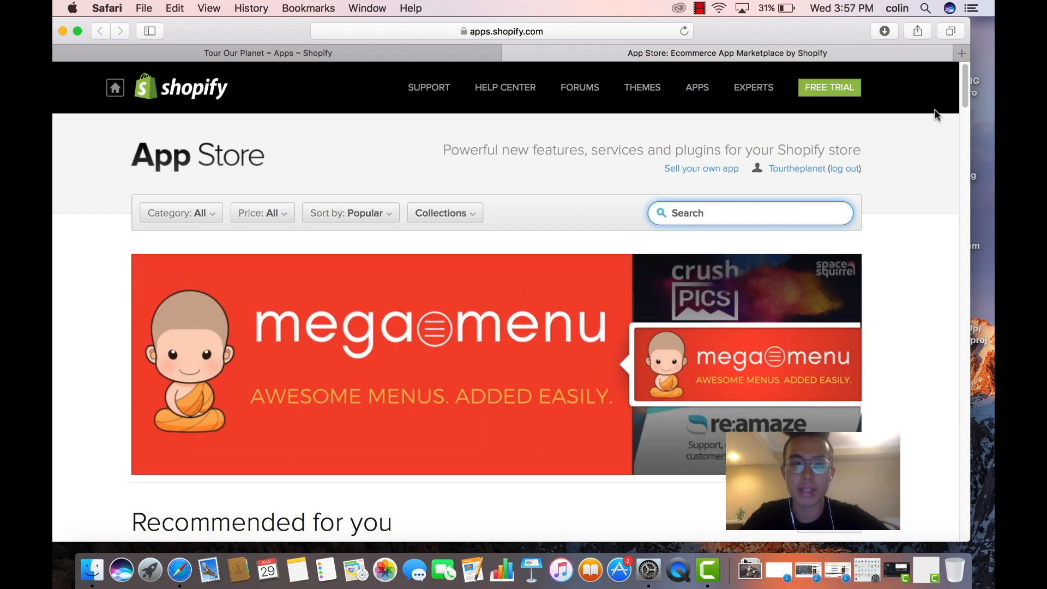
text(a)
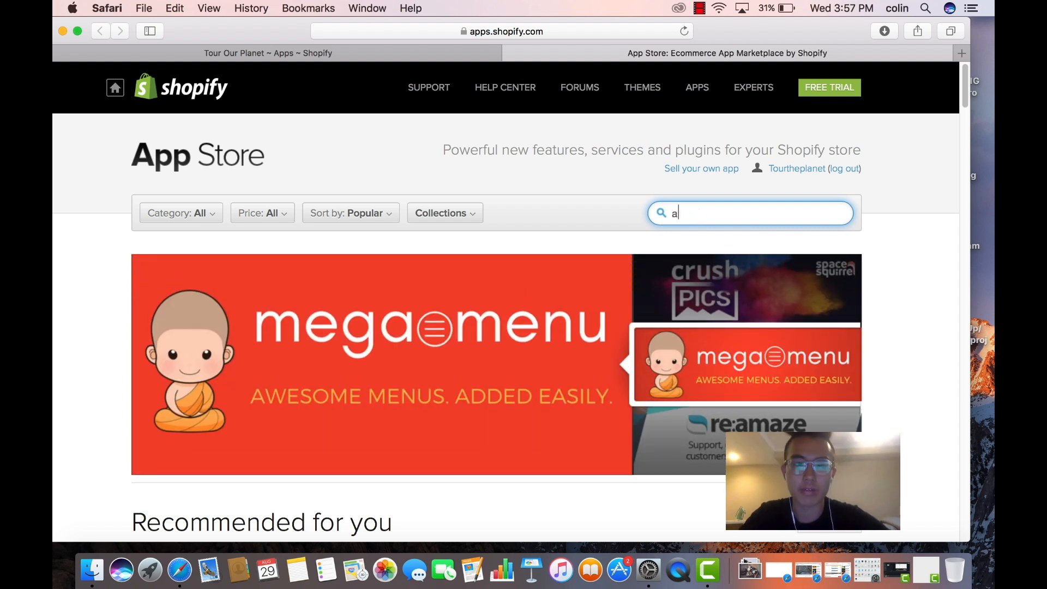
text(lso bough)
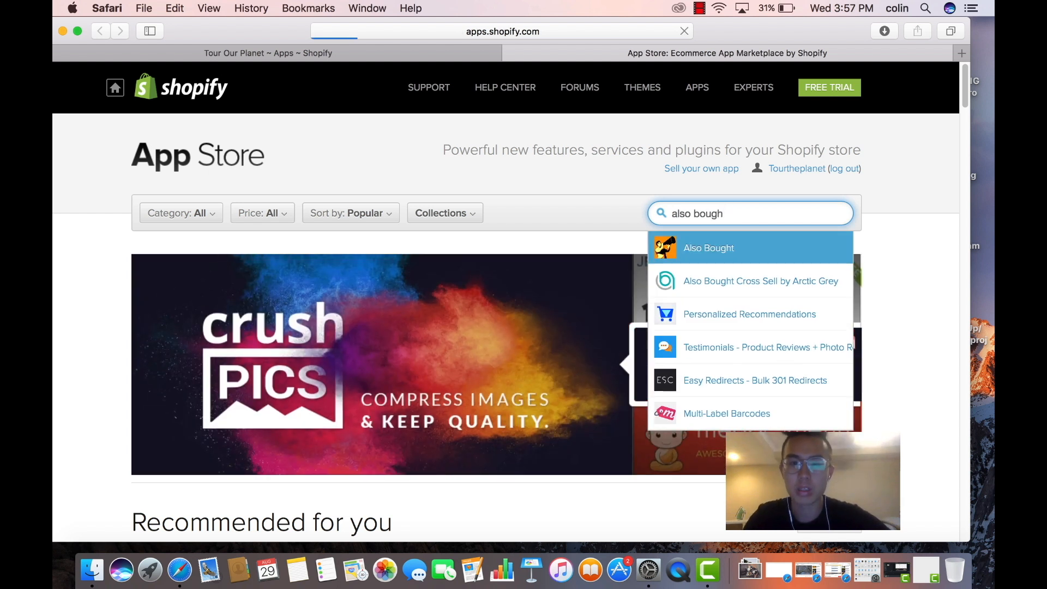
click(707, 247)
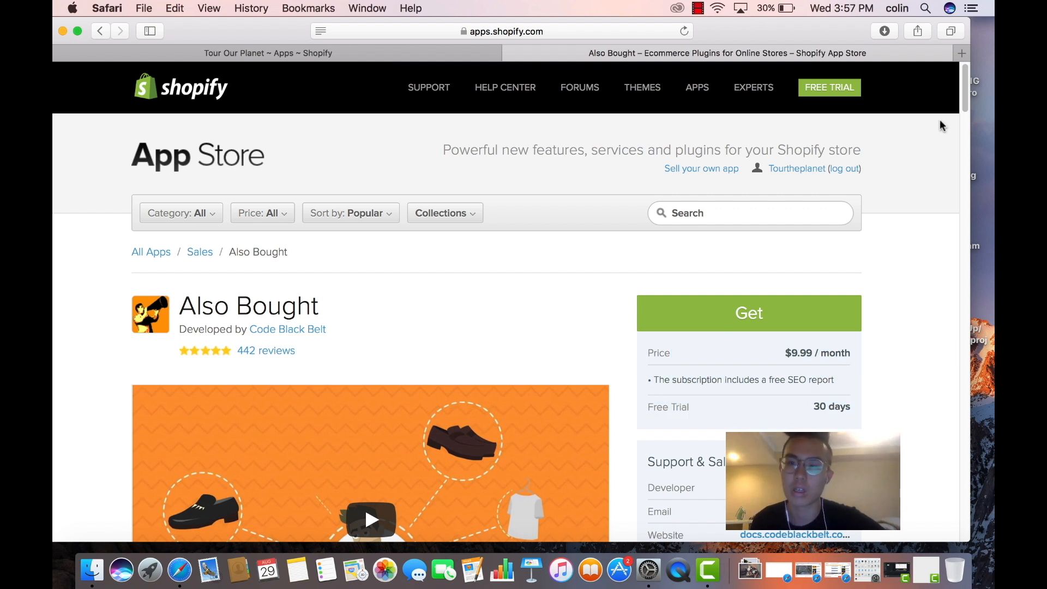
Get Also Bought and approve its installation permissions
scroll(down, 3)
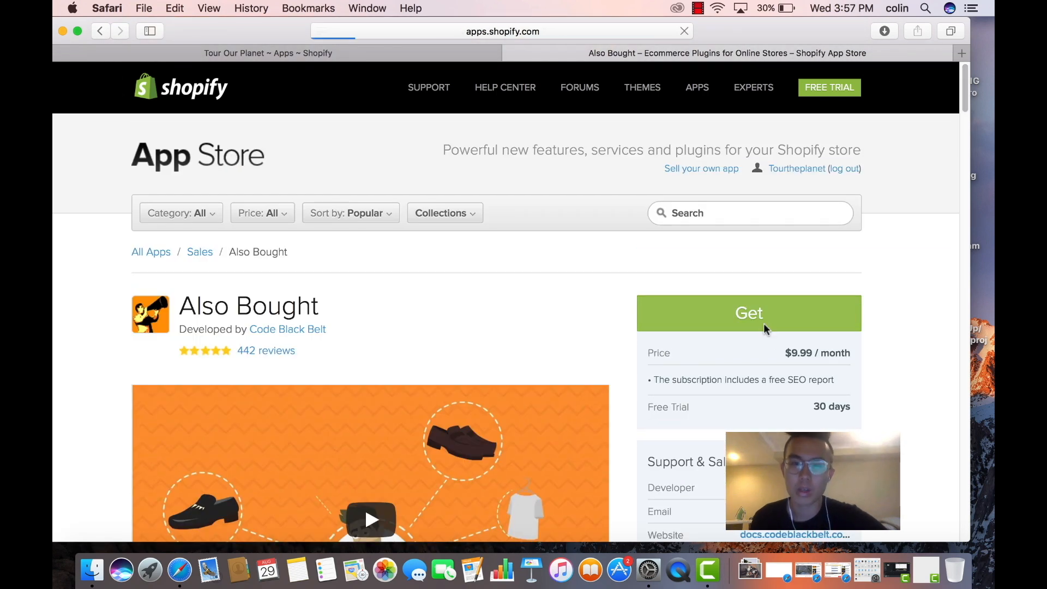
click(747, 312)
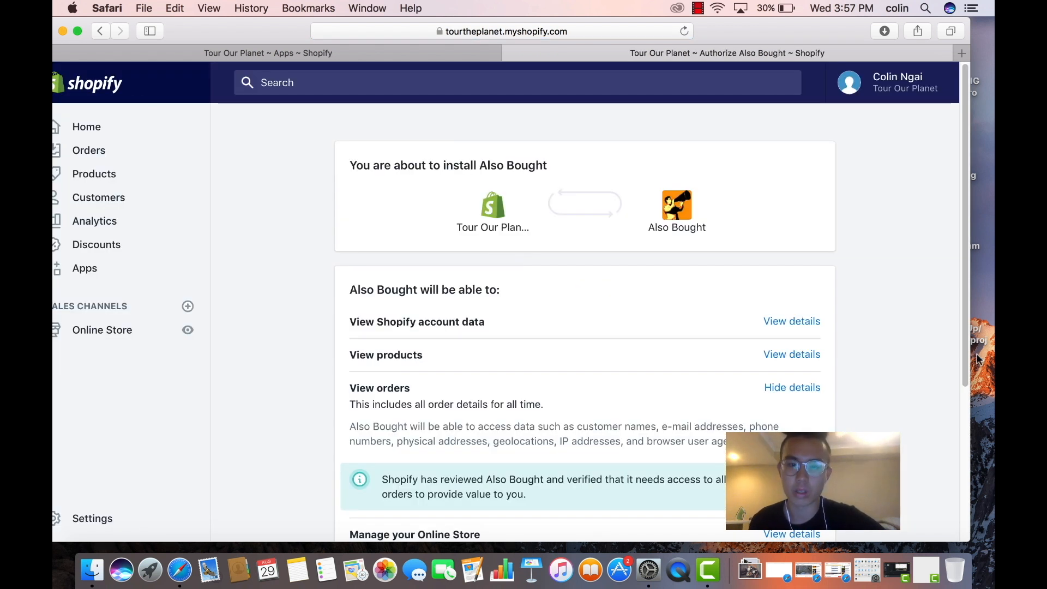
scroll(down, 3)
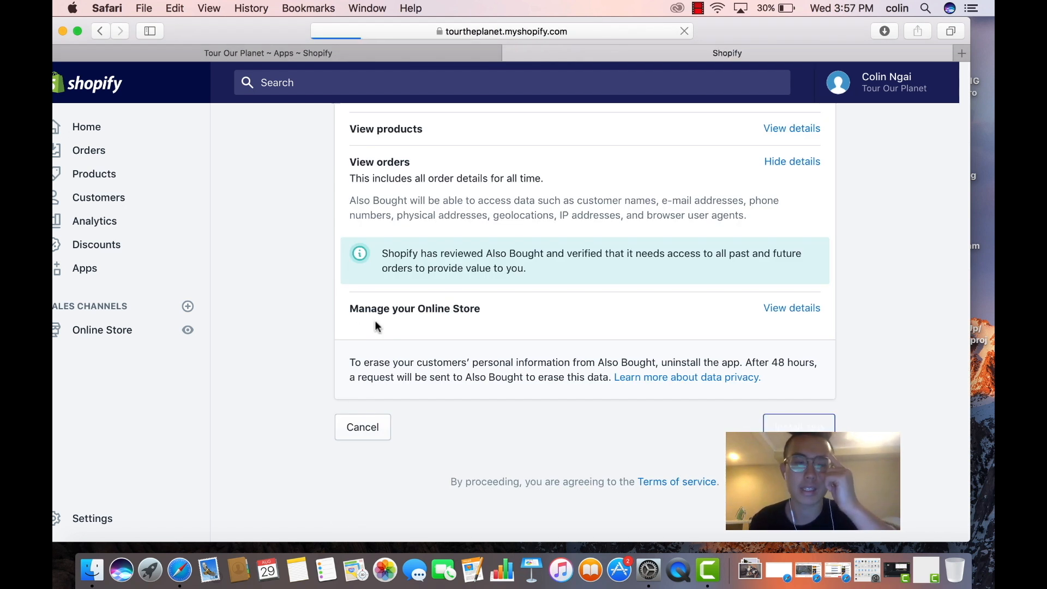
click(798, 426)
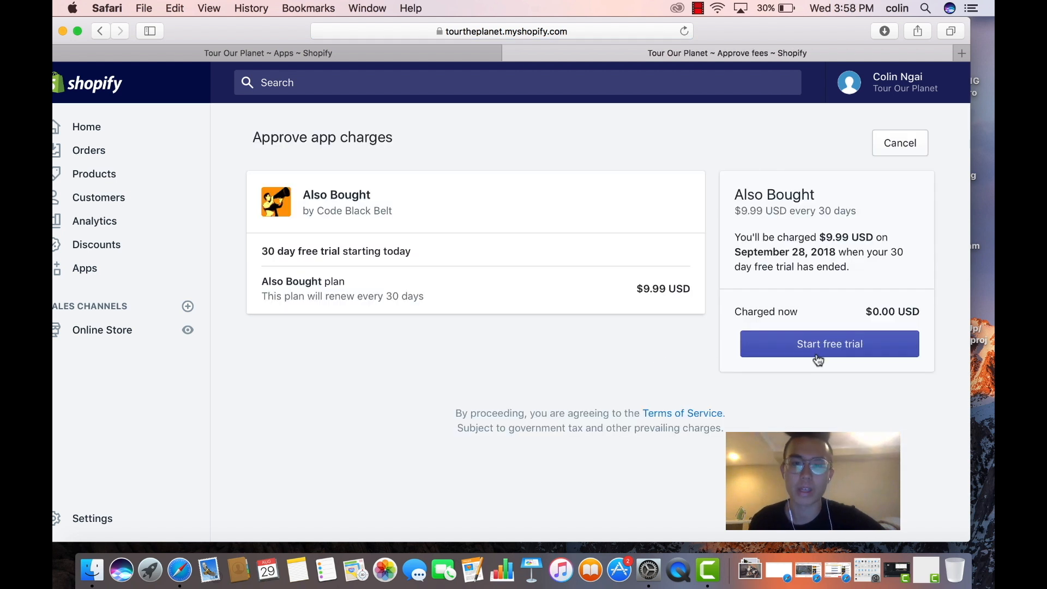
Start Also Bought's 30-day free trial and dismiss the installation success dialog
click(828, 343)
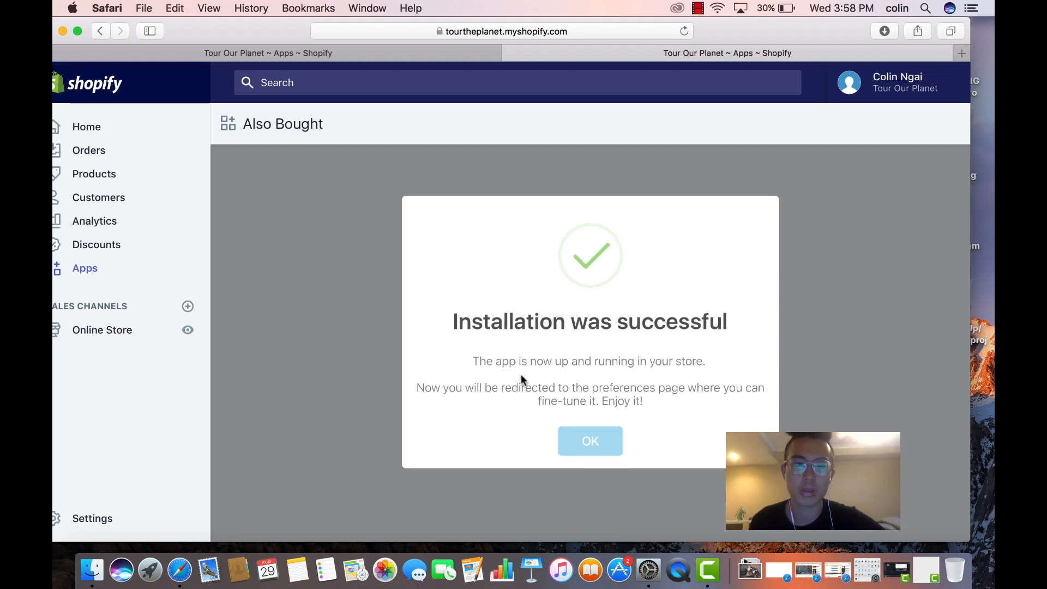
click(590, 441)
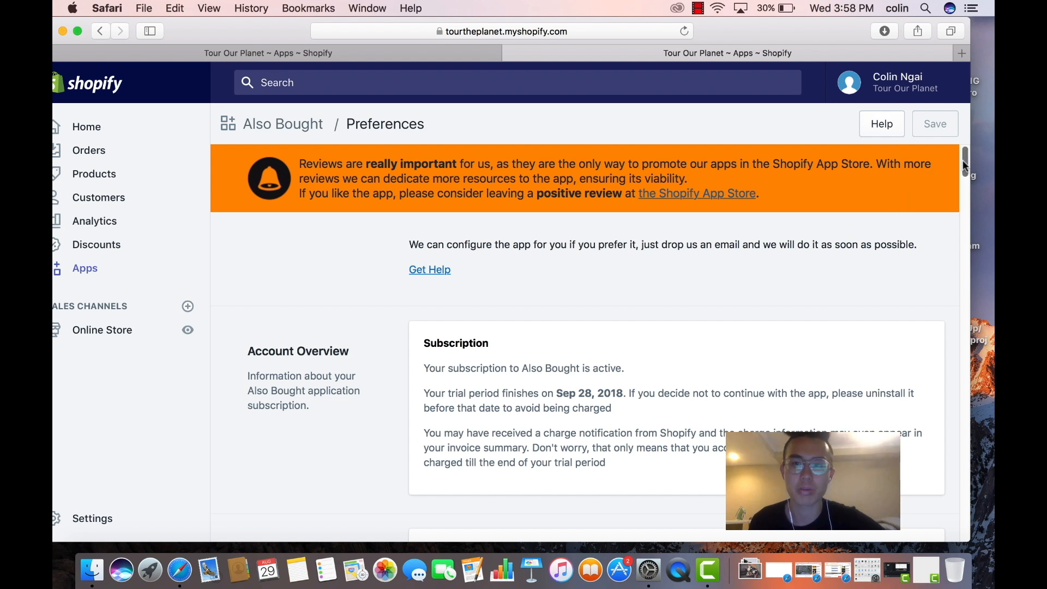
scroll(down, 3)
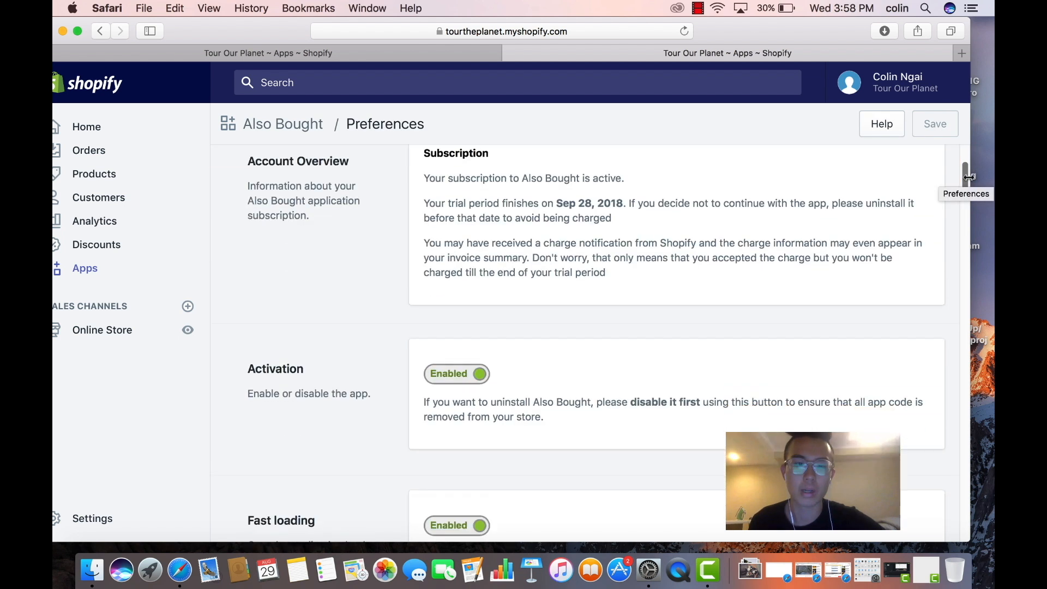
Try Also Bought's recommendation explorer, find no products, and return to the Apps list
scroll(down, 3)
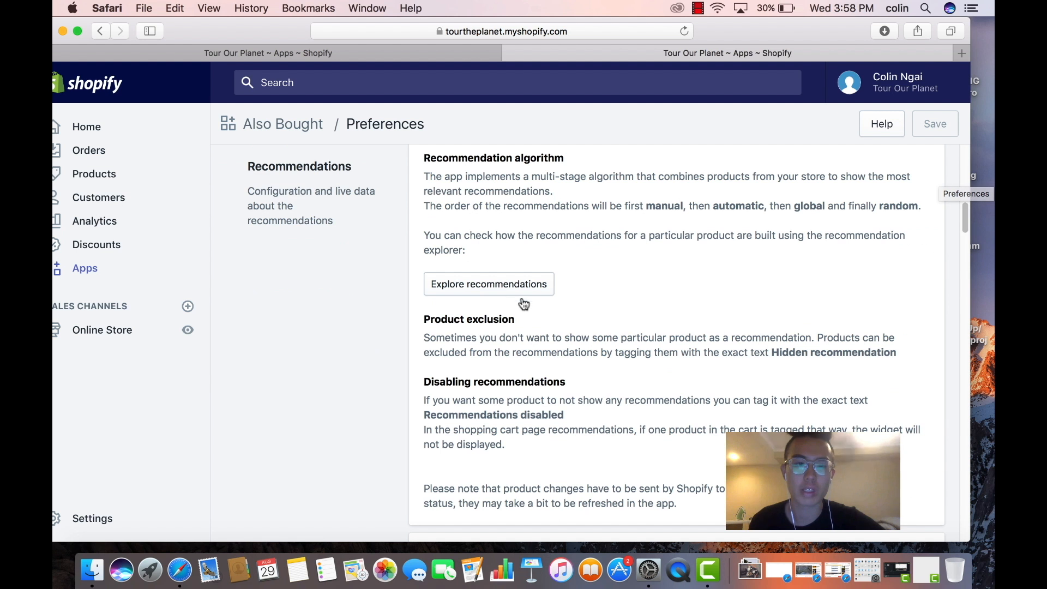
click(488, 283)
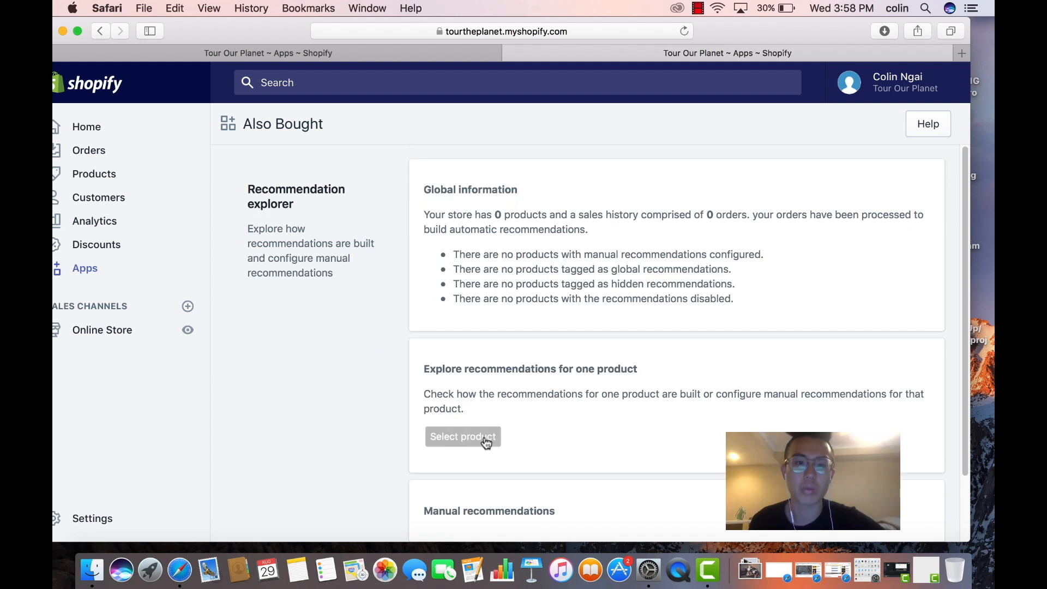
click(462, 436)
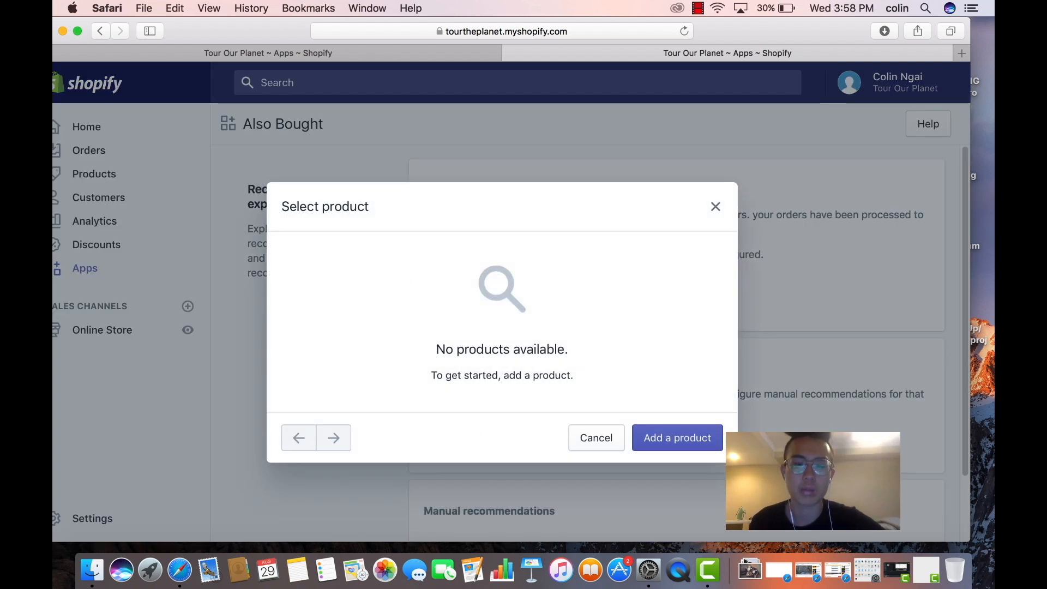
click(595, 437)
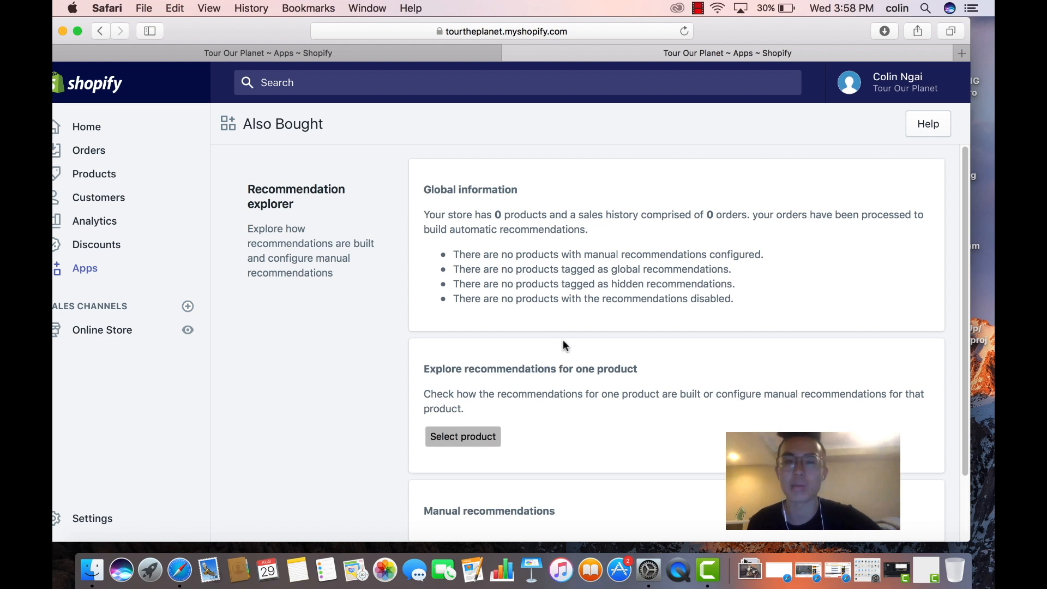
mouse_move(520, 335)
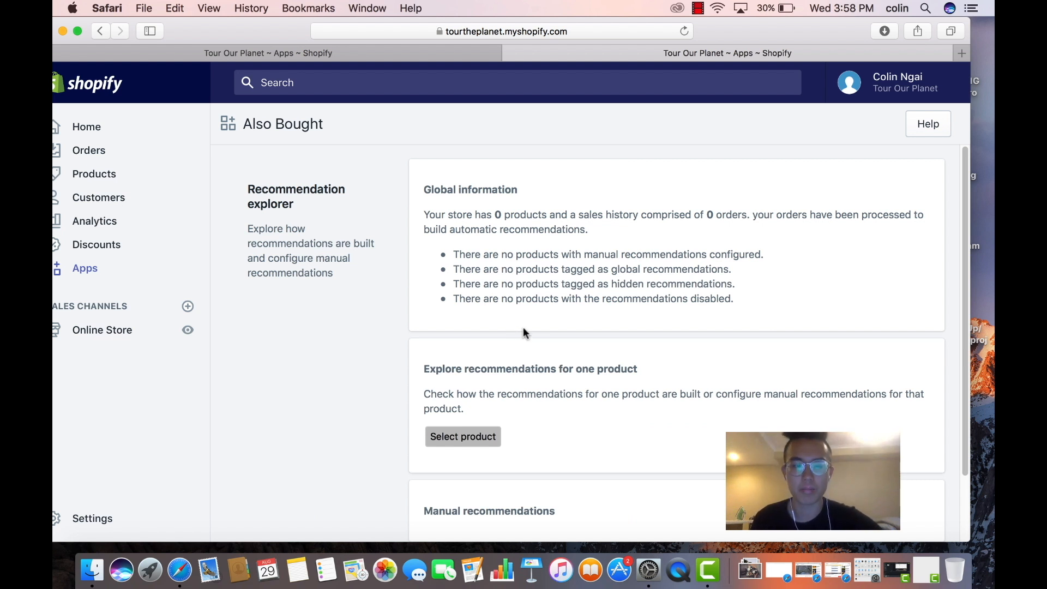
mouse_move(168, 301)
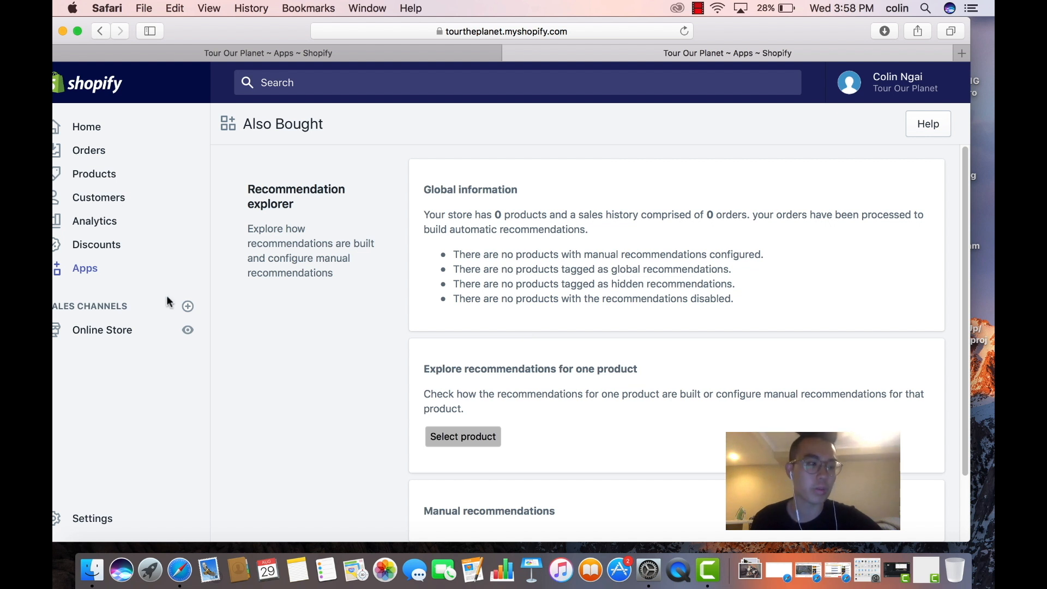
mouse_move(64, 227)
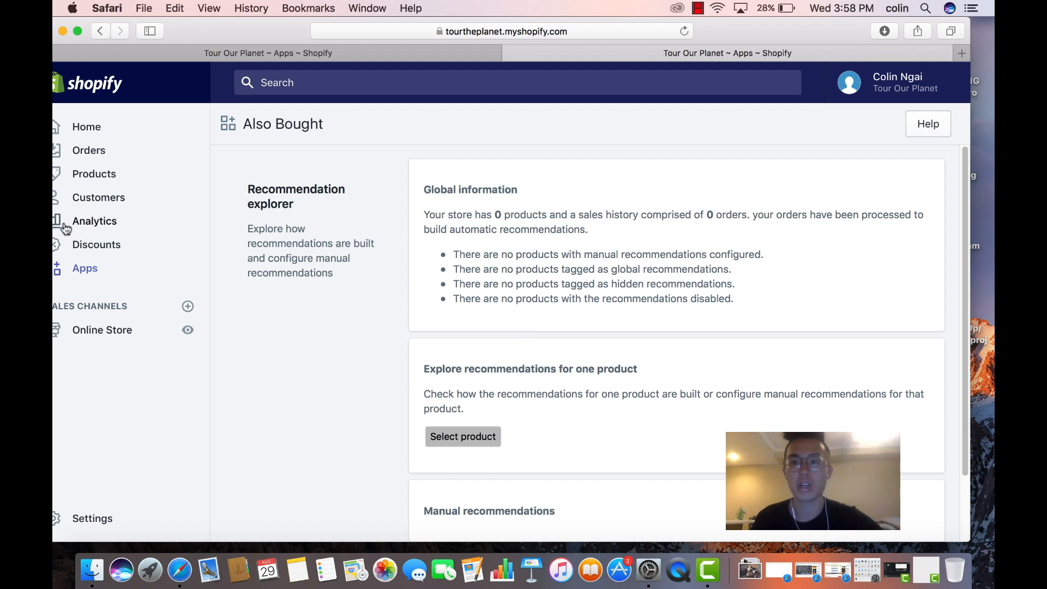
mouse_move(198, 146)
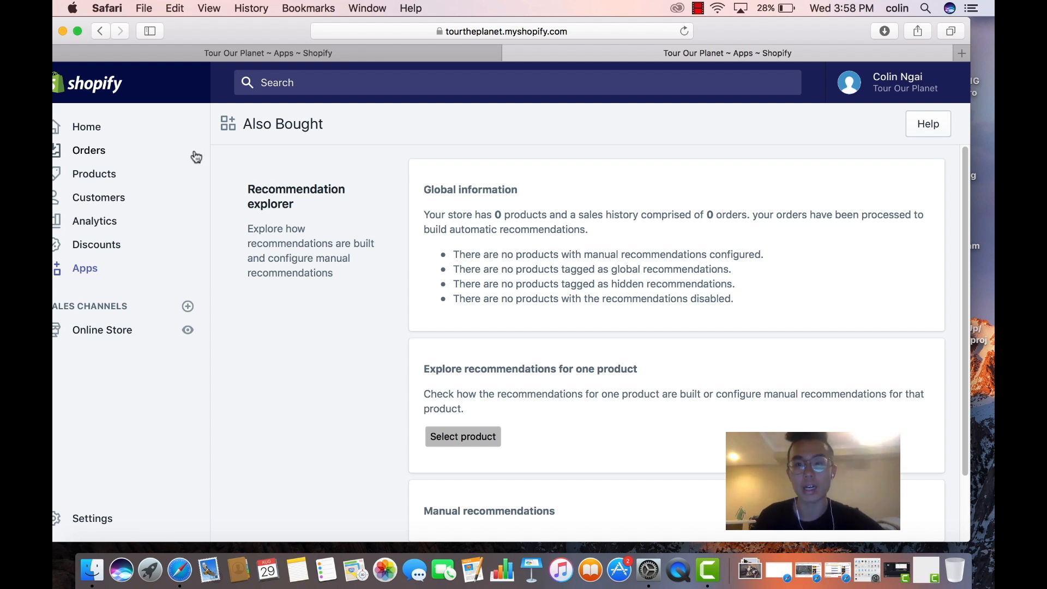
mouse_move(222, 141)
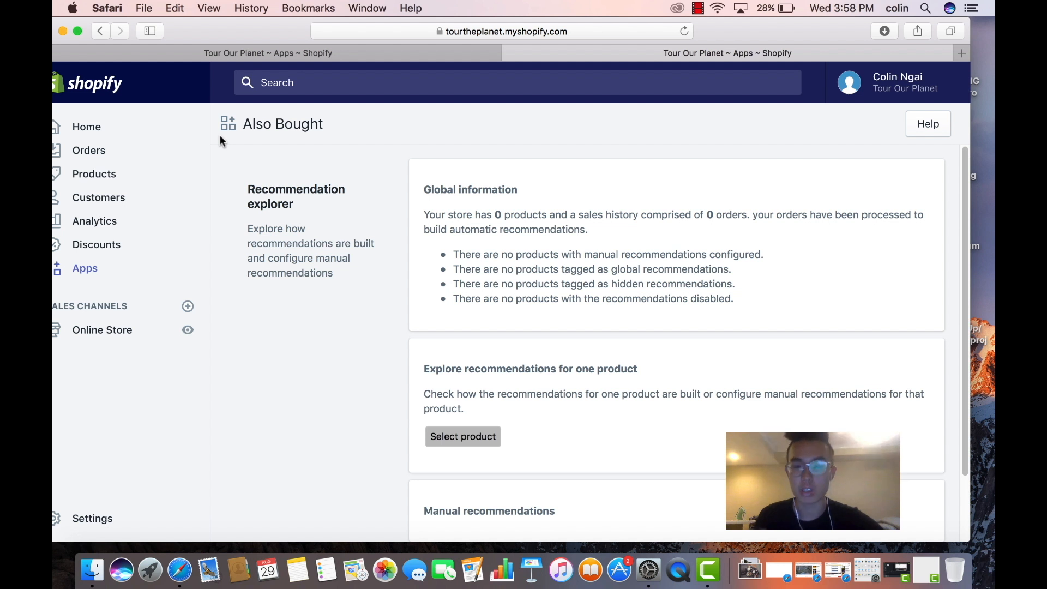
mouse_move(482, 297)
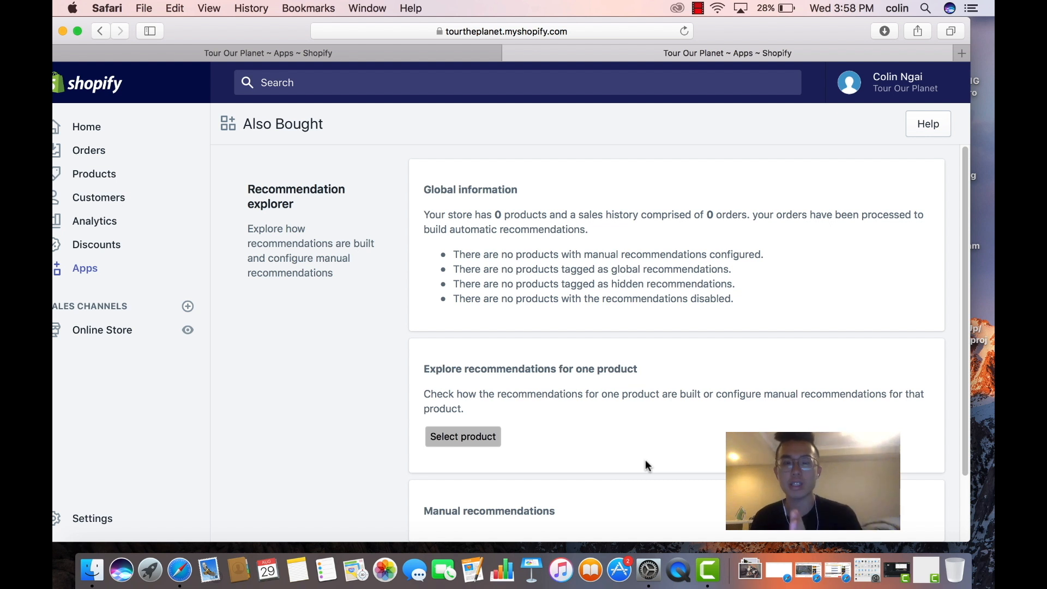
mouse_move(391, 367)
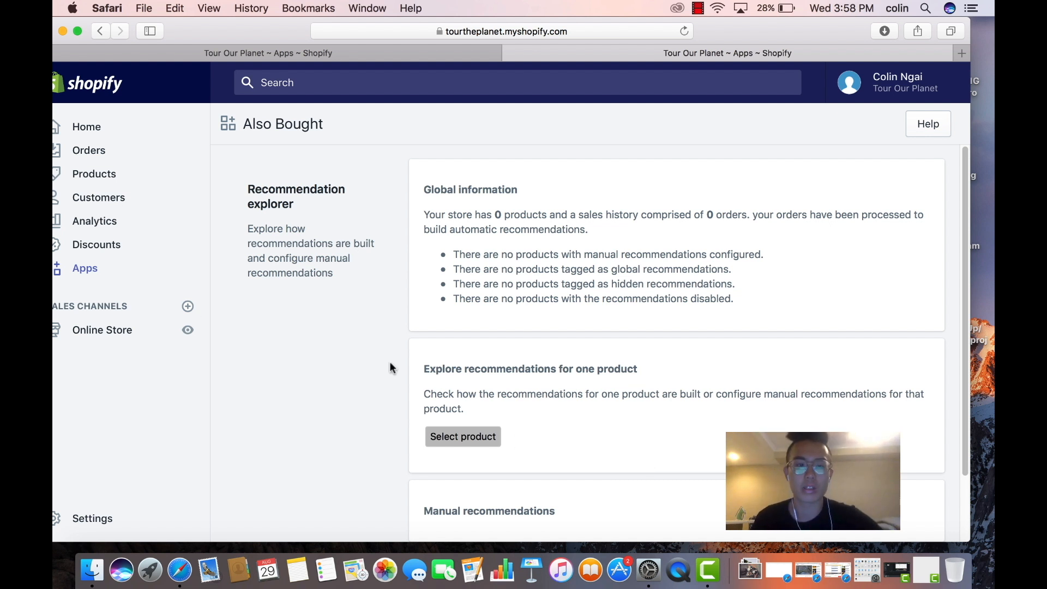
mouse_move(93, 279)
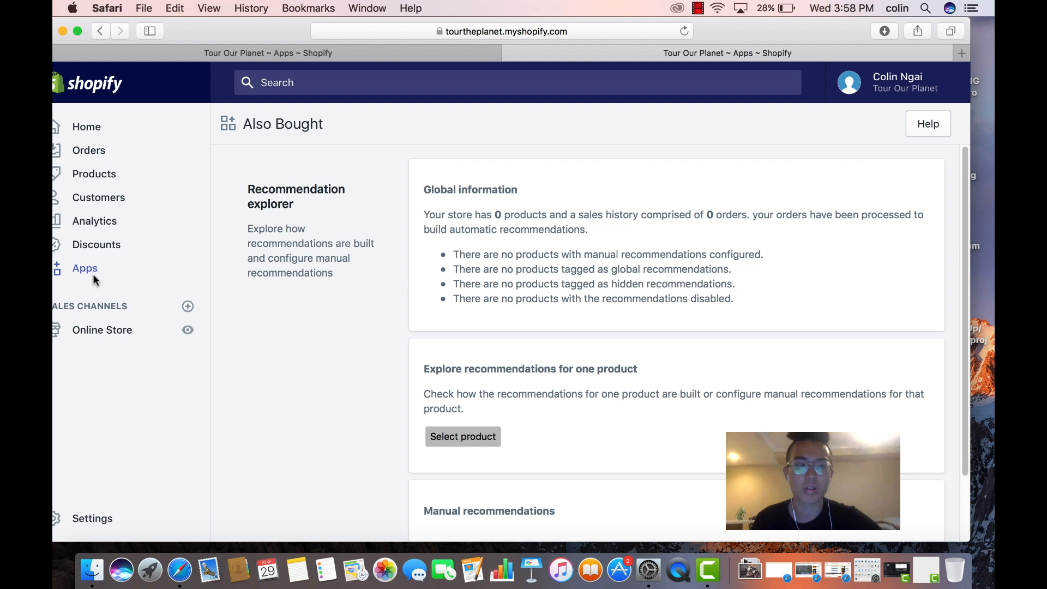
click(85, 268)
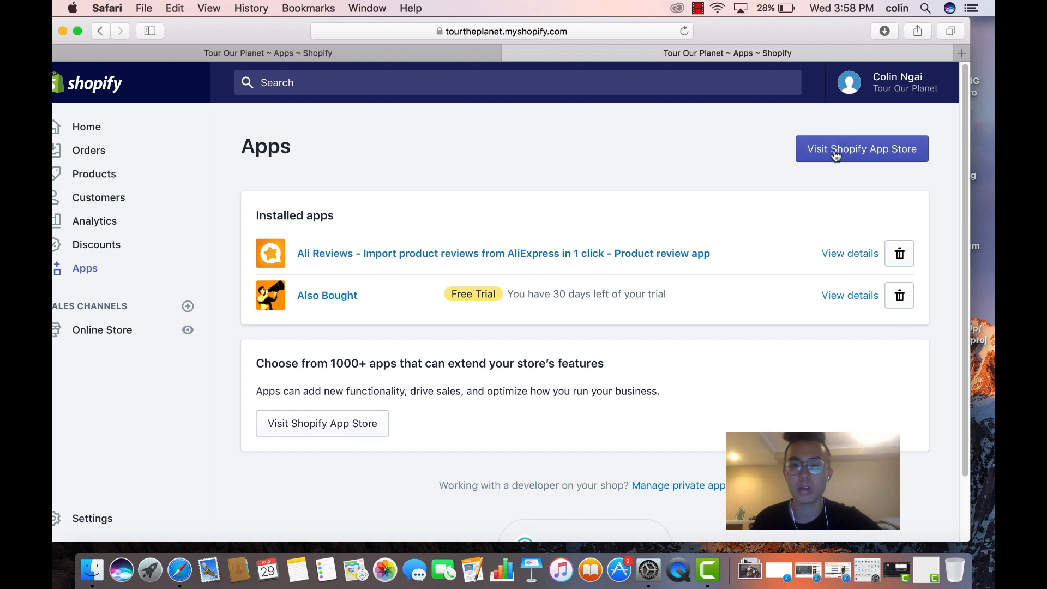
Search the App Store for 'coin' and open Coin by ShopPad
click(860, 148)
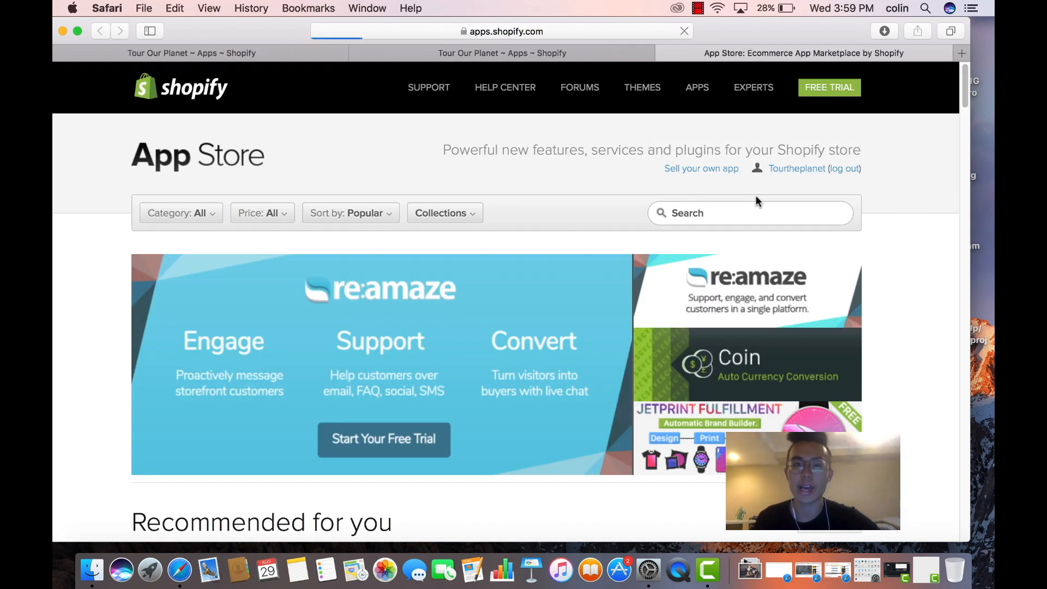
text(oin)
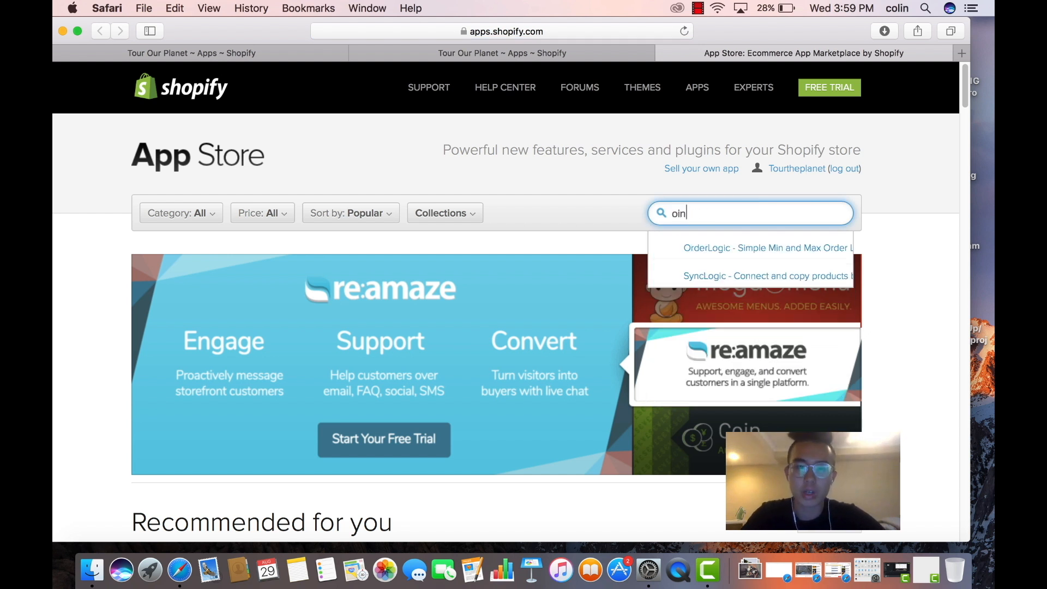
text(coin)
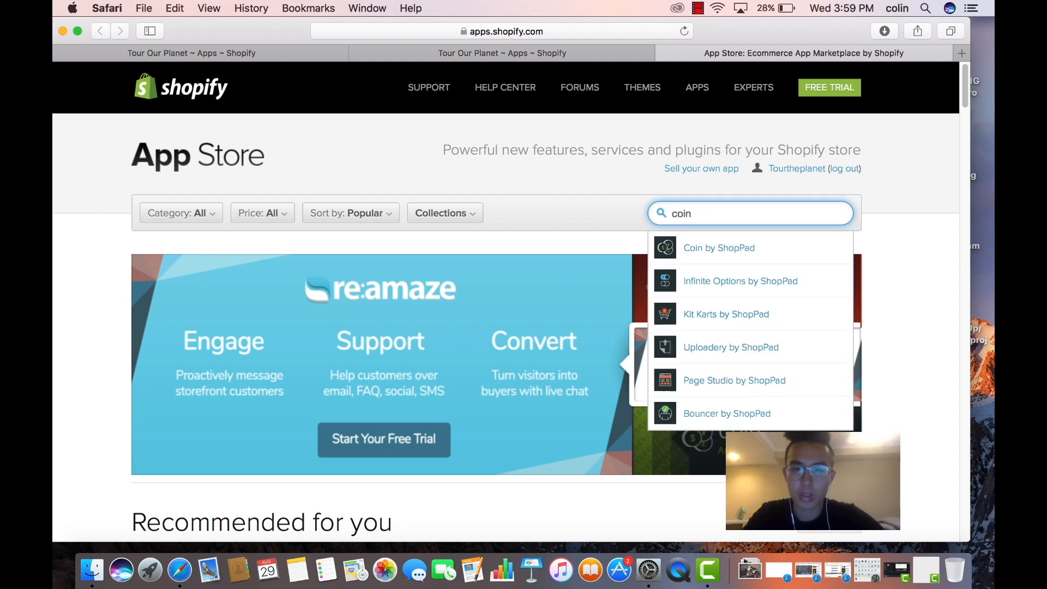
click(718, 247)
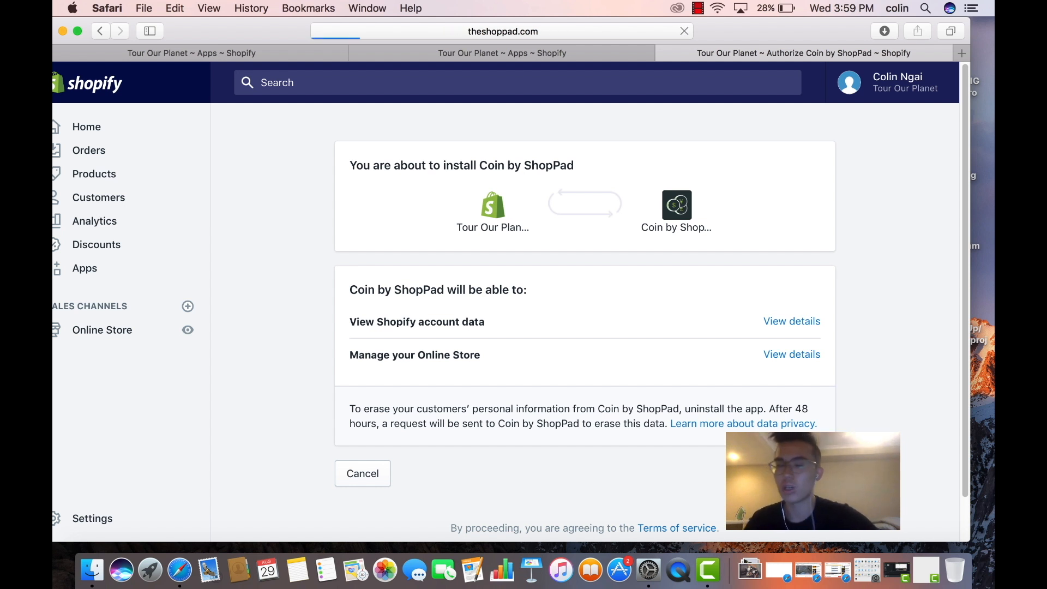
mouse_move(696, 266)
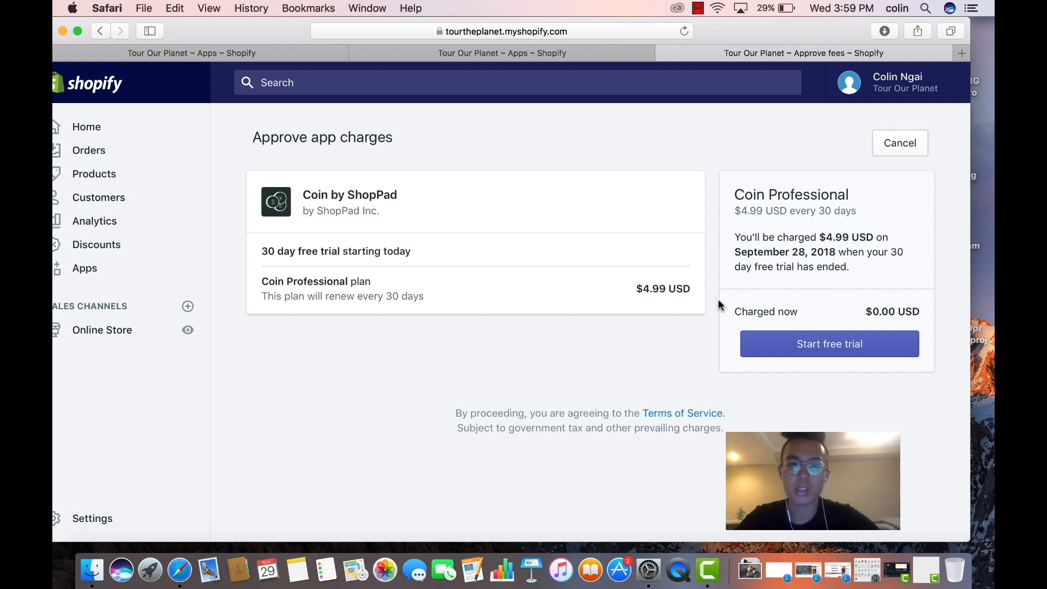
Start the Coin Professional free trial to install Coin by ShopPad
click(829, 343)
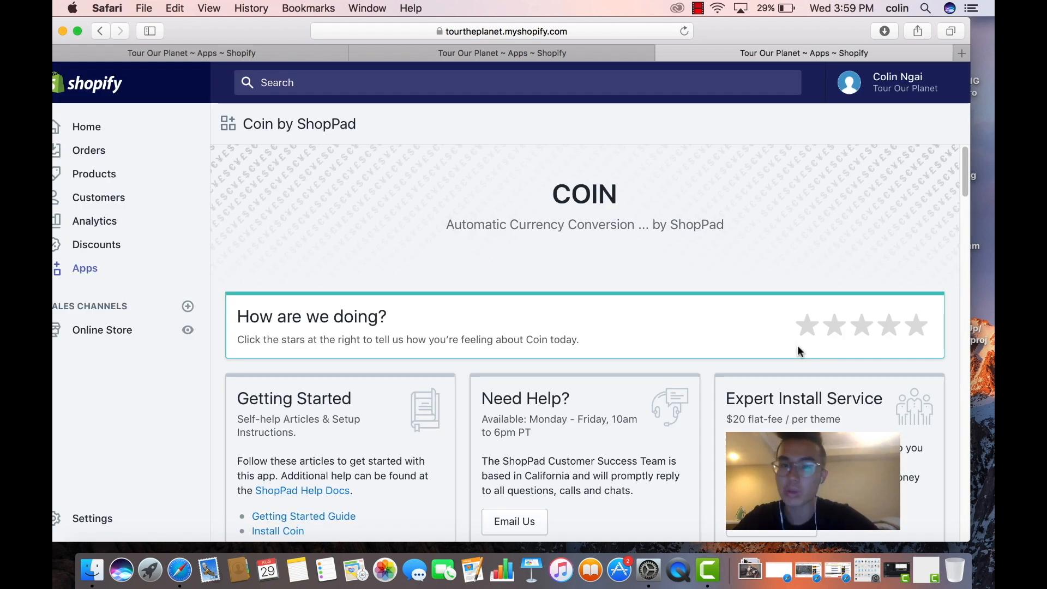
click(915, 325)
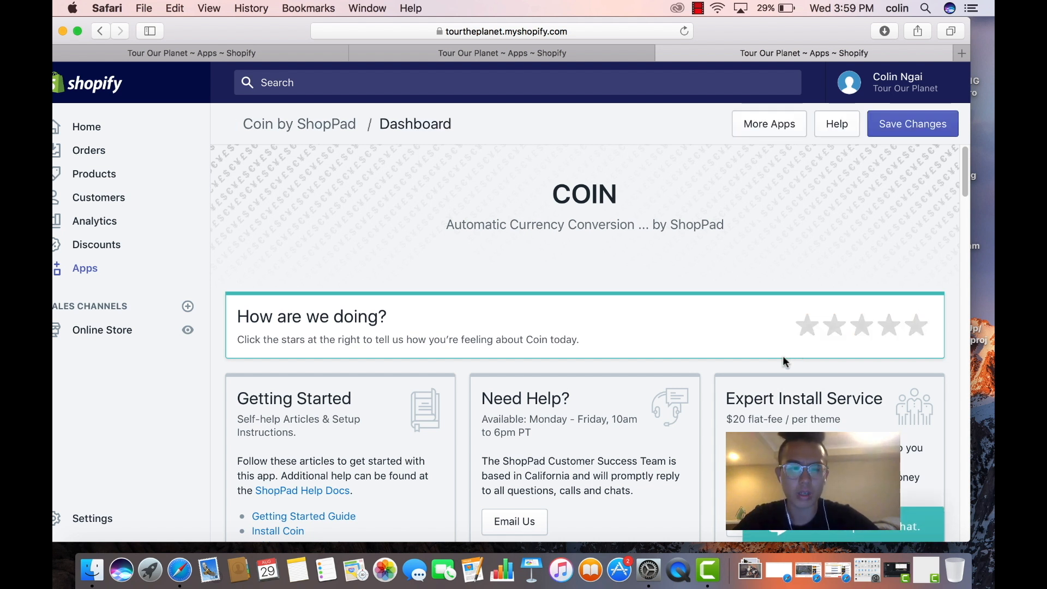
click(833, 325)
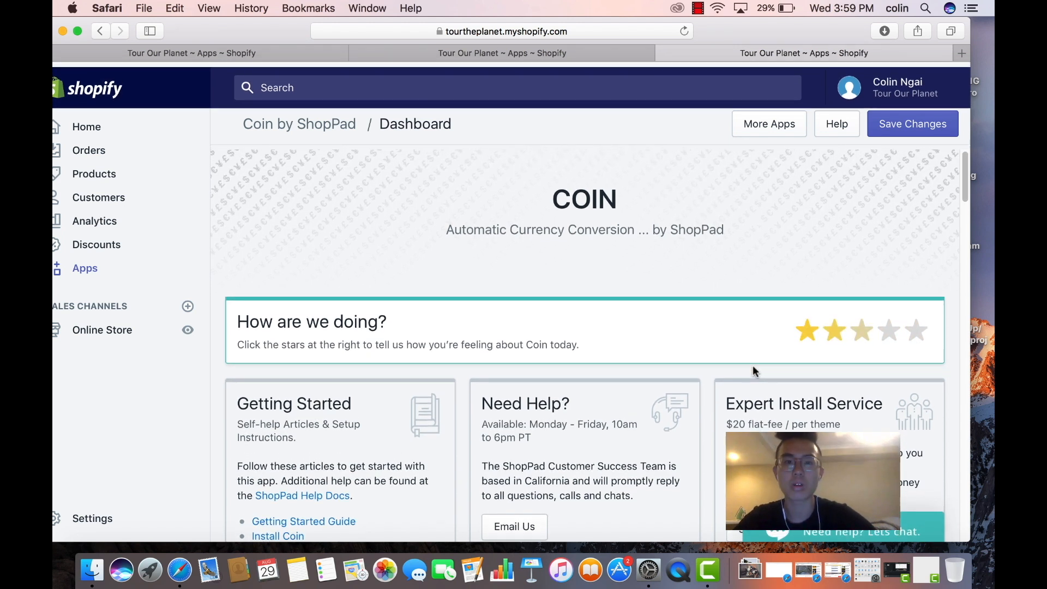
scroll(down, 3)
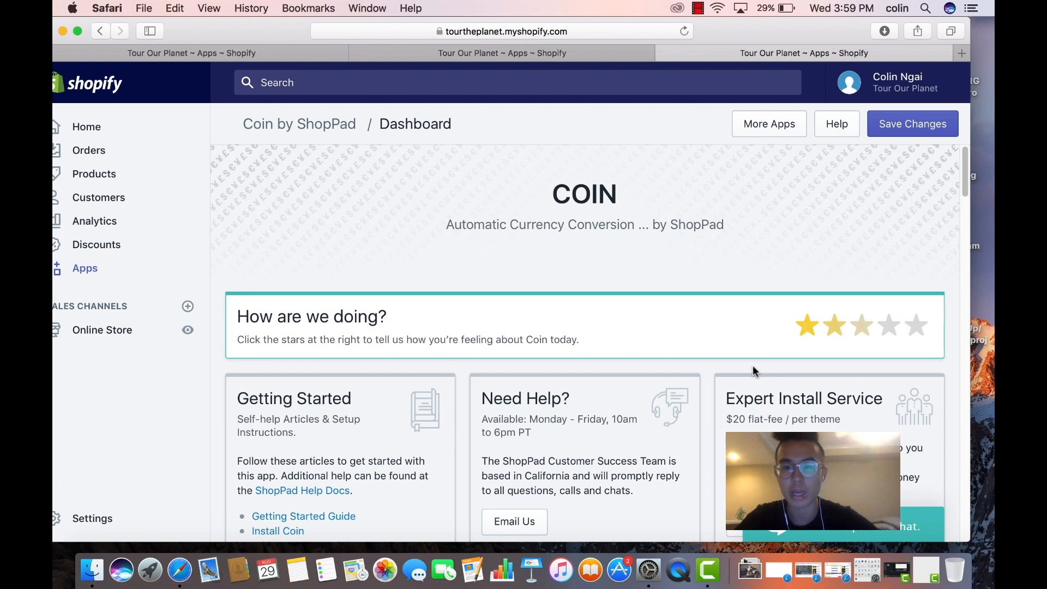
scroll(down, 3)
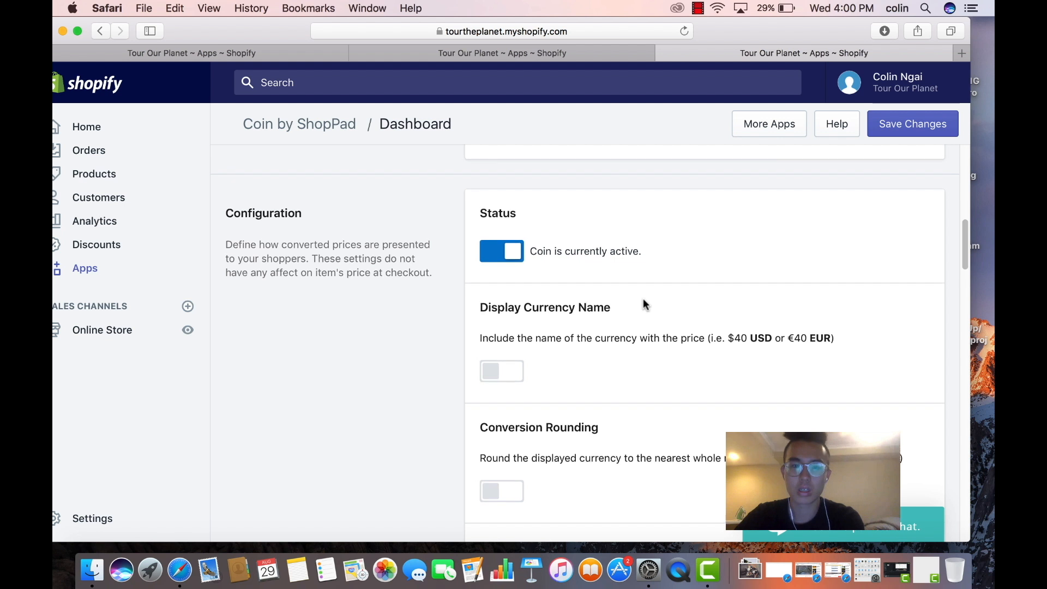
Switch on Coin's Conversion Rounding so converted prices round to whole numbers
scroll(down, 3)
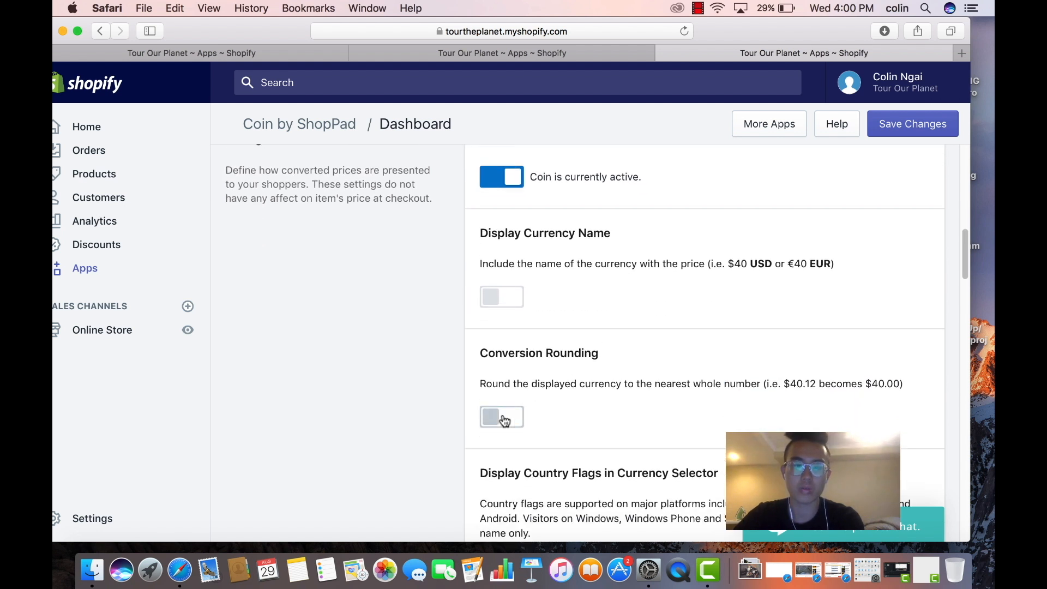
click(501, 416)
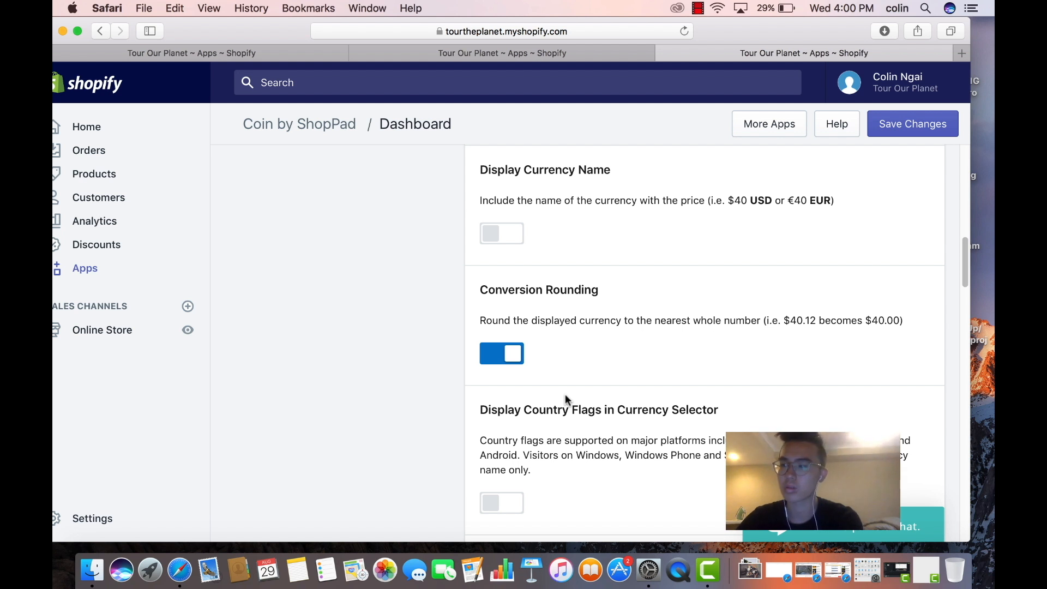
scroll(down, 3)
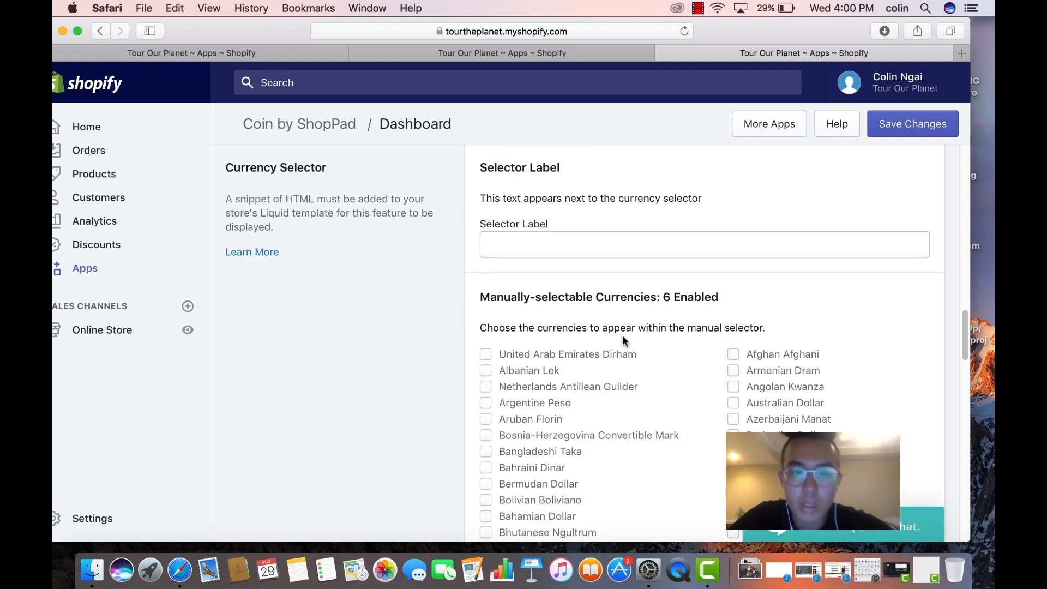
scroll(down, 3)
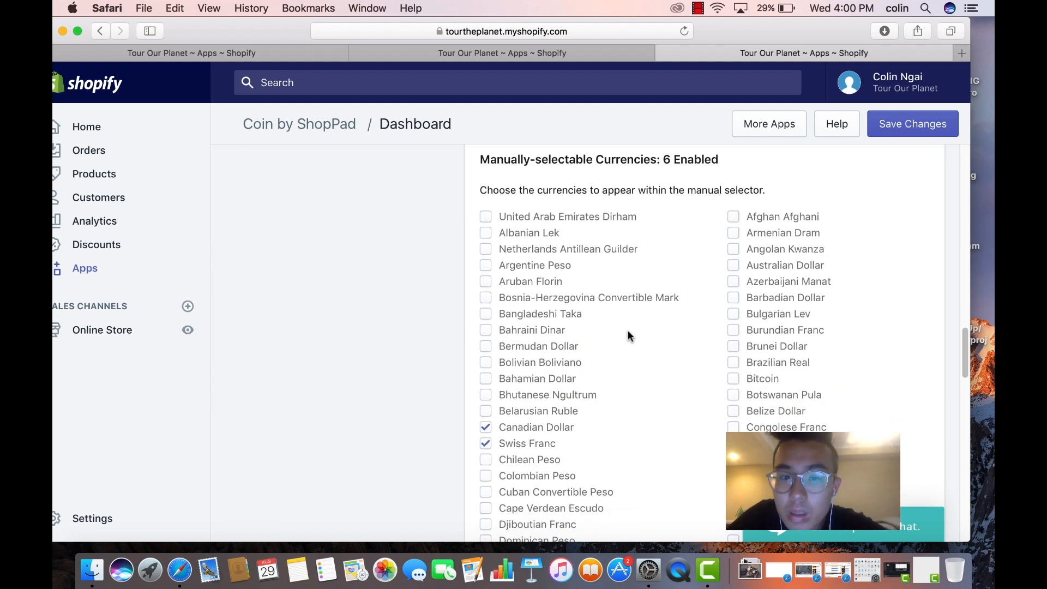
scroll(down, 3)
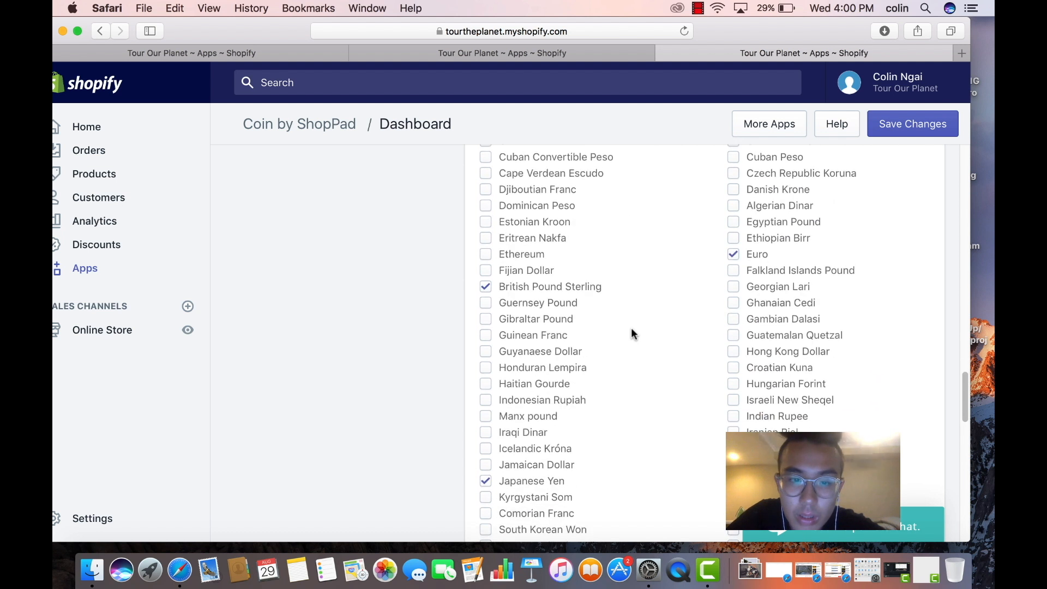
mouse_move(486, 402)
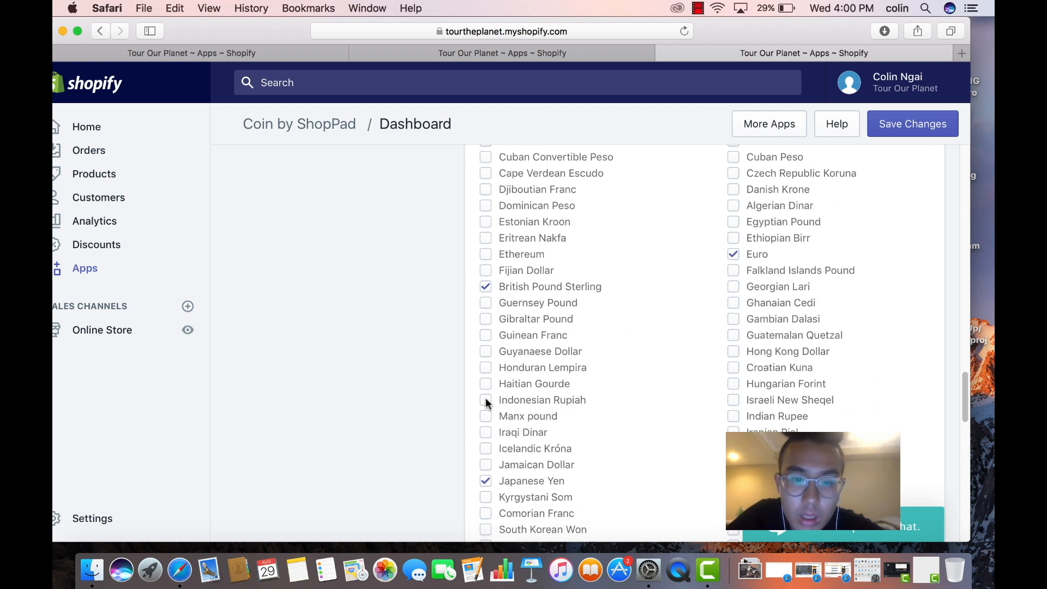
scroll(down, 3)
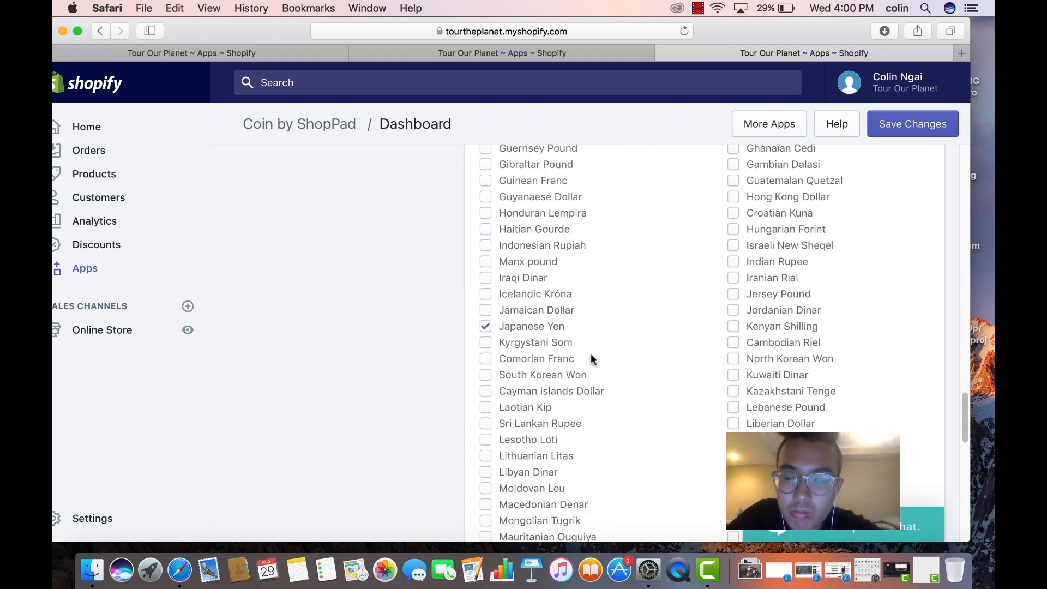
scroll(down, 3)
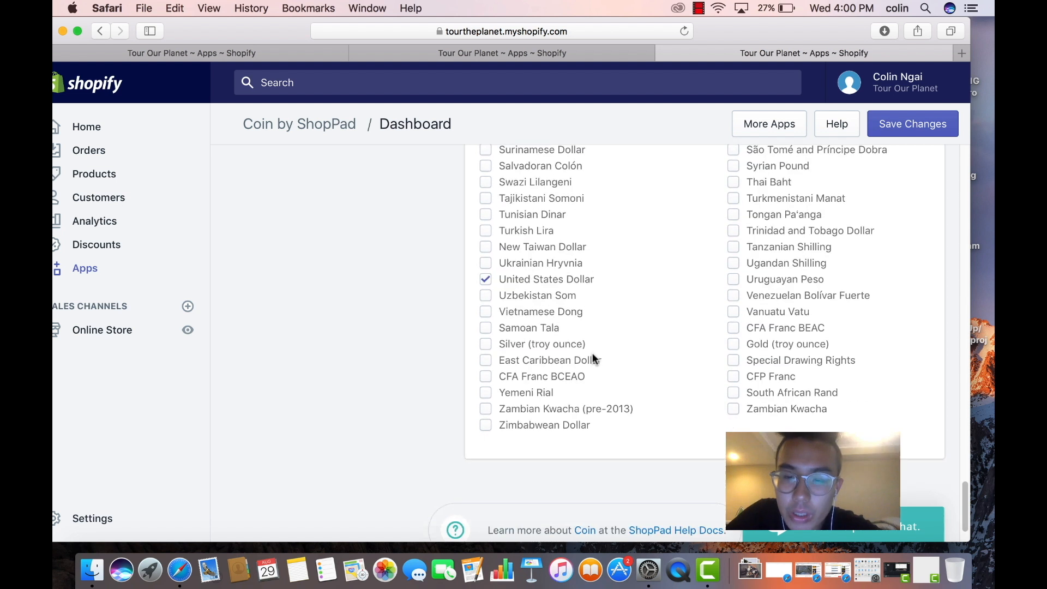
scroll(down, 3)
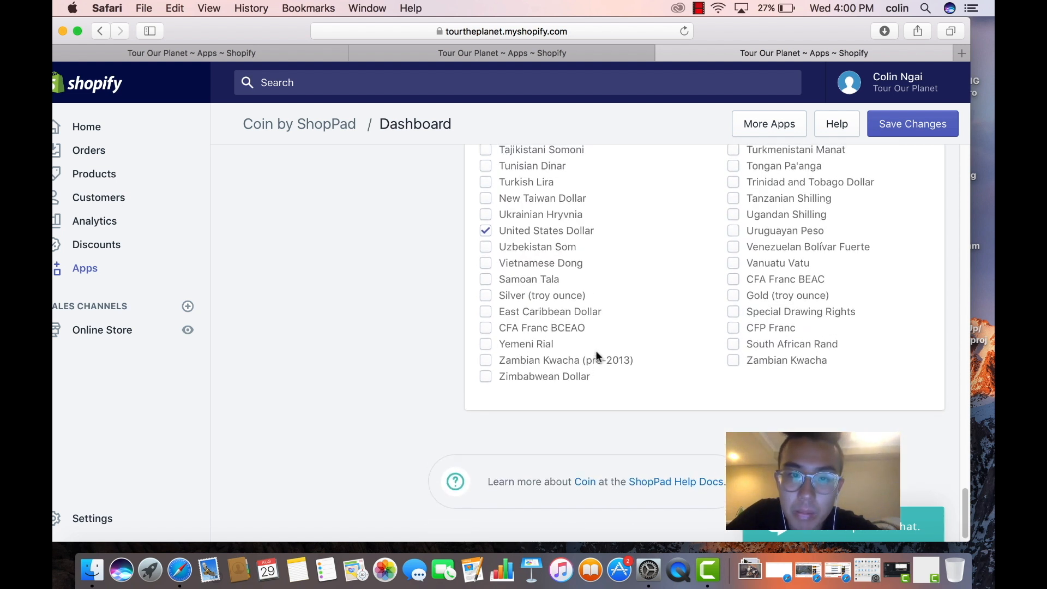
scroll(up, 3)
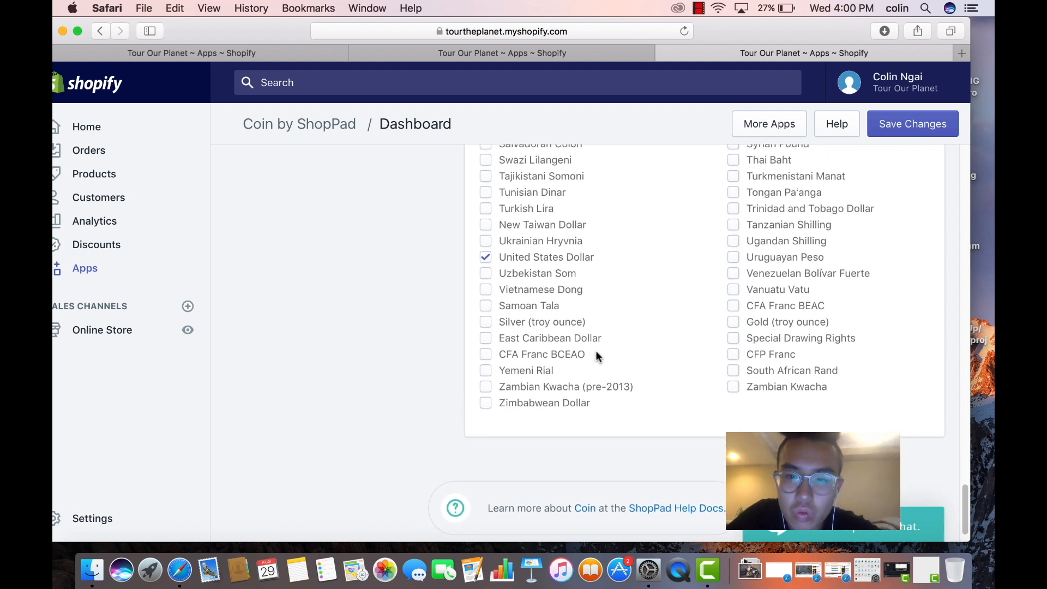
scroll(up, 3)
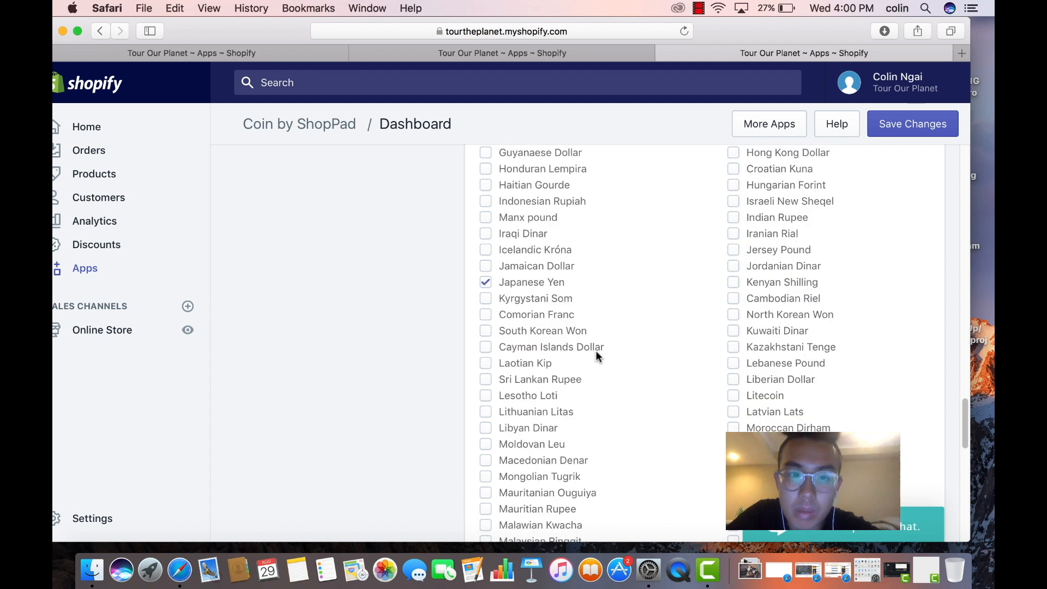
scroll(up, 3)
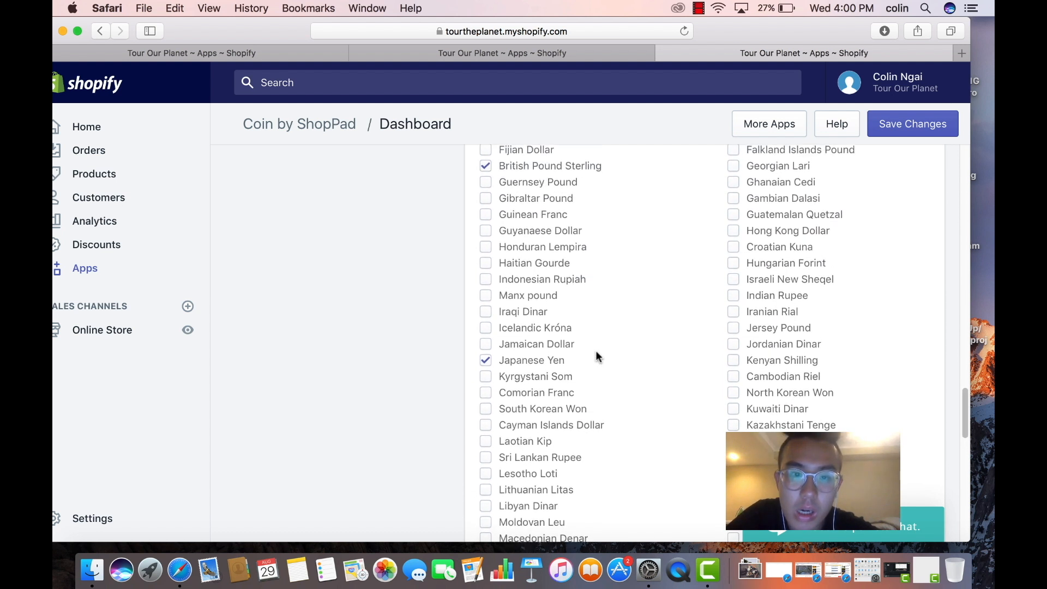
mouse_move(550, 295)
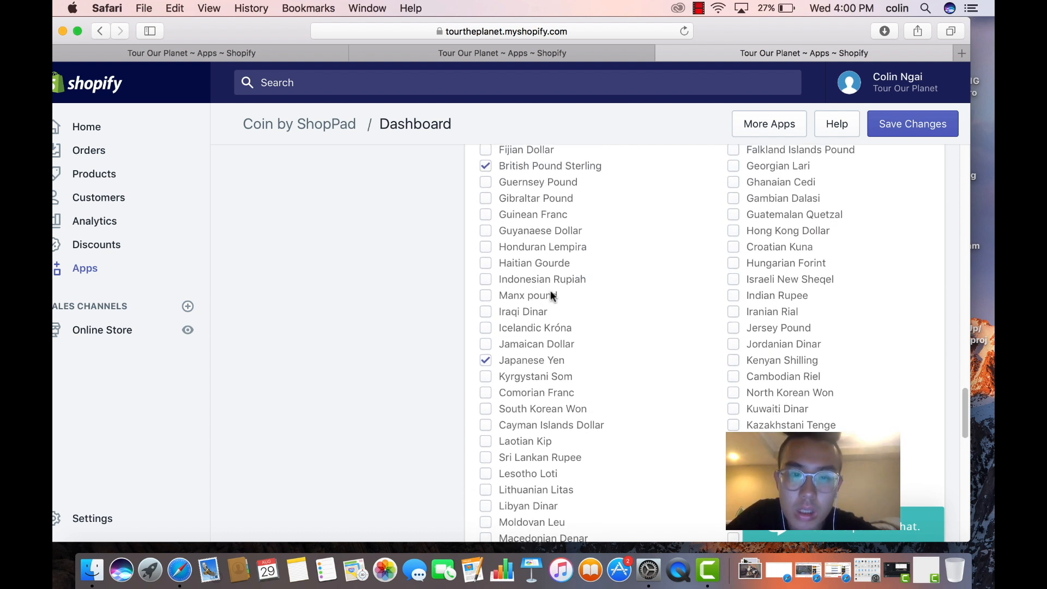
scroll(up, 3)
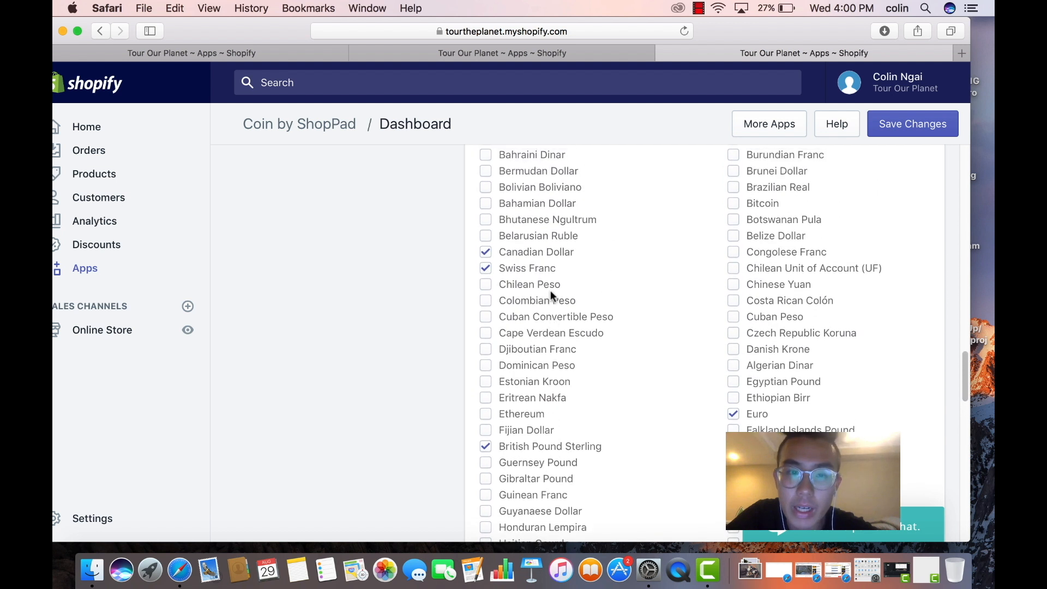
scroll(up, 3)
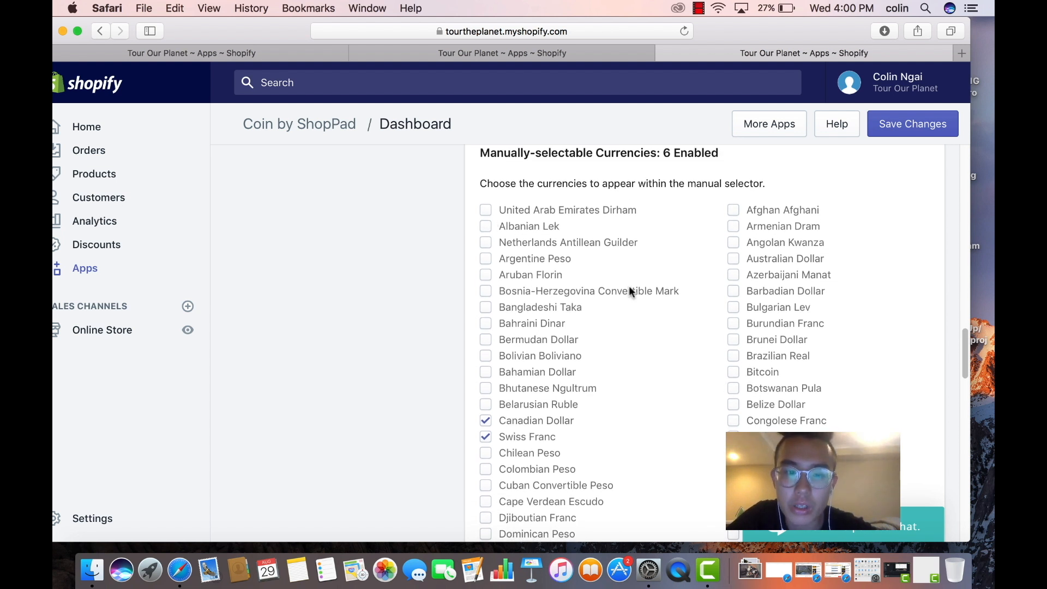
scroll(down, 3)
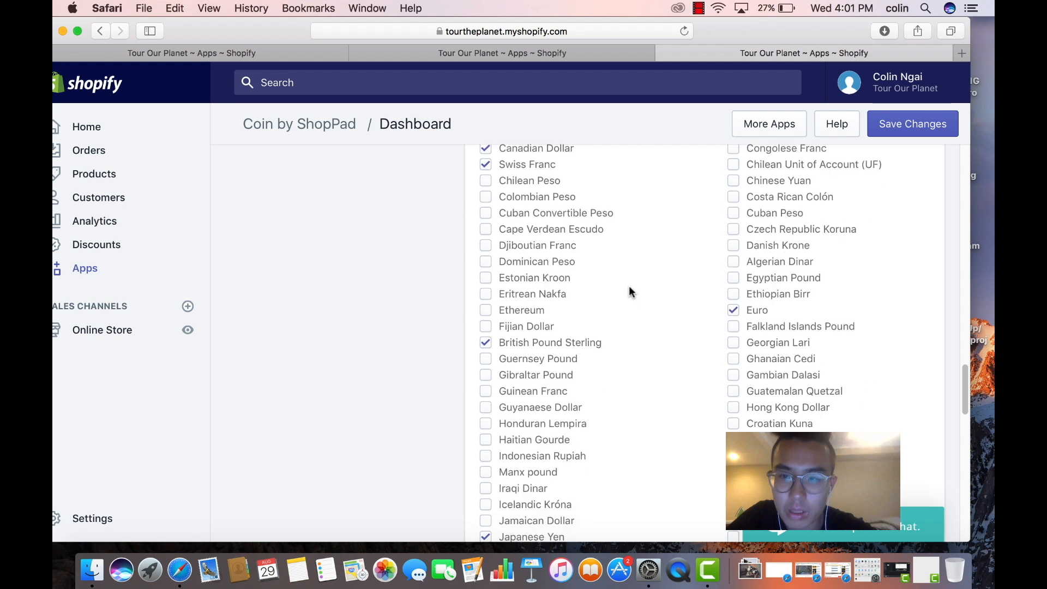
scroll(down, 3)
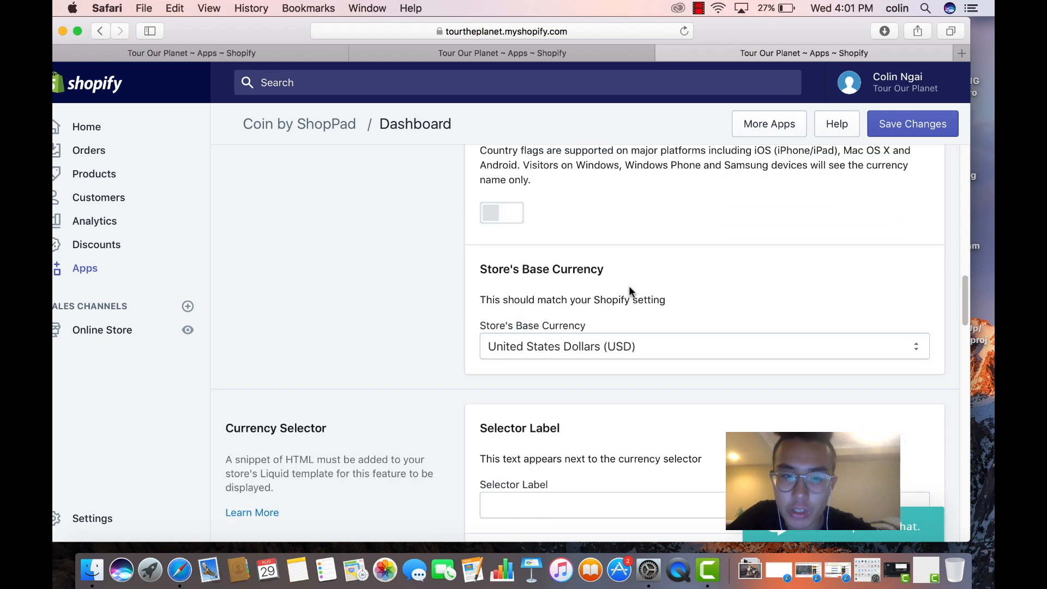
scroll(up, 3)
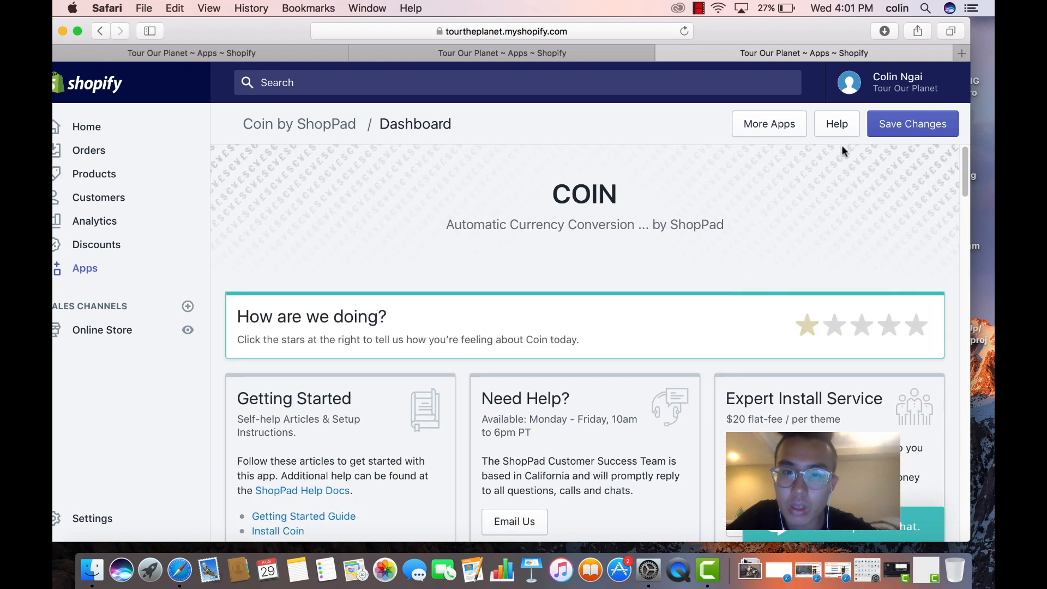
Go to apps.shopify.com in a new Safari tab
click(911, 123)
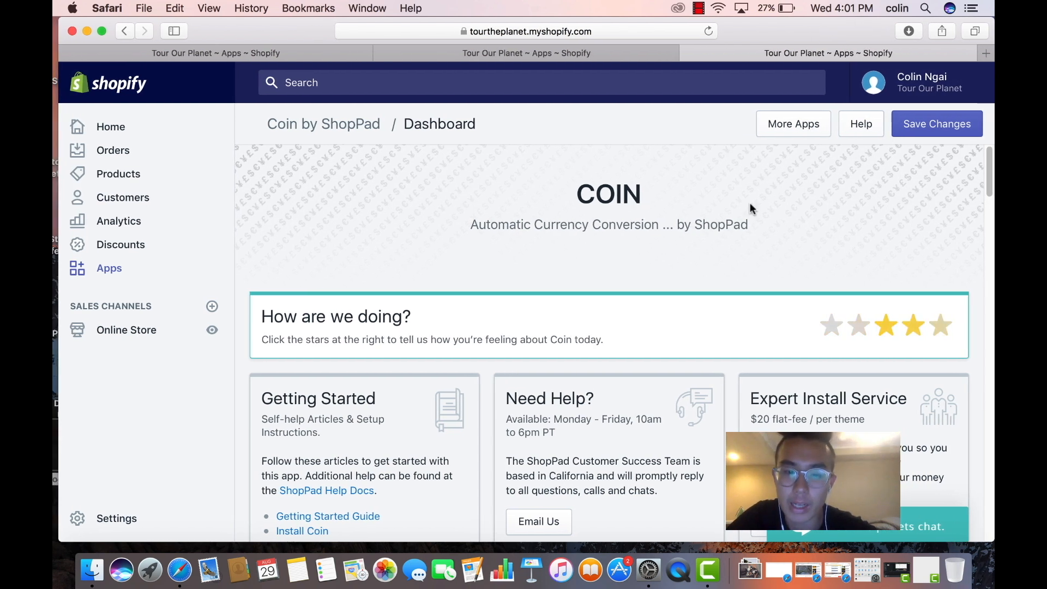
scroll(down, 3)
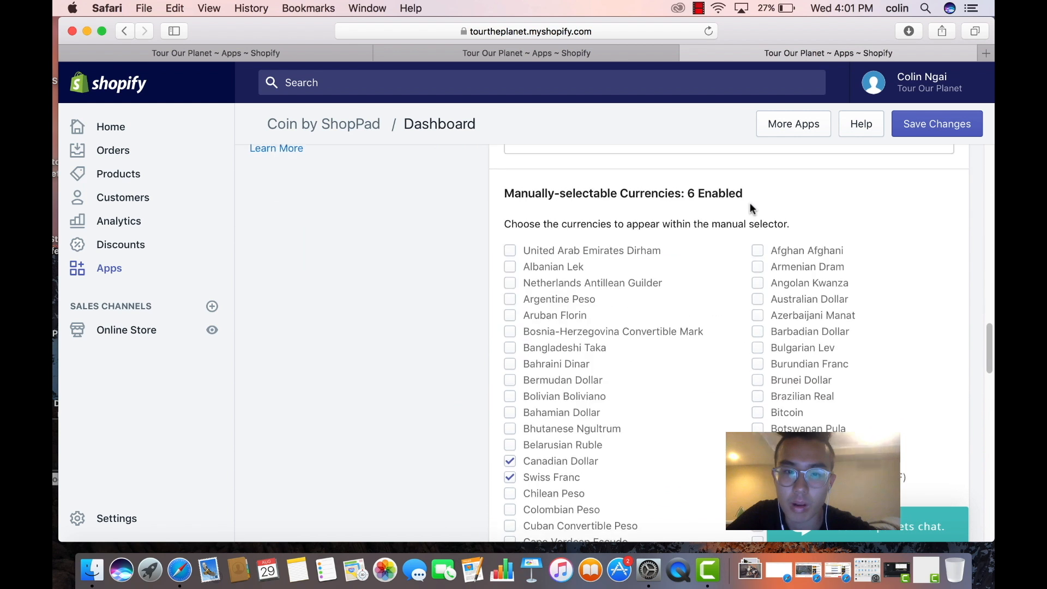
scroll(down, 3)
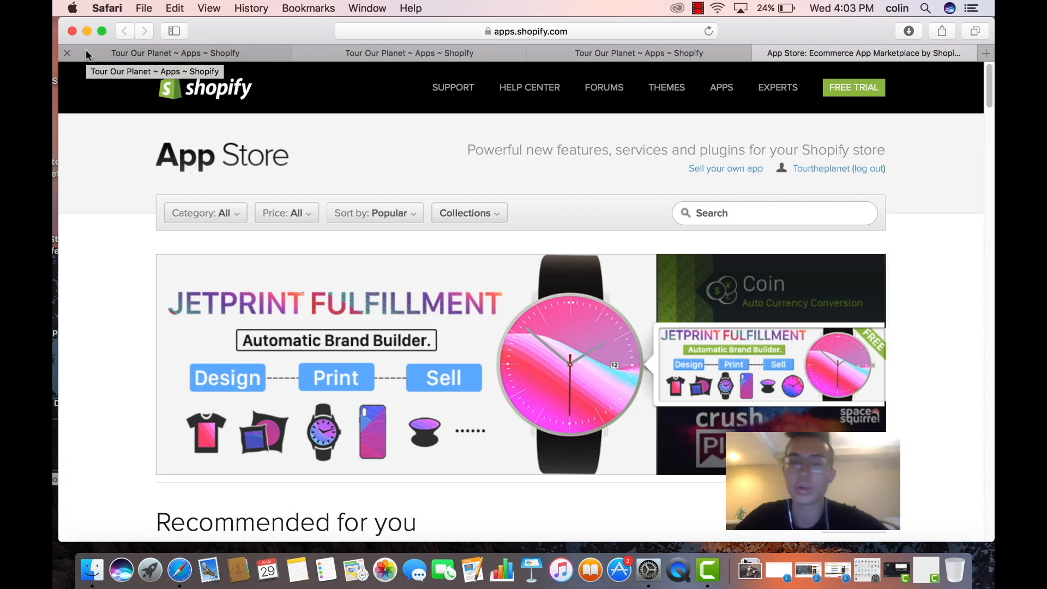
Search the App Store for 'oberlo' and open the Oberlo listing
click(774, 212)
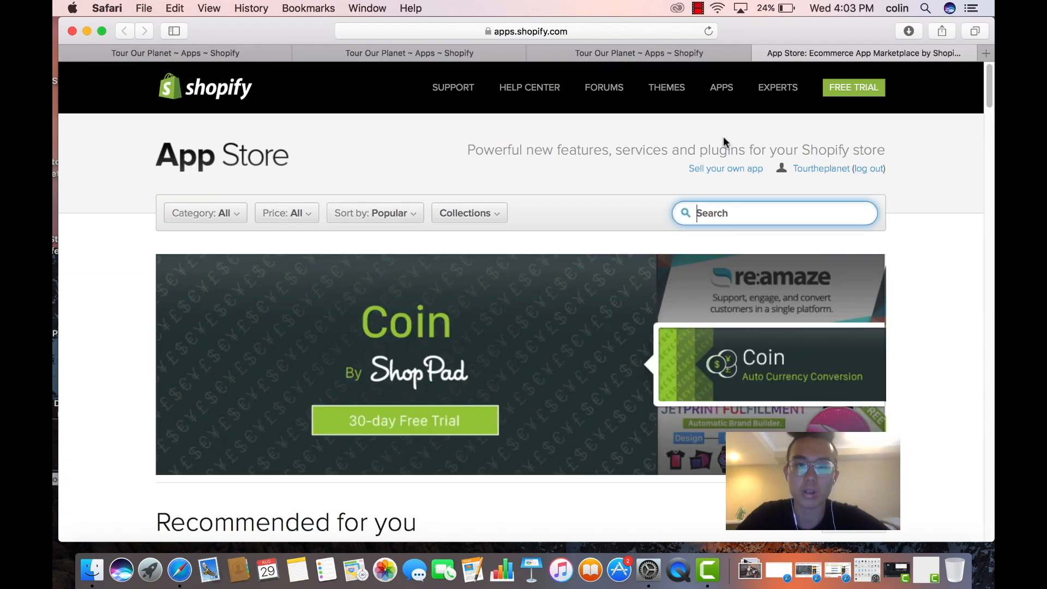
text(oberlo)
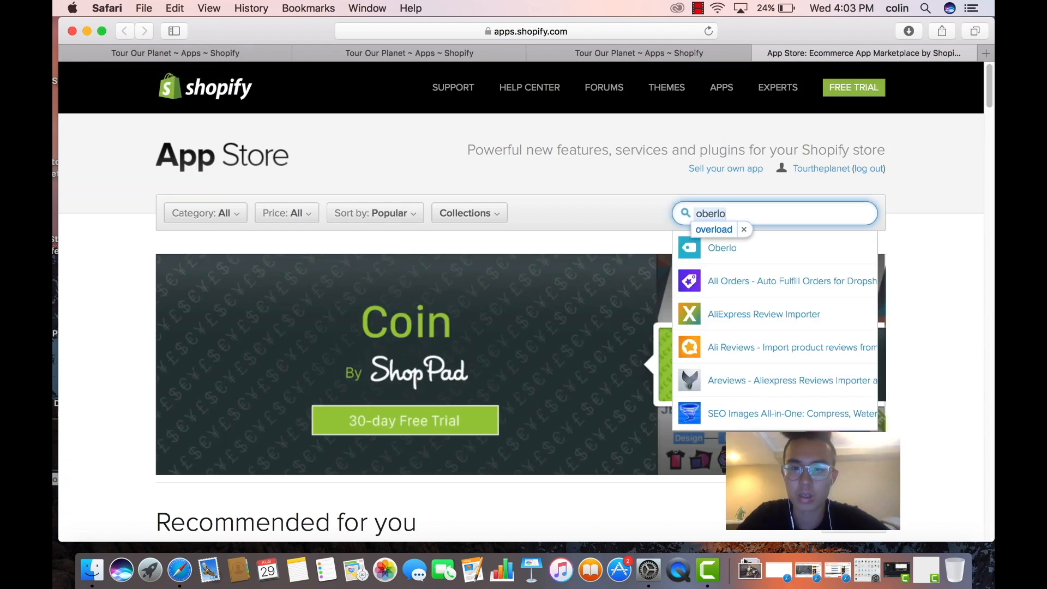
mouse_move(776, 244)
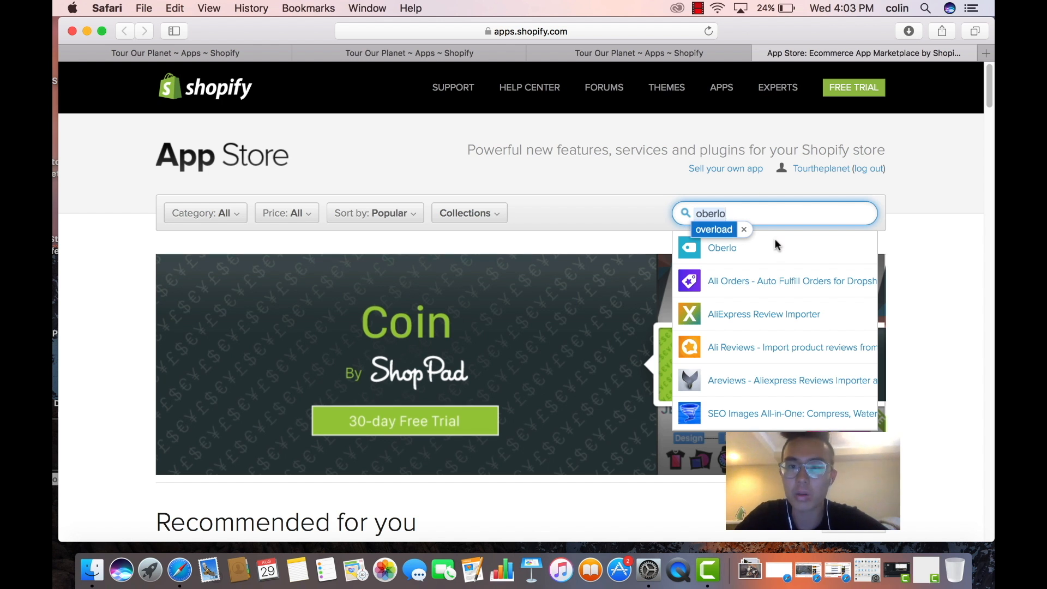
click(722, 247)
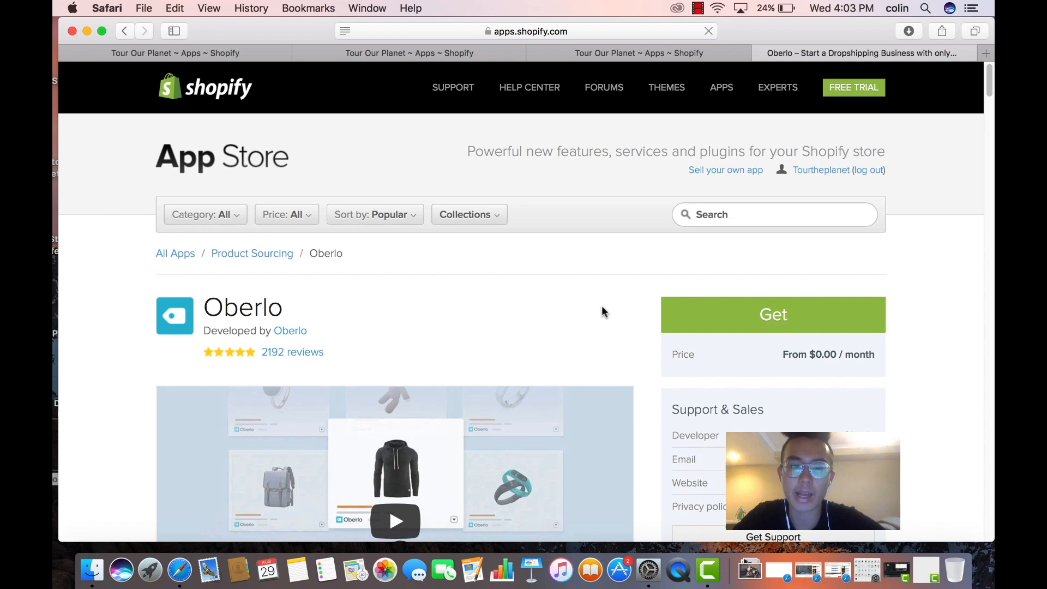
Review Oberlo's features and pricing plans, starting at $0.00/month
scroll(down, 3)
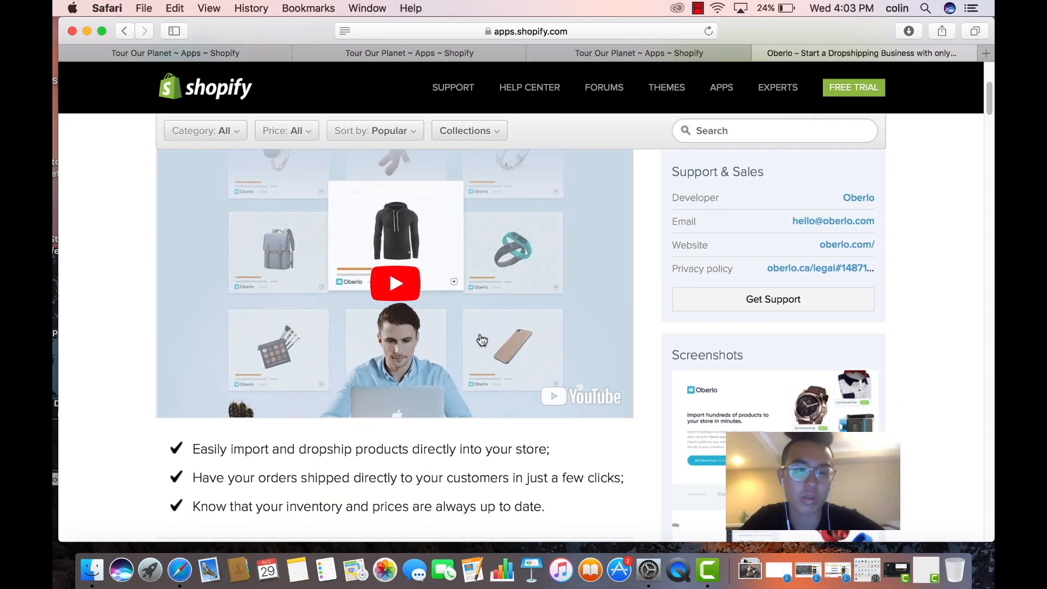
scroll(down, 3)
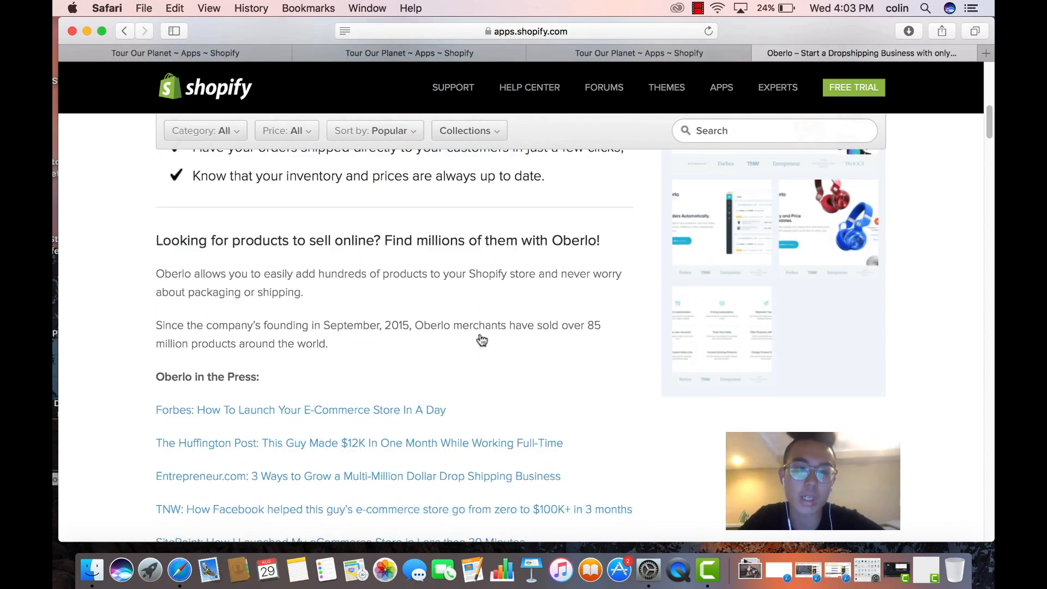
scroll(down, 3)
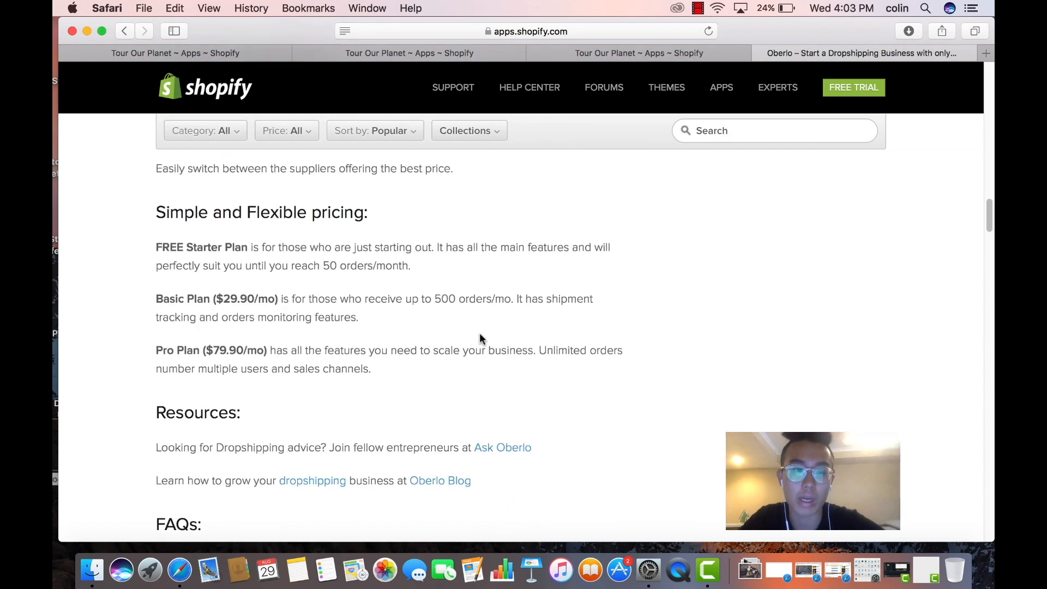
scroll(up, 3)
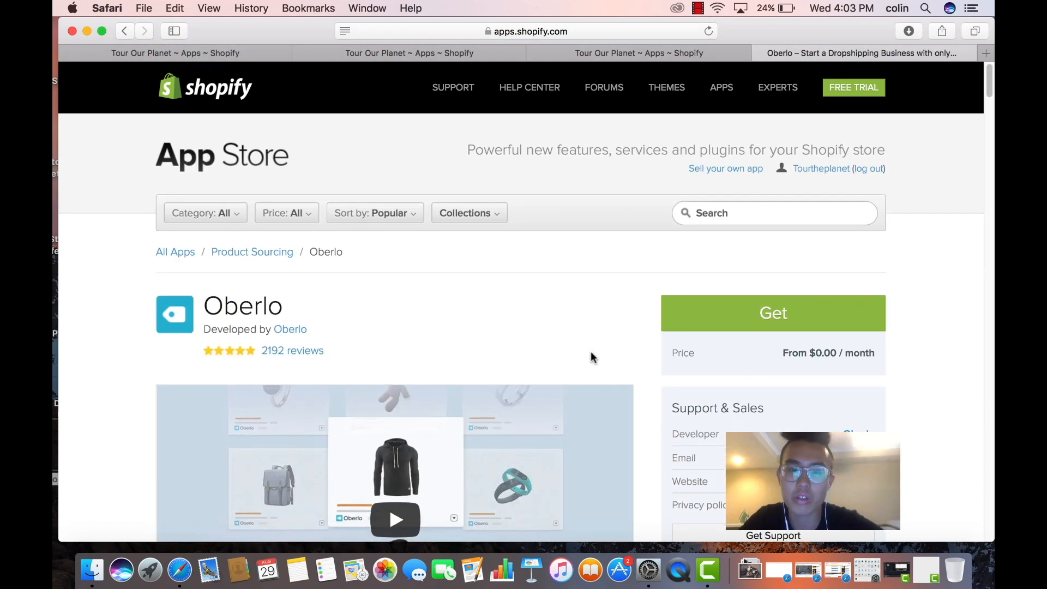
scroll(down, 3)
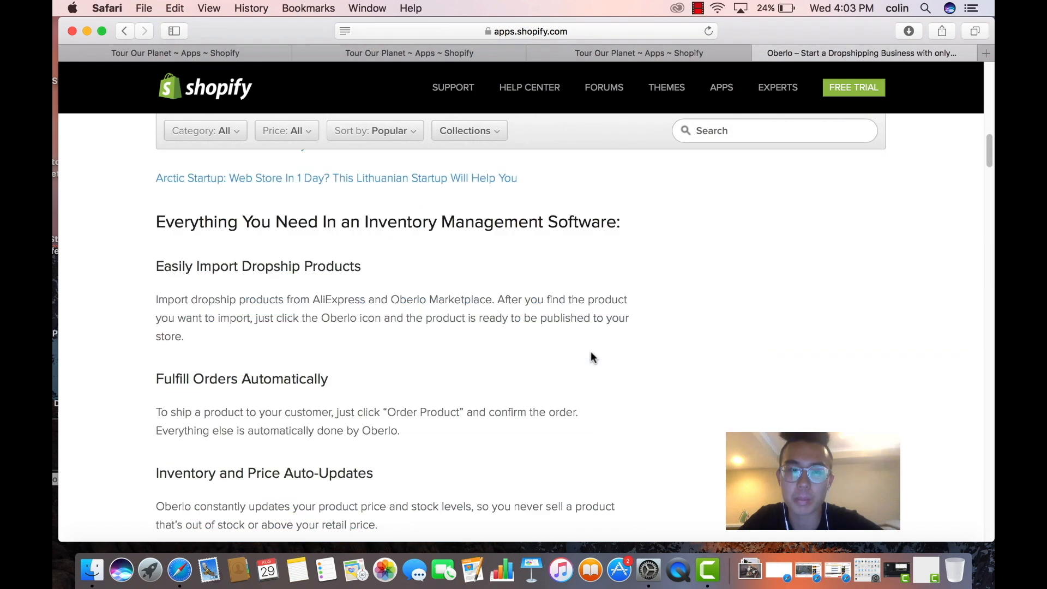
scroll(up, 3)
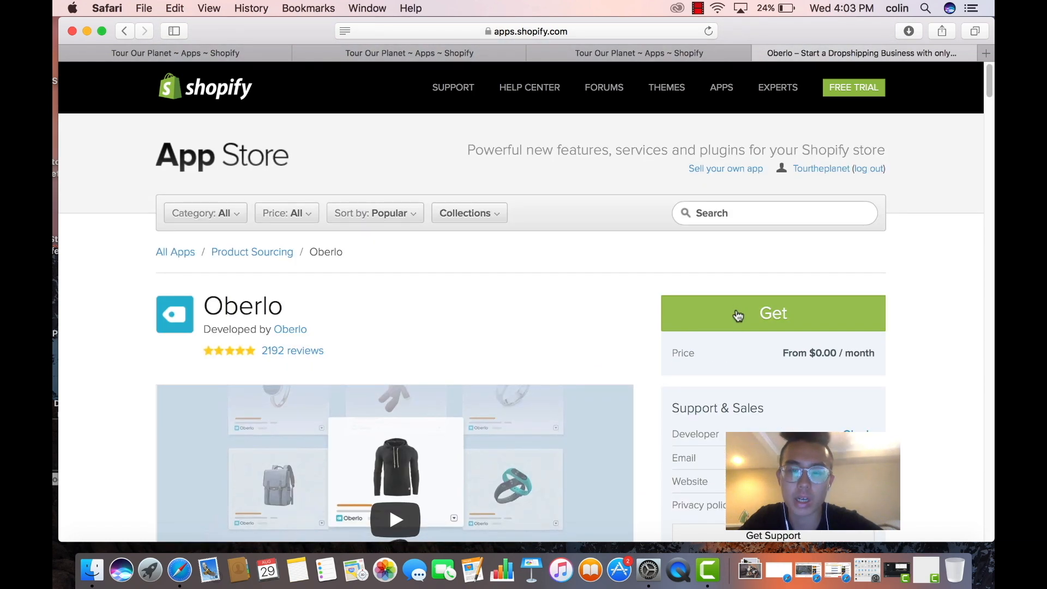
Get Oberlo and approve its requested permissions to install it on Tour Our Planet
click(772, 313)
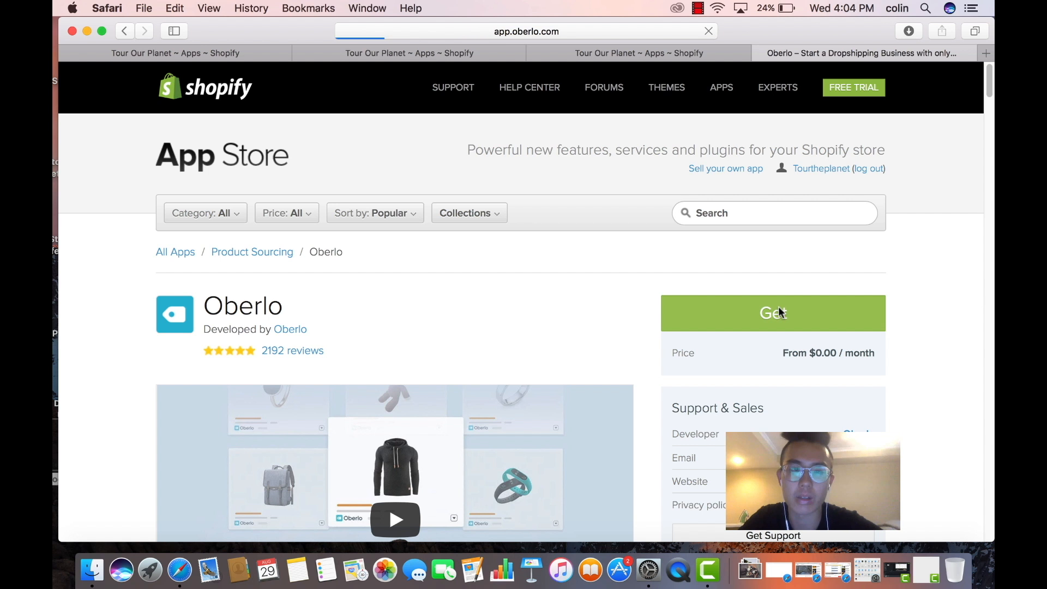
click(772, 312)
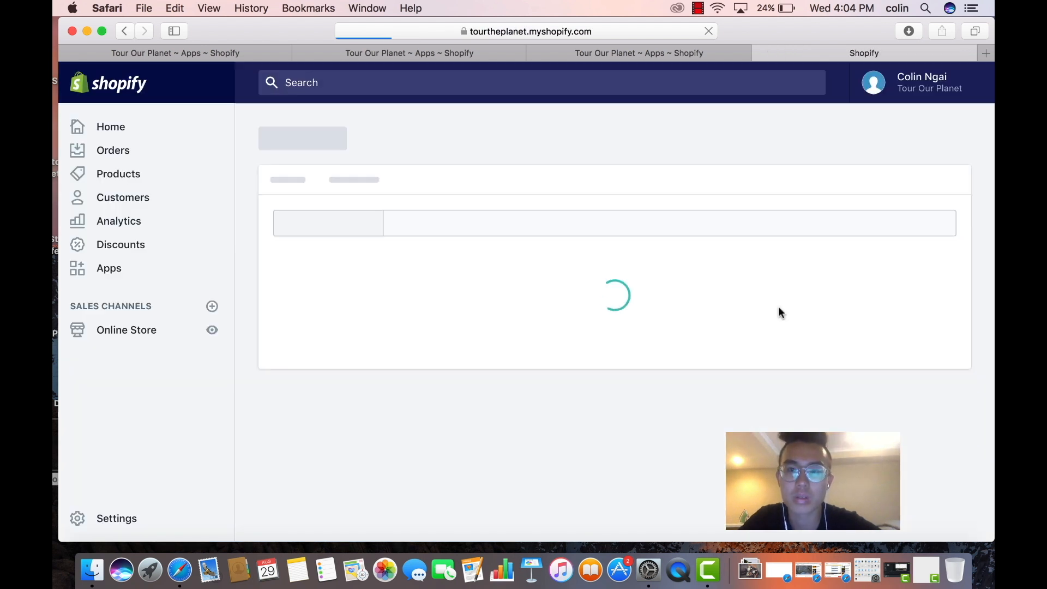
mouse_move(627, 318)
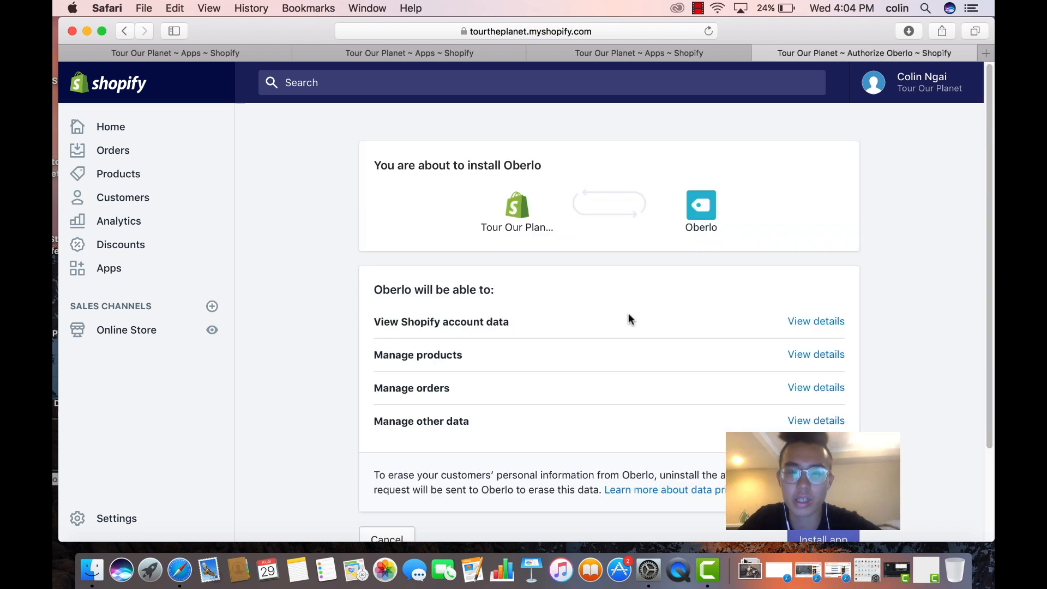
scroll(down, 3)
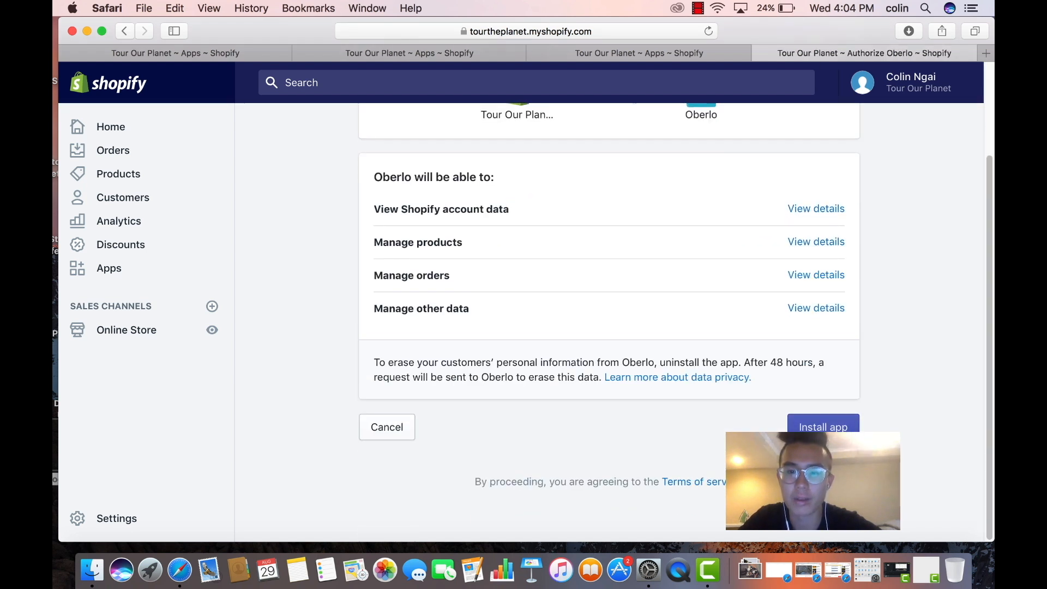
click(822, 426)
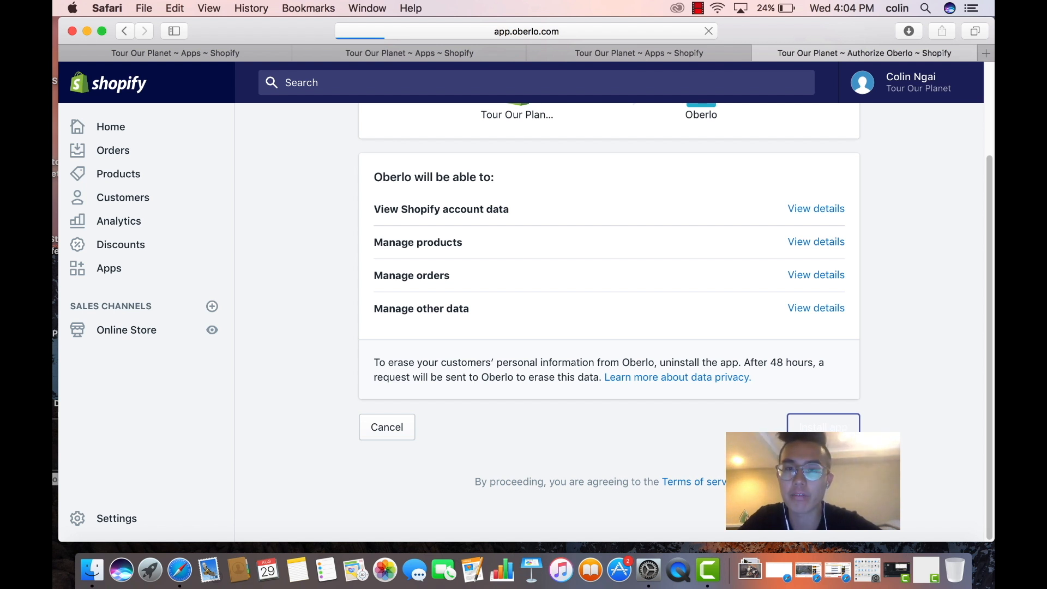
click(823, 426)
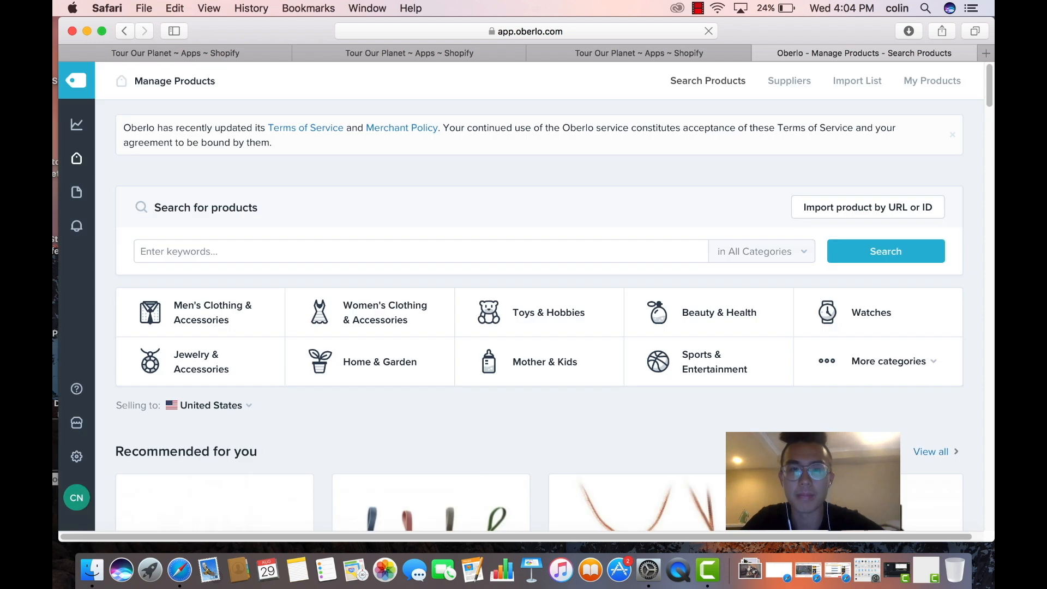
Dismiss Oberlo's terms notice, browse recommended products, and switch between admin and Oberlo tabs
click(952, 134)
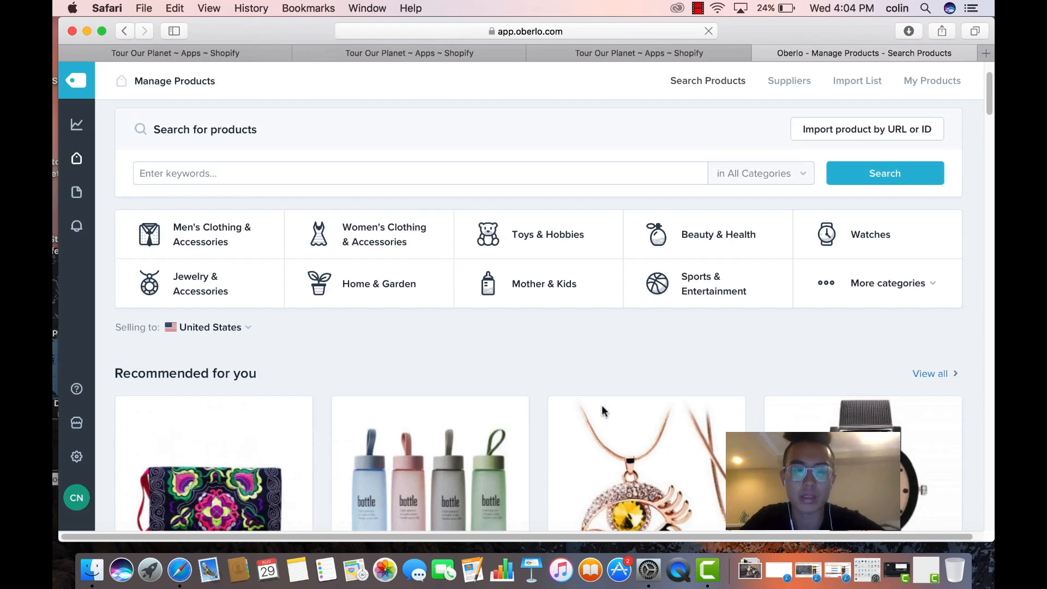
scroll(down, 3)
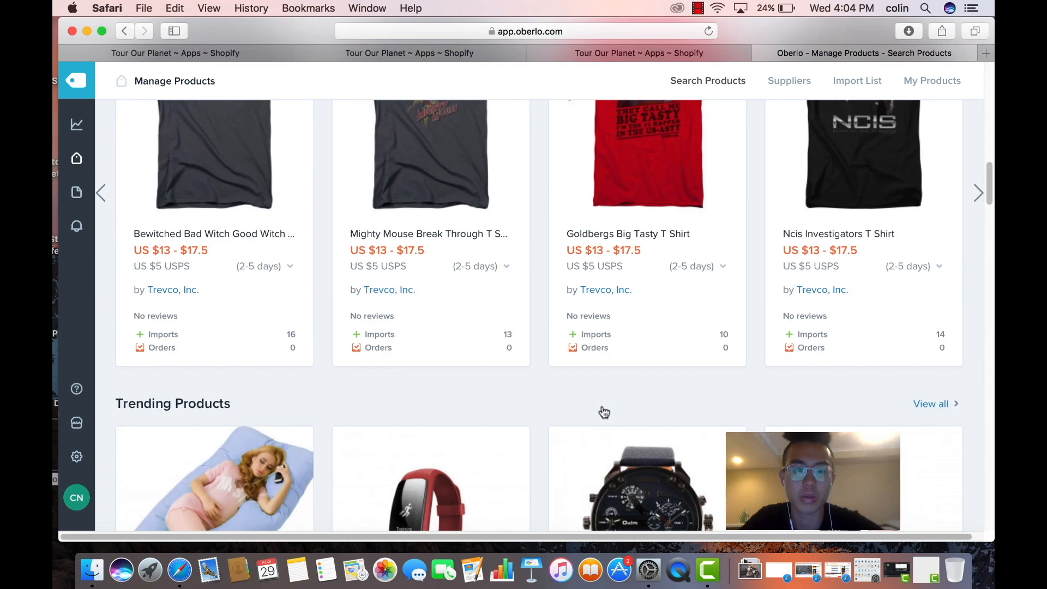
click(638, 53)
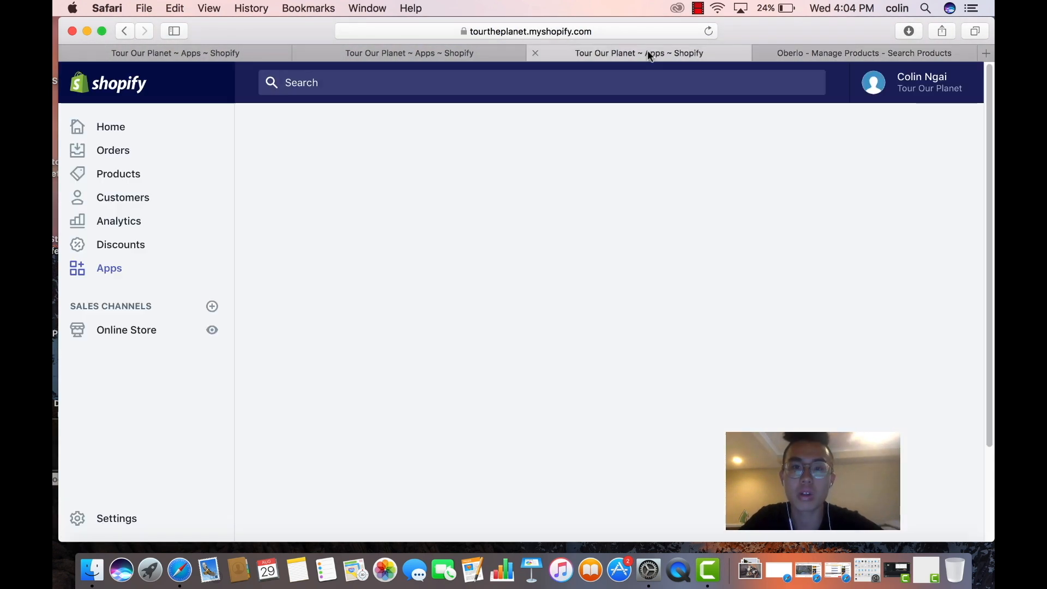
click(862, 53)
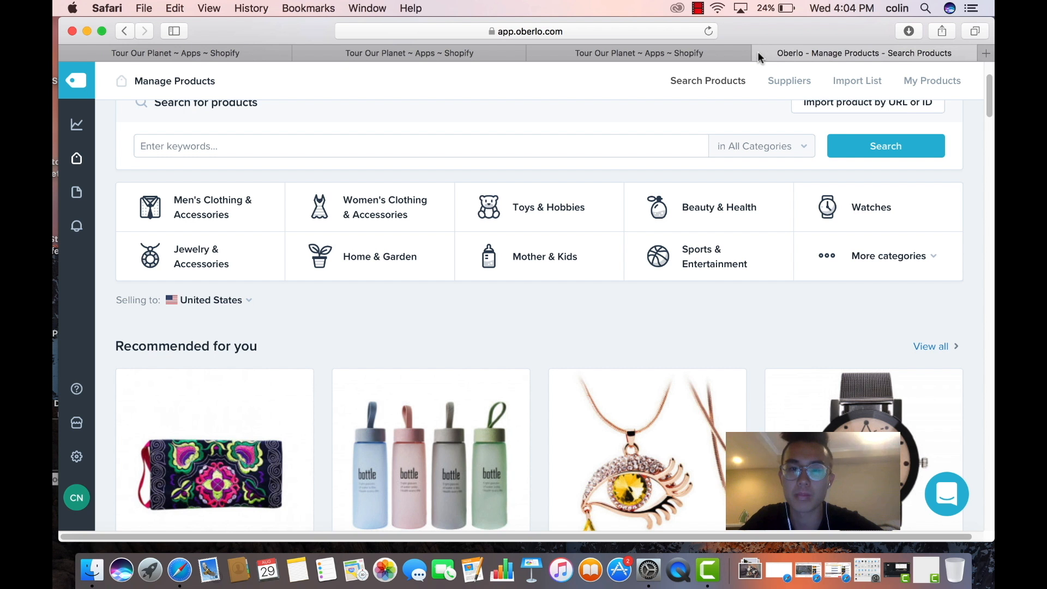
click(638, 53)
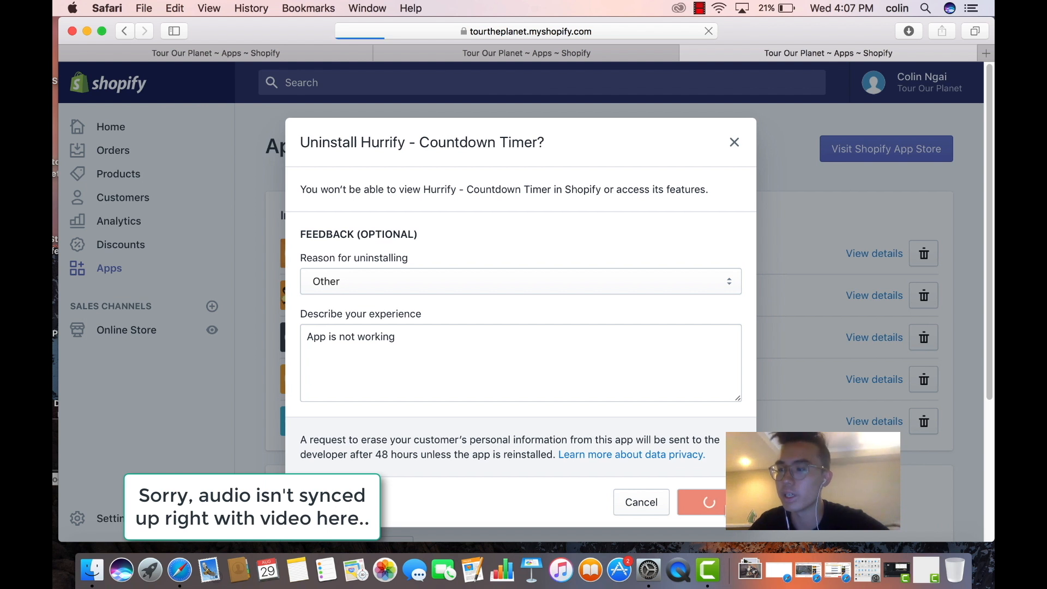
Confirm uninstalling Hurrify - Countdown Timer, then visit the Shopify App Store
click(701, 502)
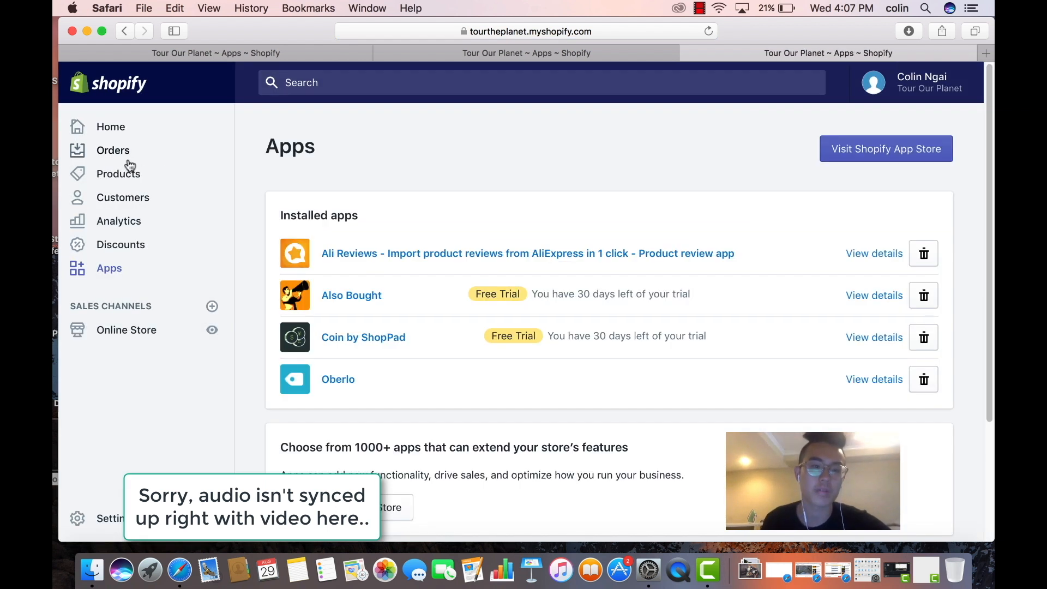
mouse_move(913, 185)
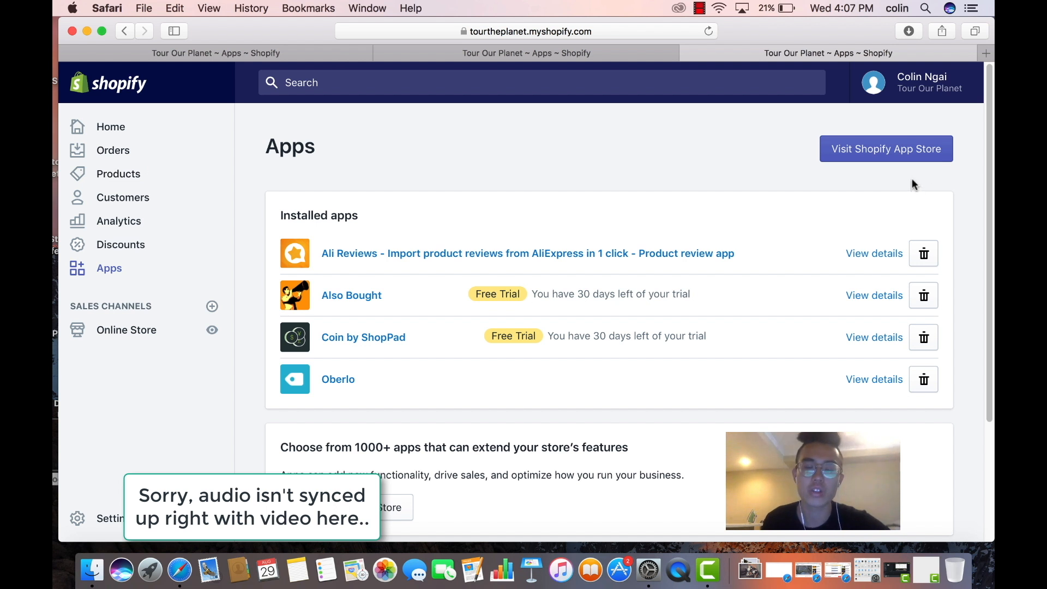
mouse_move(909, 169)
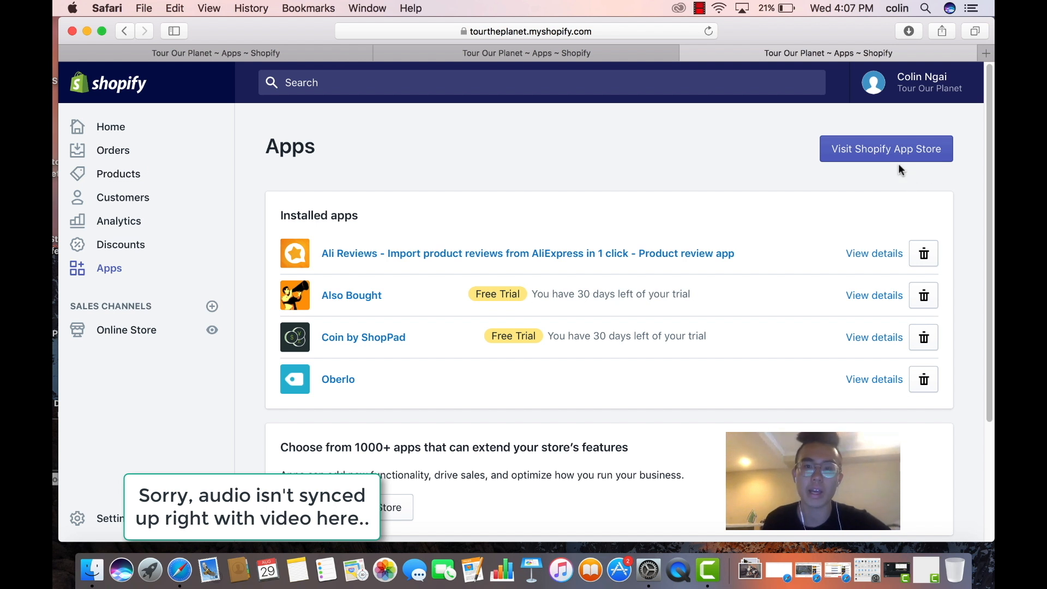
click(985, 53)
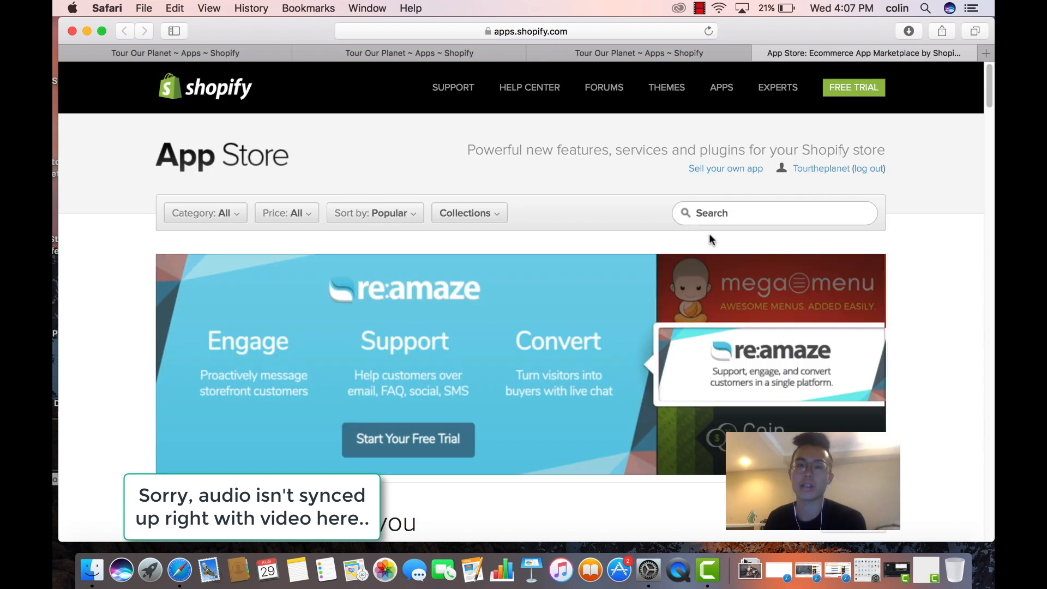
Search 'order look' and get Order Lookup ($10.00/month, 7-day free trial)
click(774, 212)
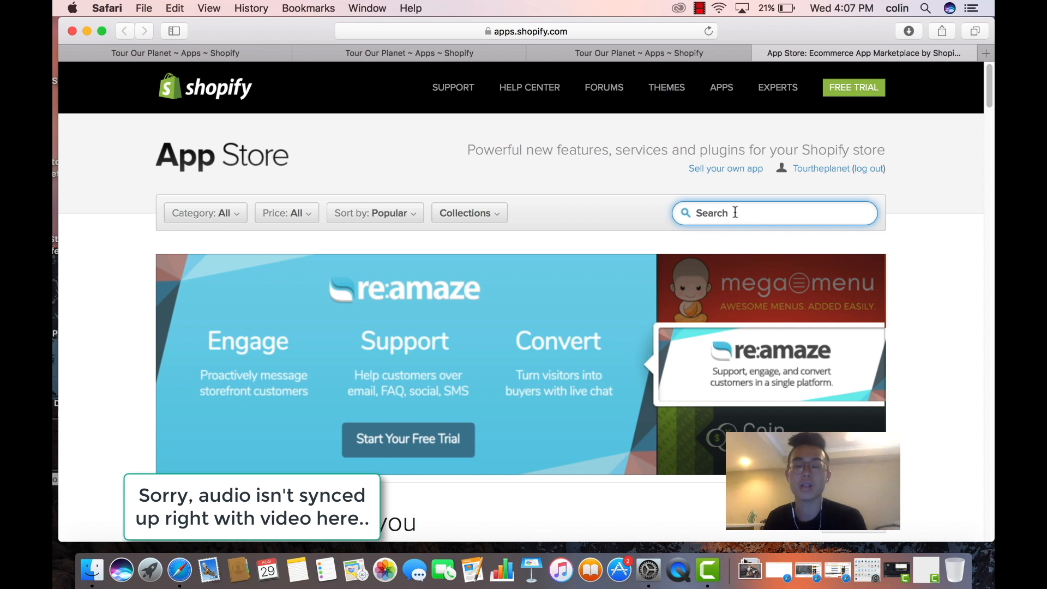
text(order loo)
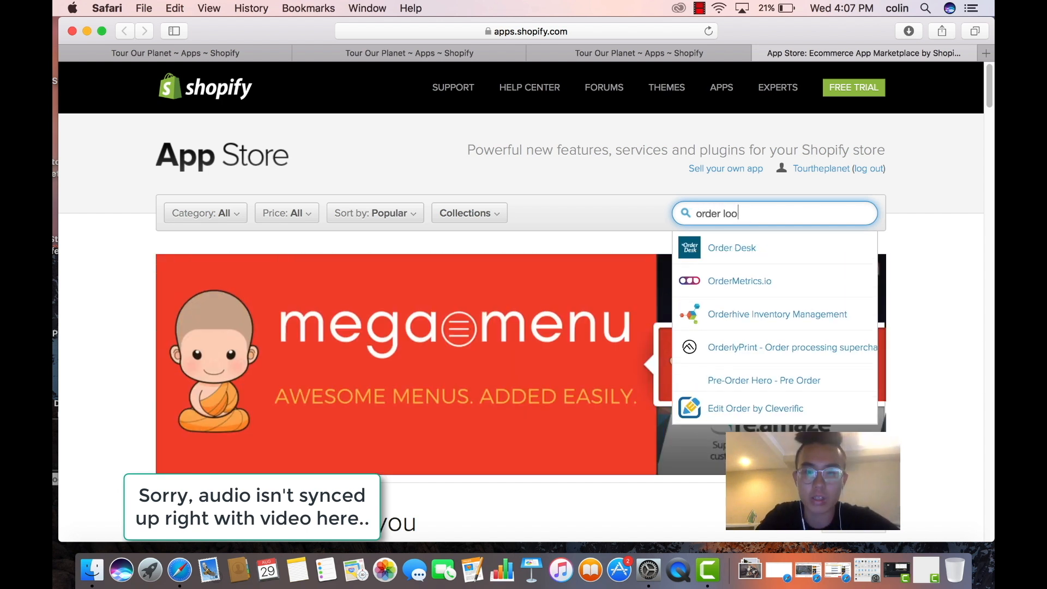
text(k)
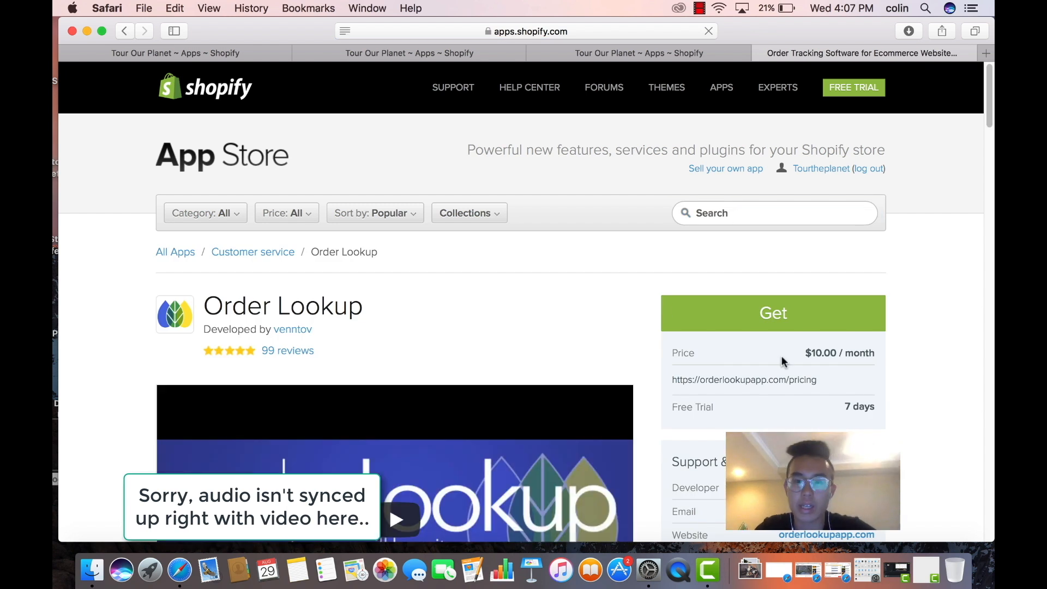
scroll(down, 3)
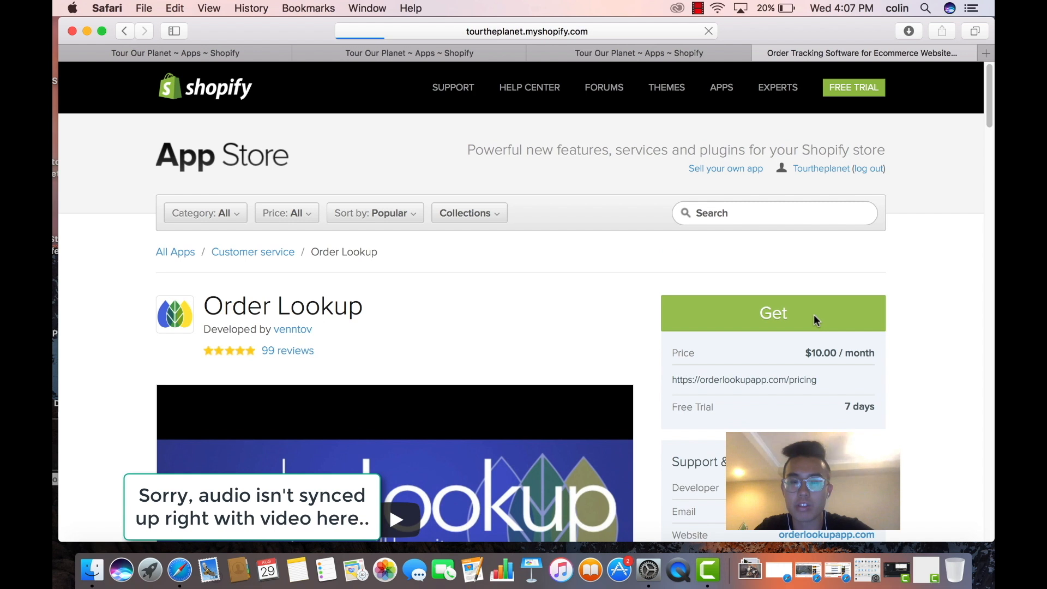
click(772, 312)
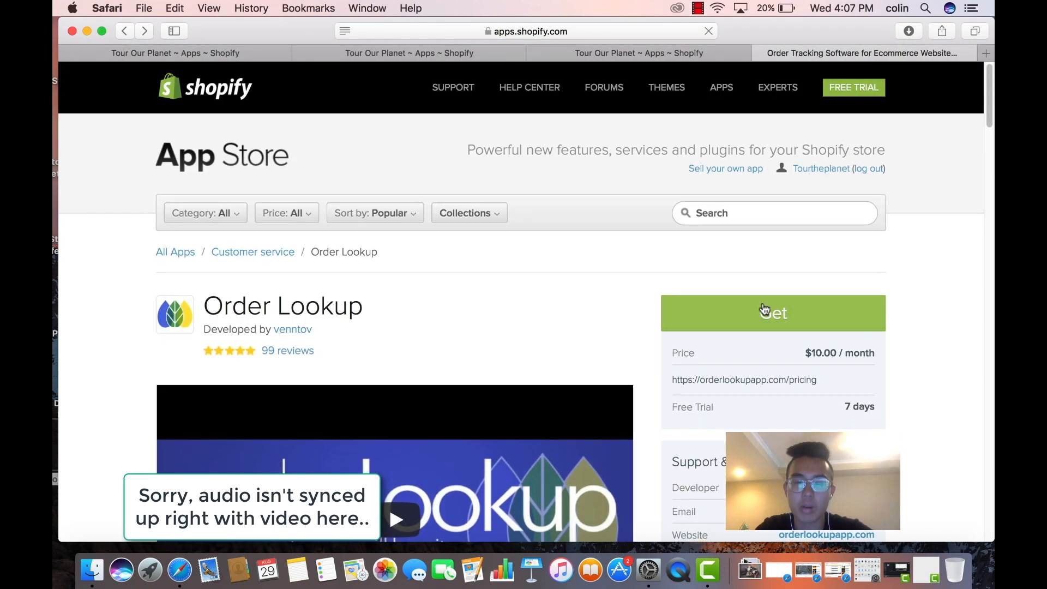
Approve Order Lookup's installation and charges, starting its 7-day free trial
click(772, 313)
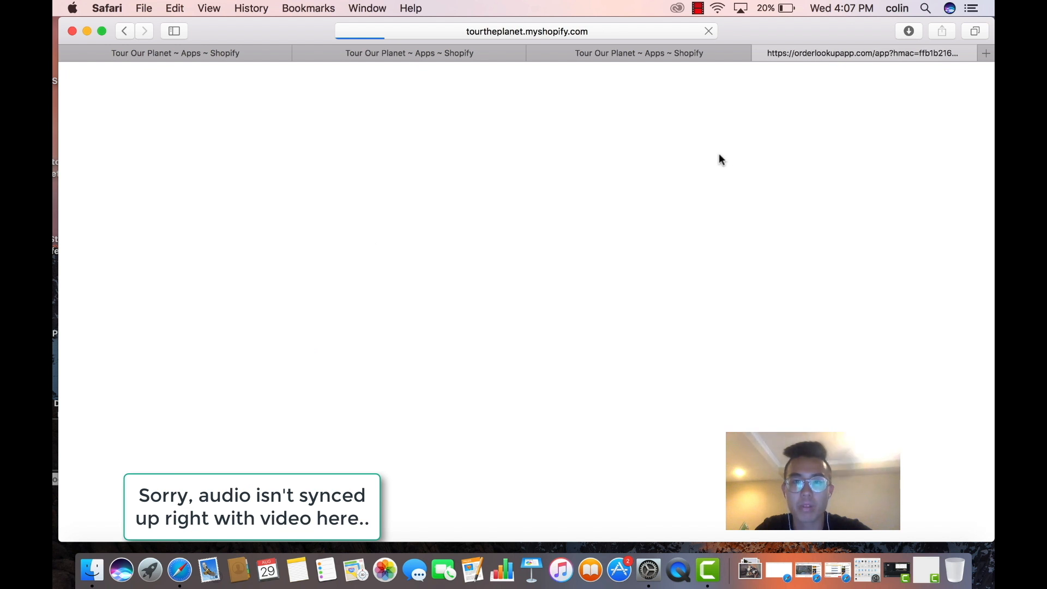
mouse_move(717, 131)
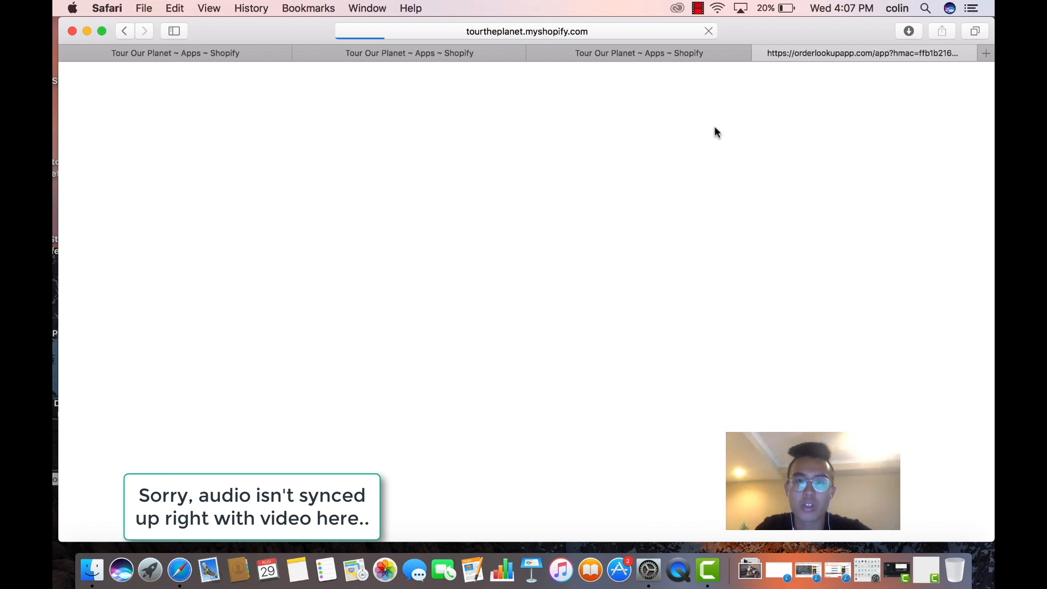
click(638, 53)
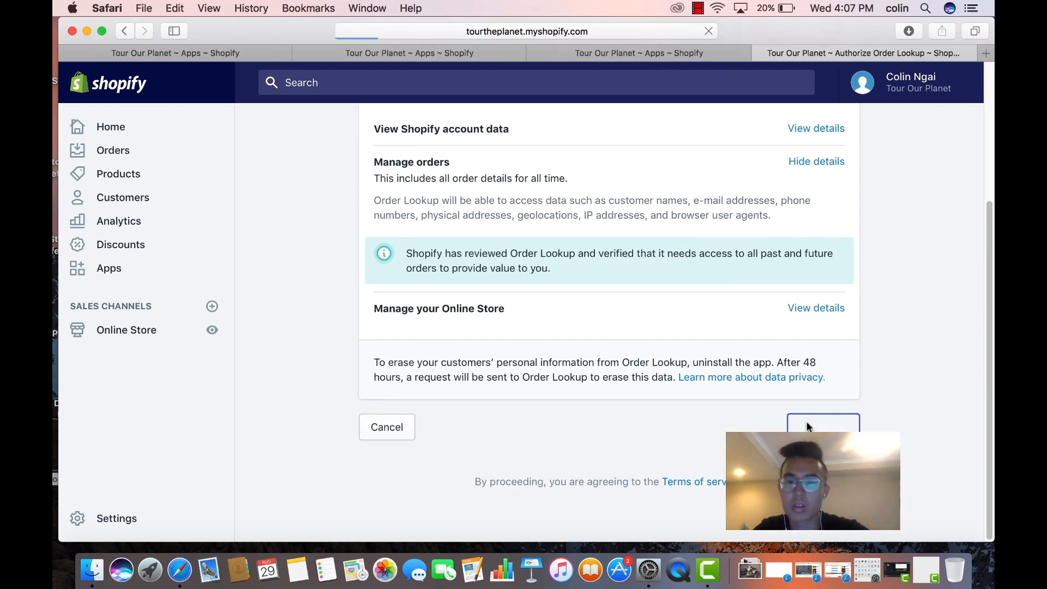
click(822, 426)
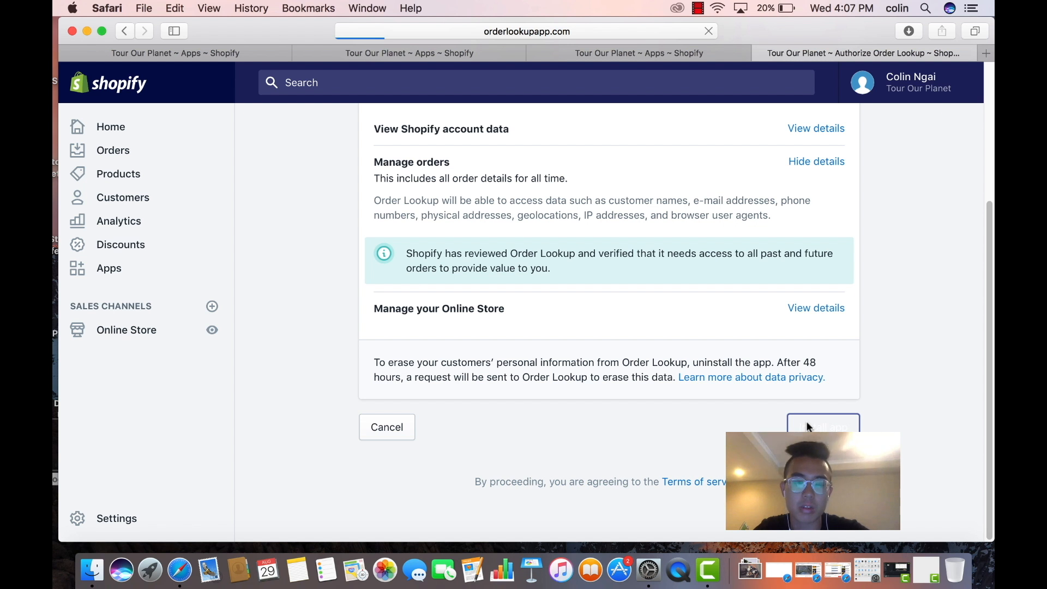
click(822, 426)
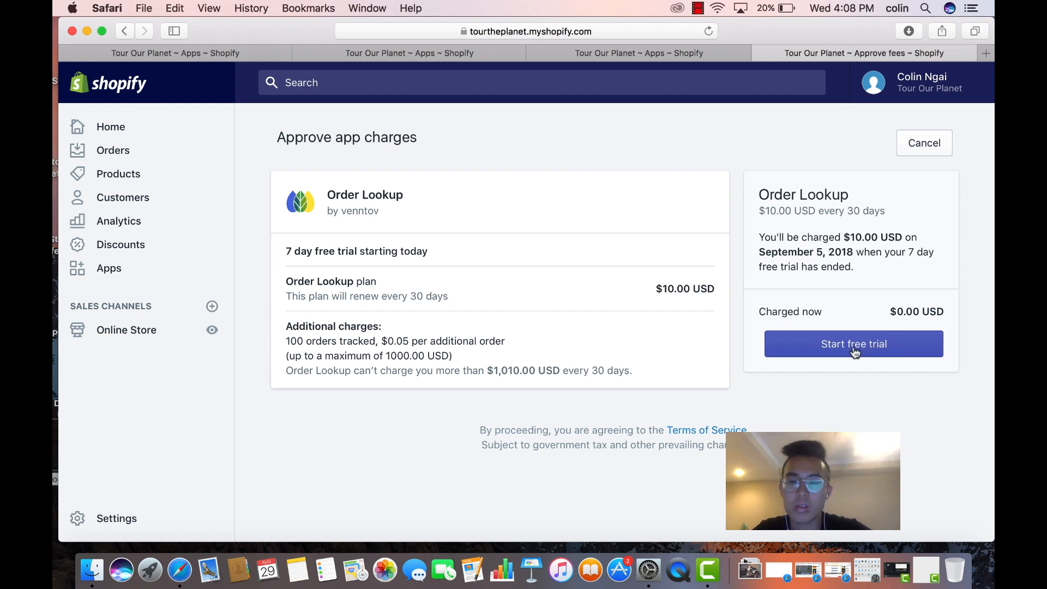
click(853, 343)
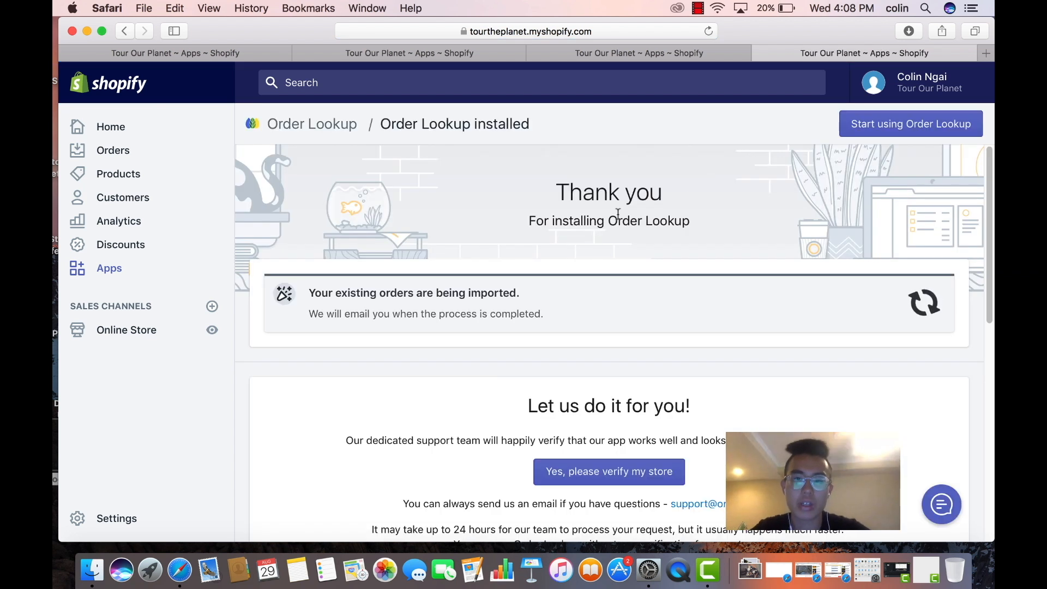
Start using Order Lookup and reach its Display configuration page
scroll(down, 3)
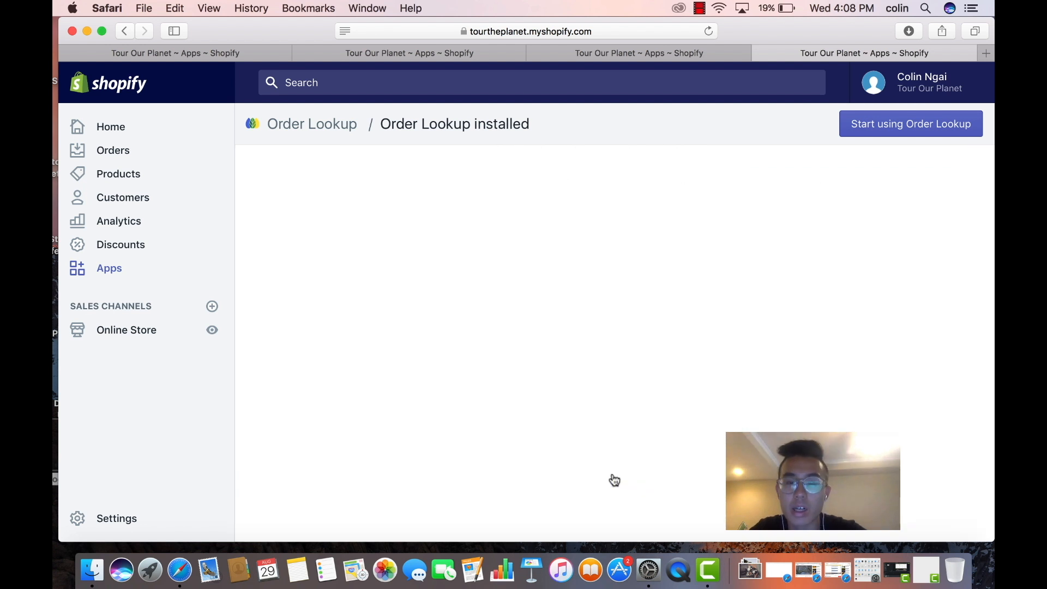
click(909, 124)
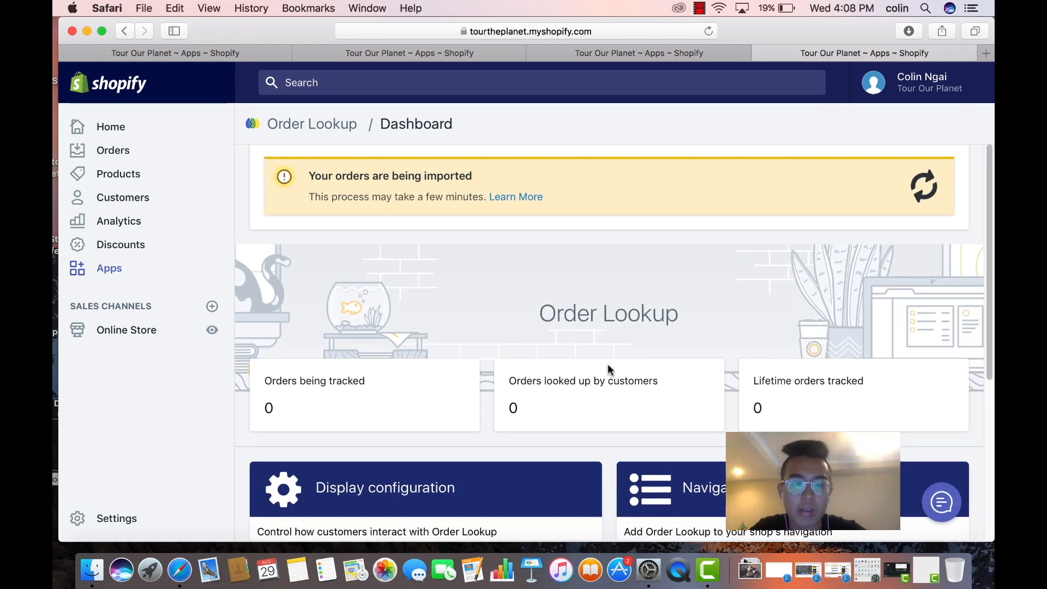
scroll(down, 3)
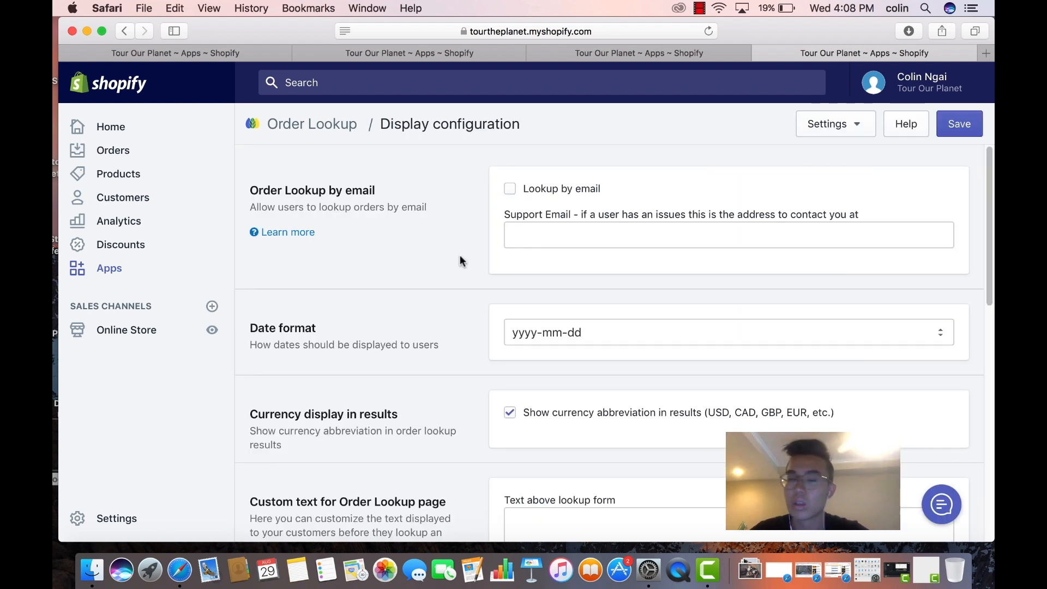
click(509, 188)
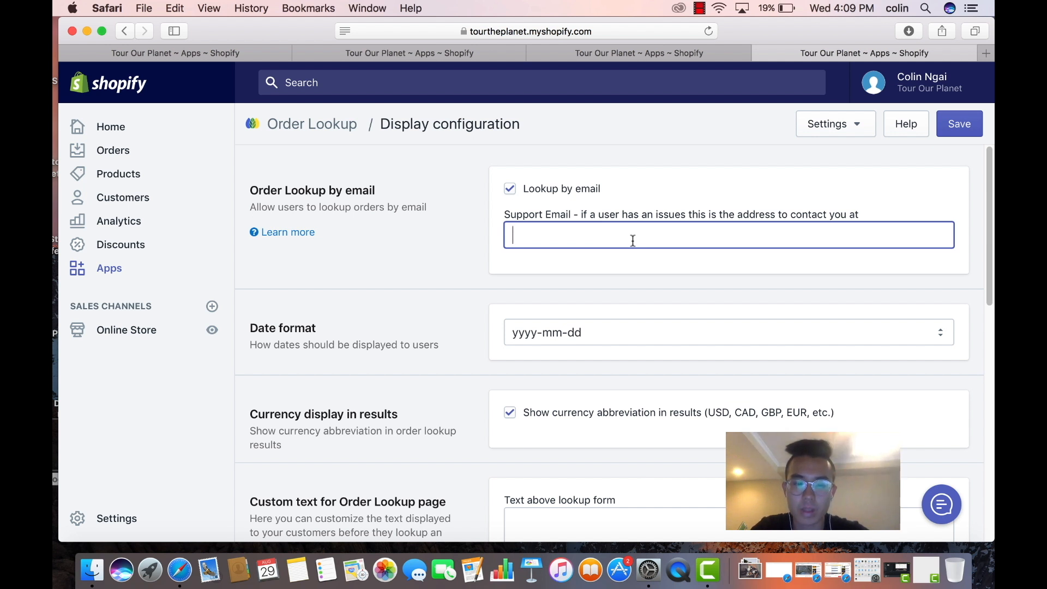
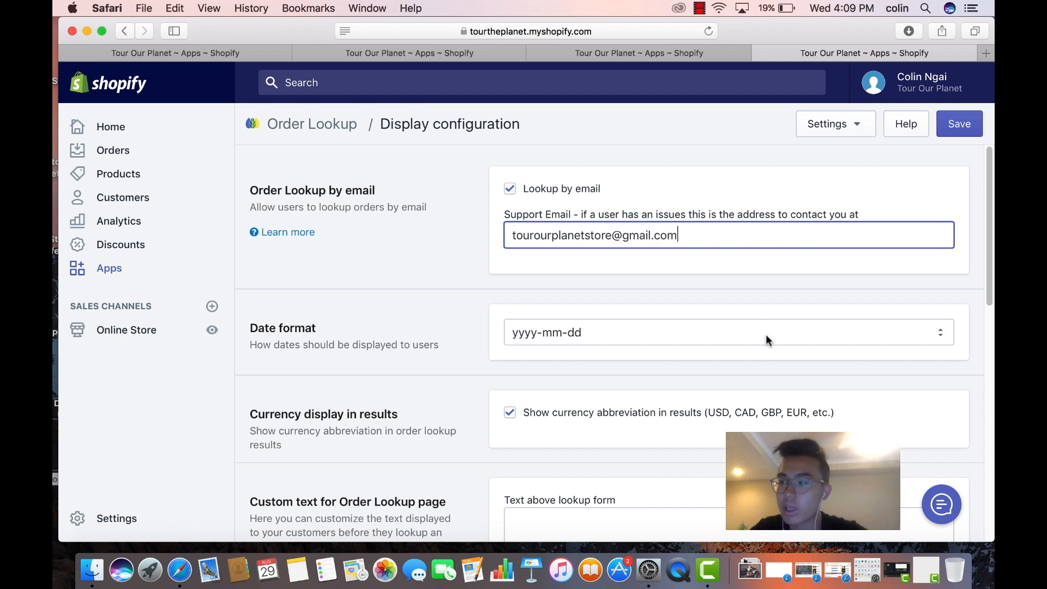
scroll(down, 3)
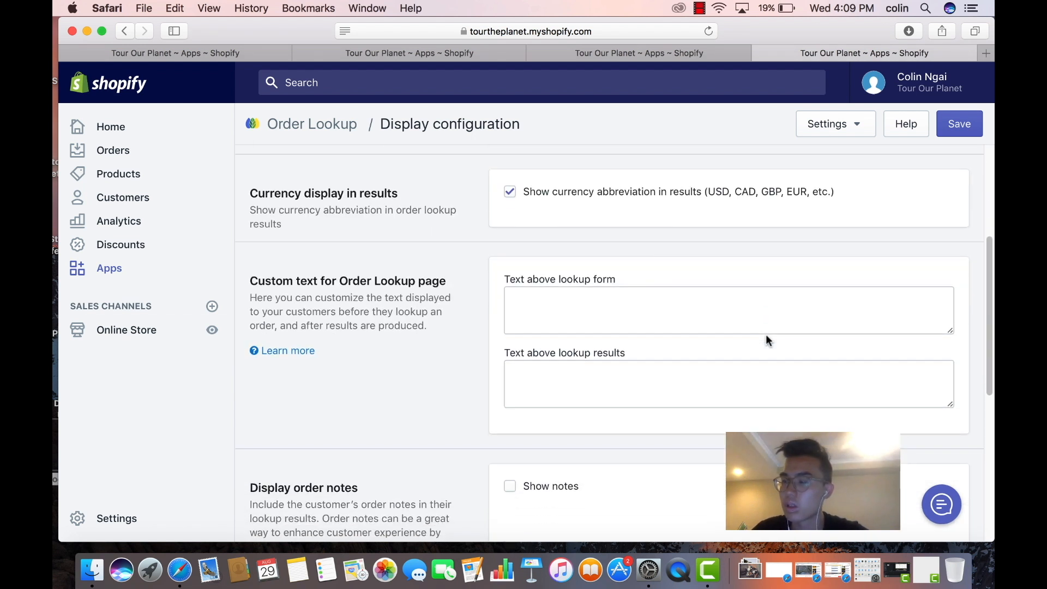
scroll(down, 3)
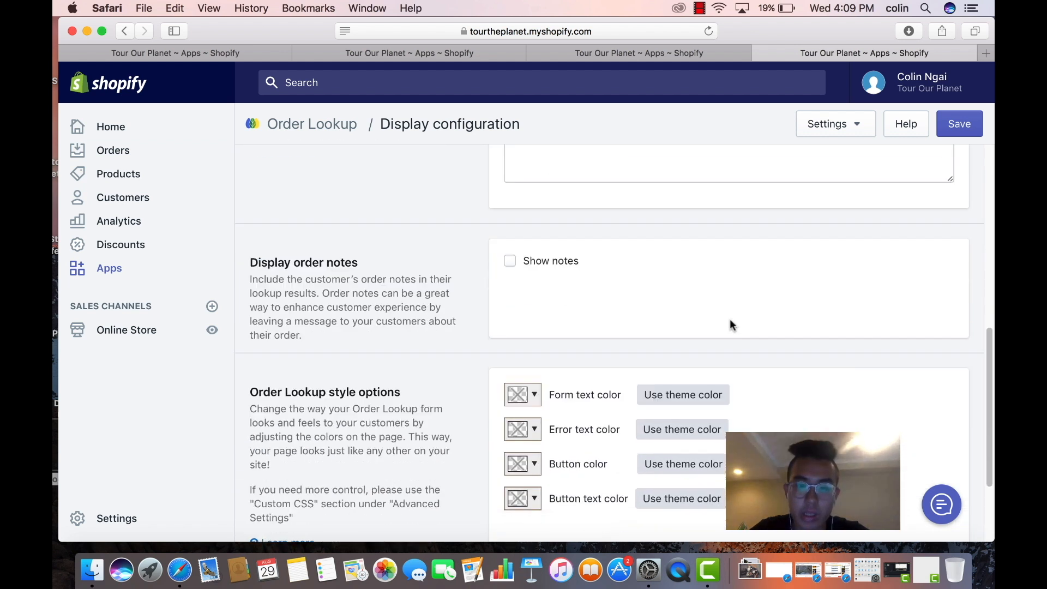
scroll(down, 3)
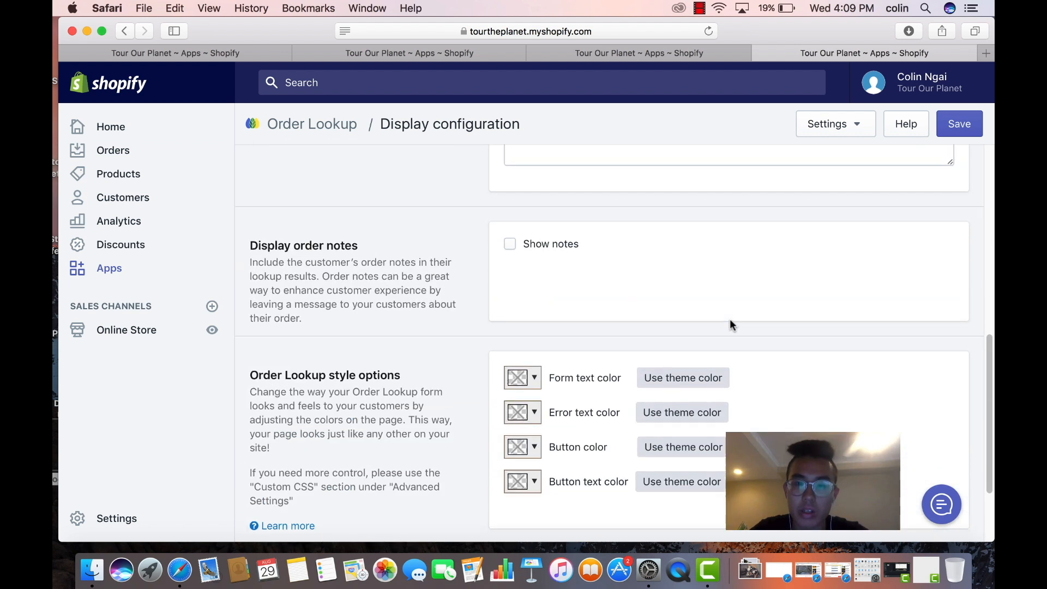
click(958, 123)
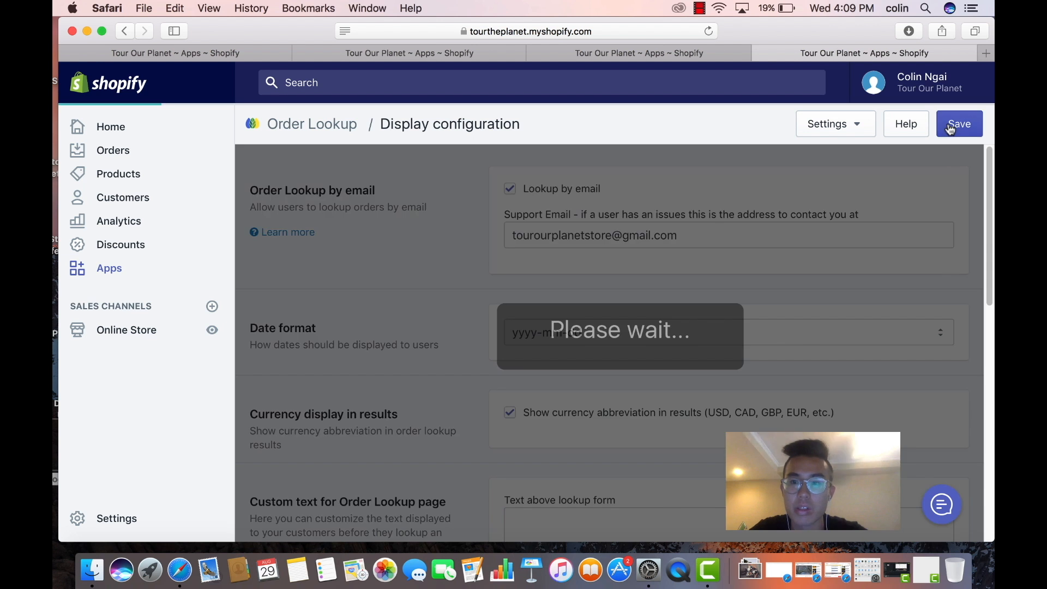
click(958, 124)
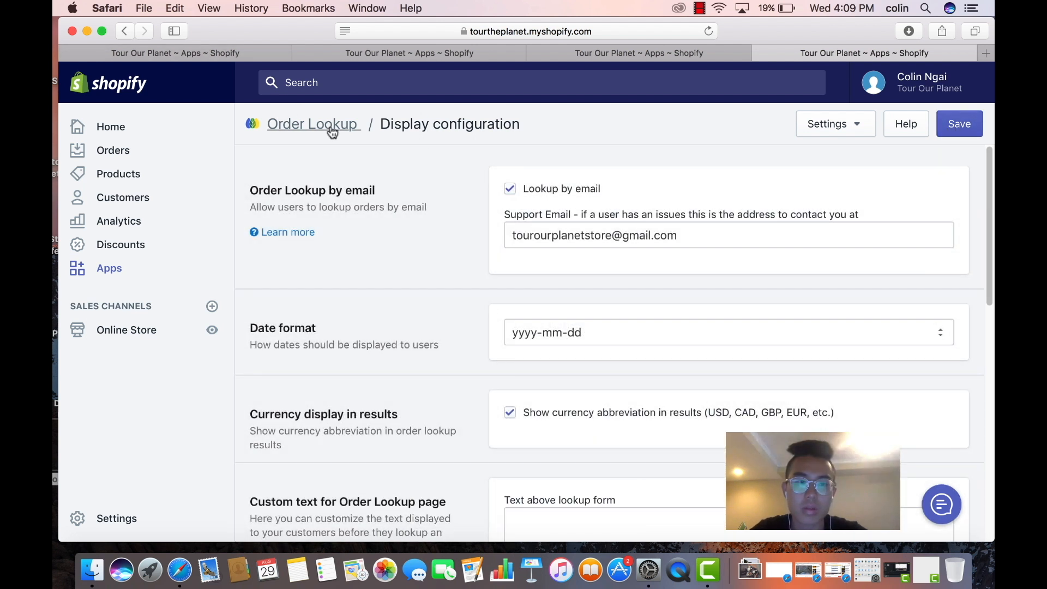
Return to the Order Lookup dashboard via the breadcrumb and scroll through it
click(313, 123)
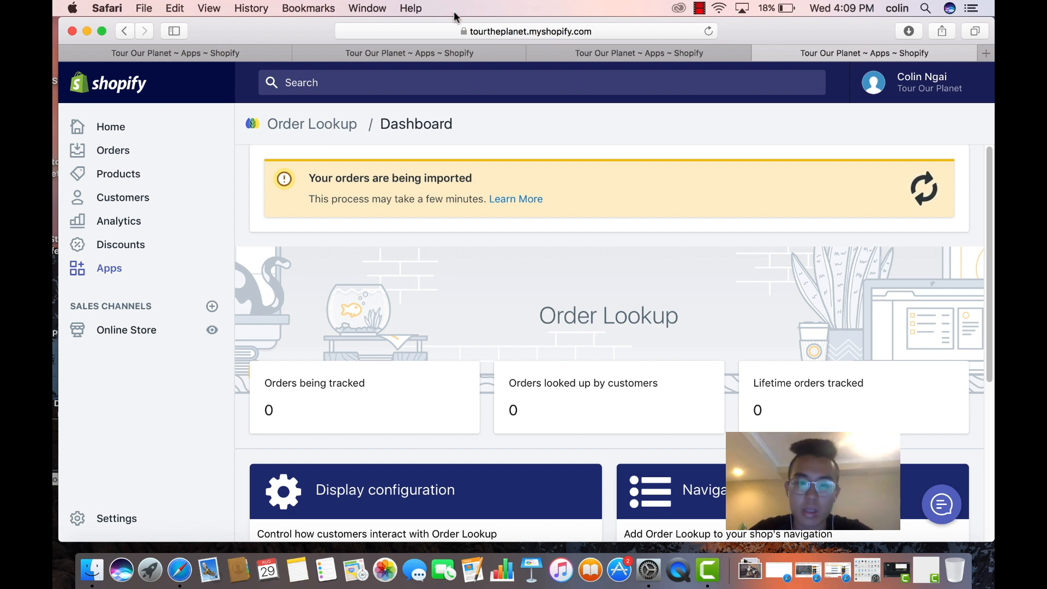
scroll(down, 3)
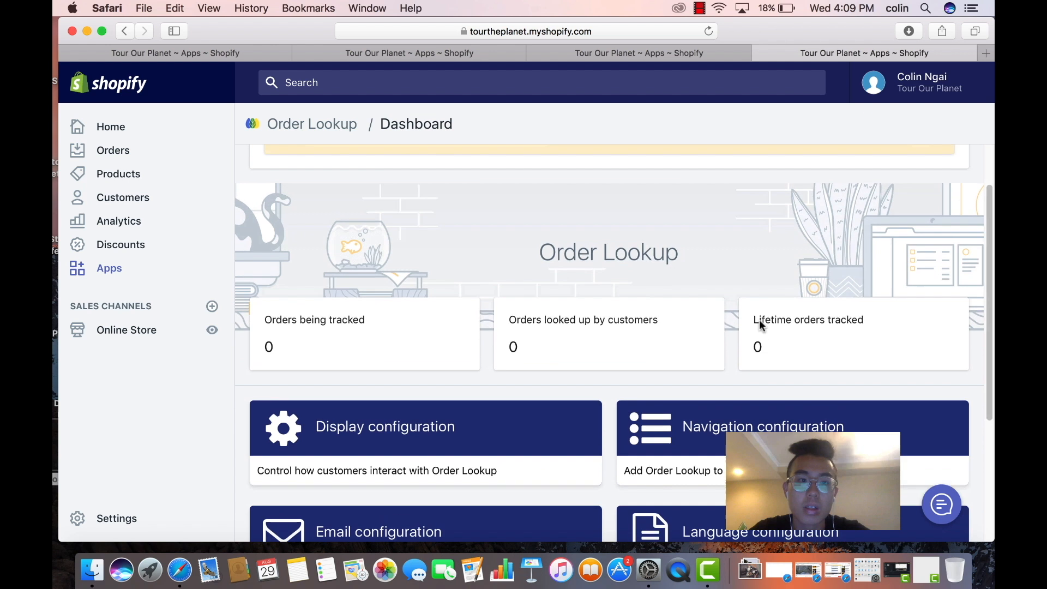
scroll(up, 3)
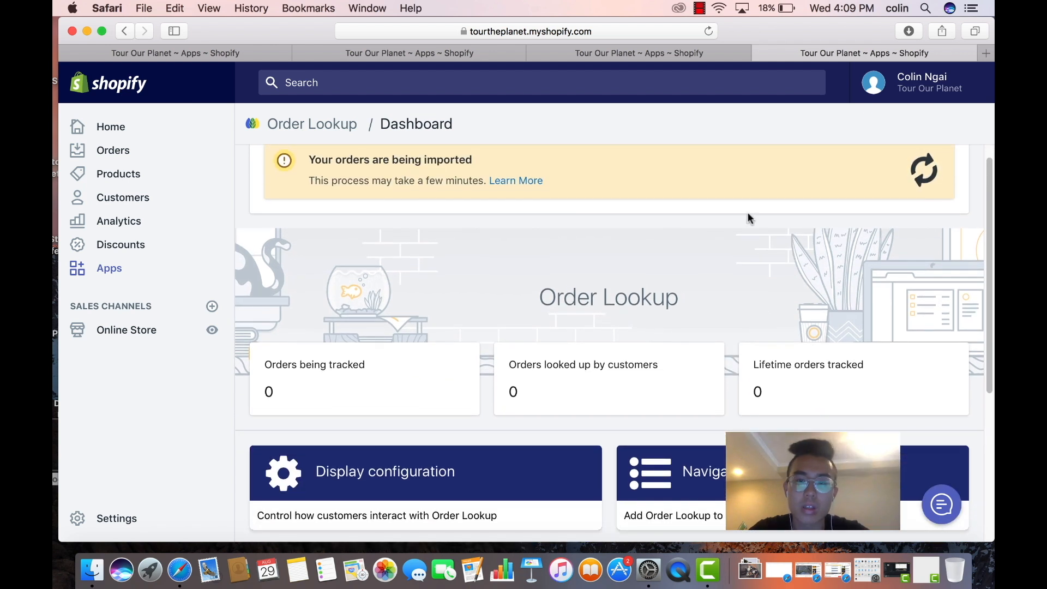
scroll(down, 3)
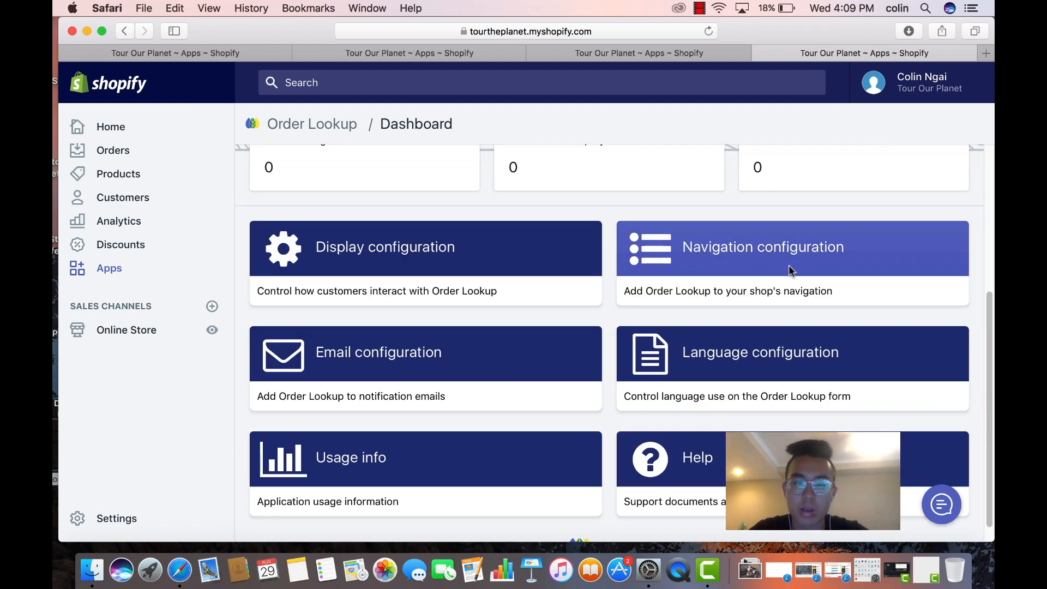
Open Navigation configuration and read the steps for adding a store menu link
click(763, 246)
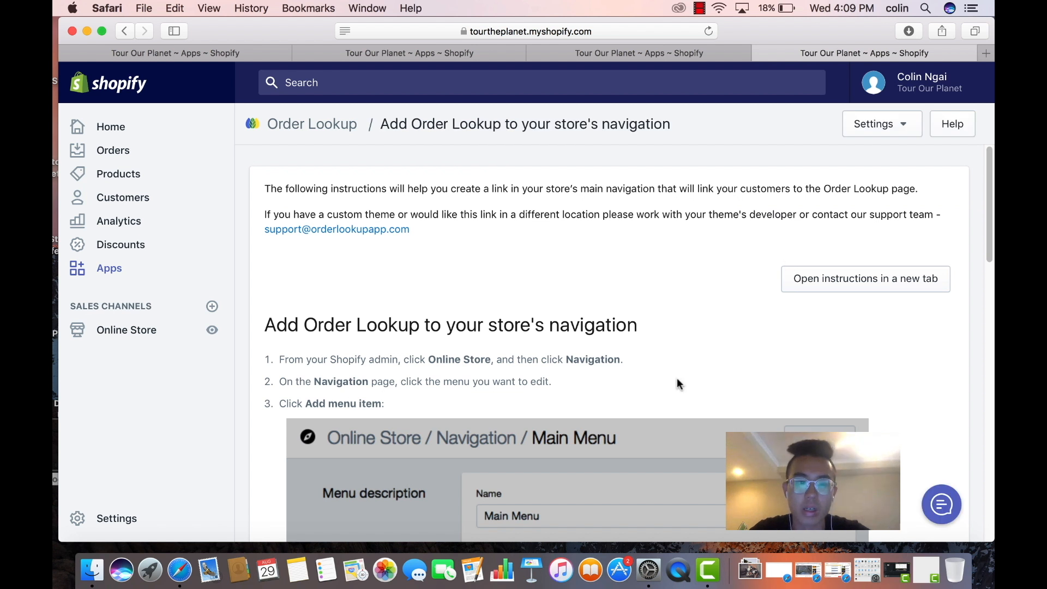
scroll(down, 3)
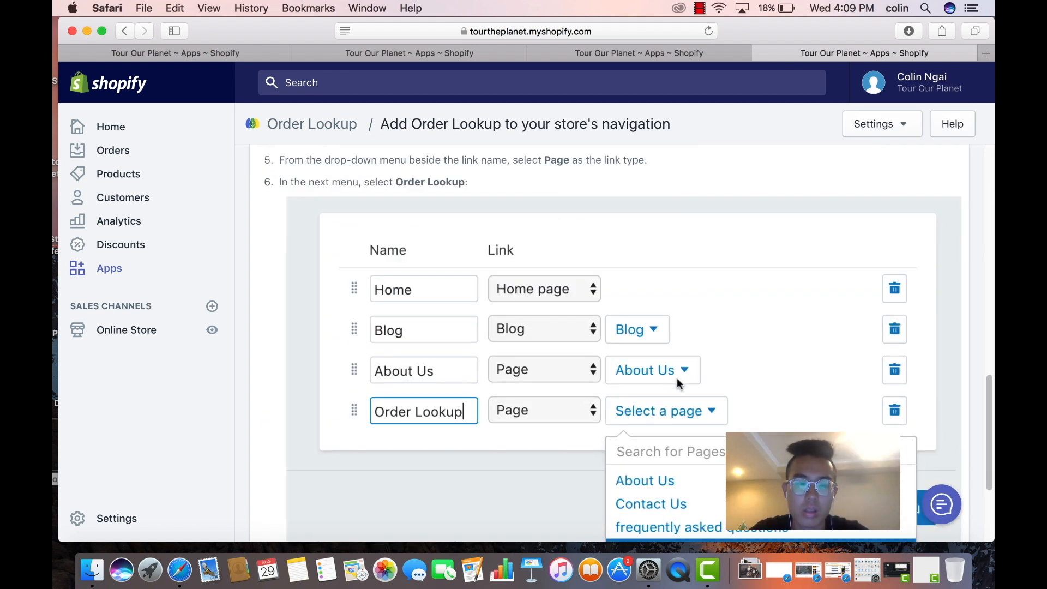
scroll(up, 3)
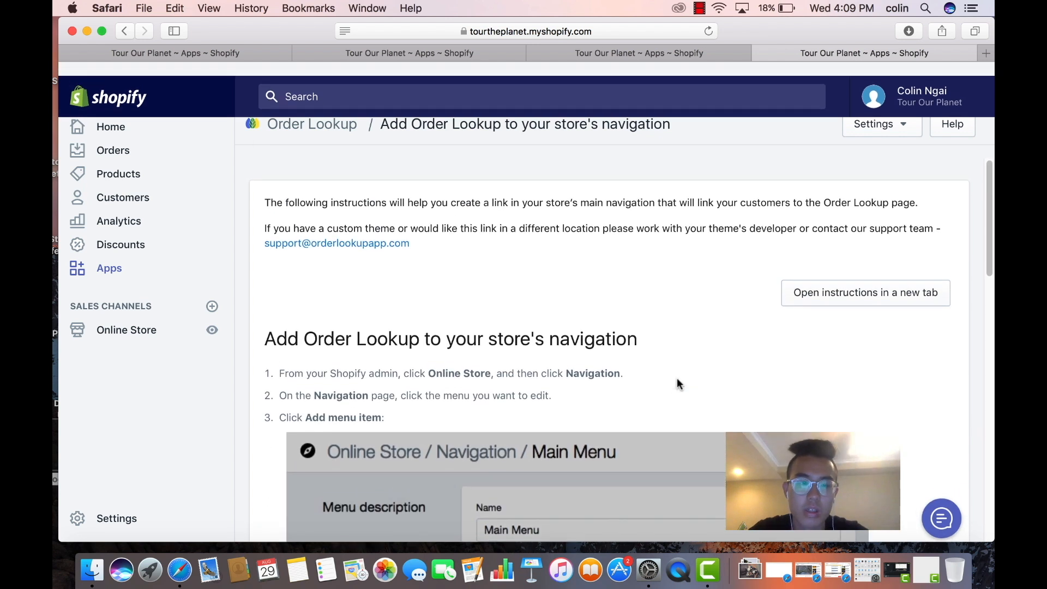
scroll(down, 3)
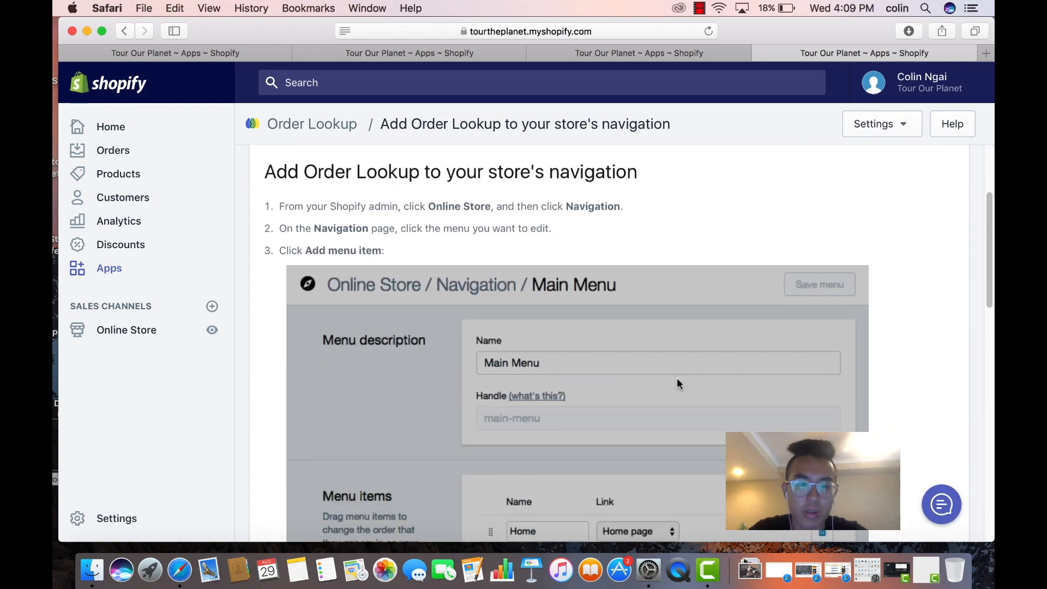
scroll(down, 3)
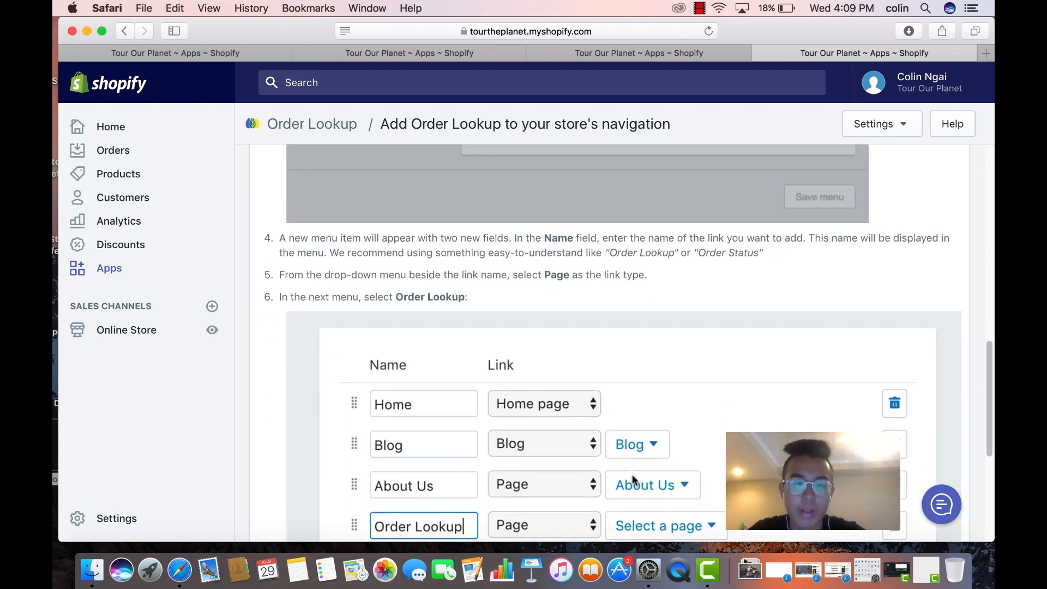
click(664, 525)
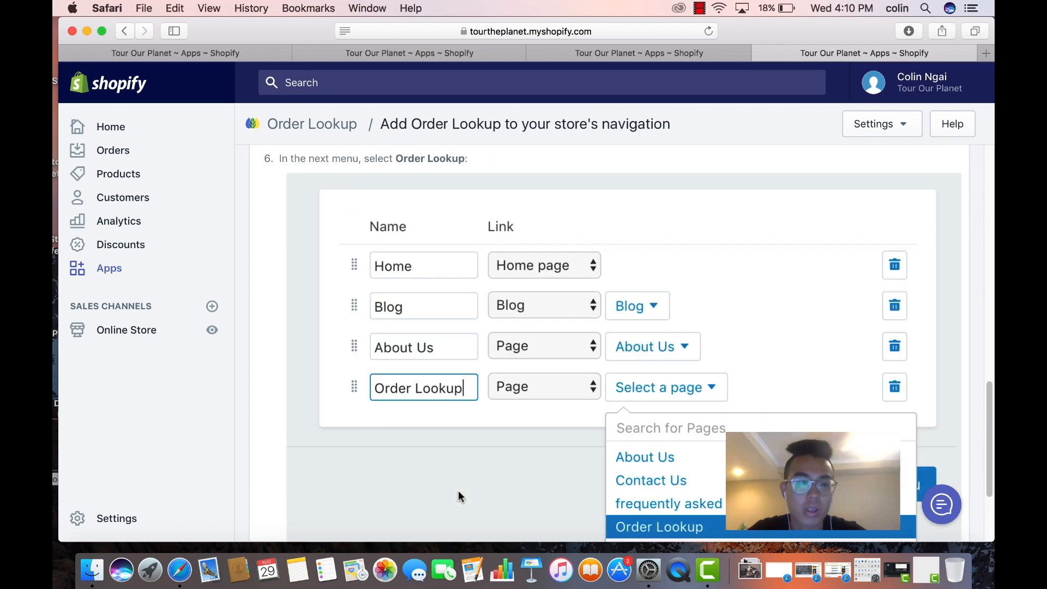
scroll(up, 3)
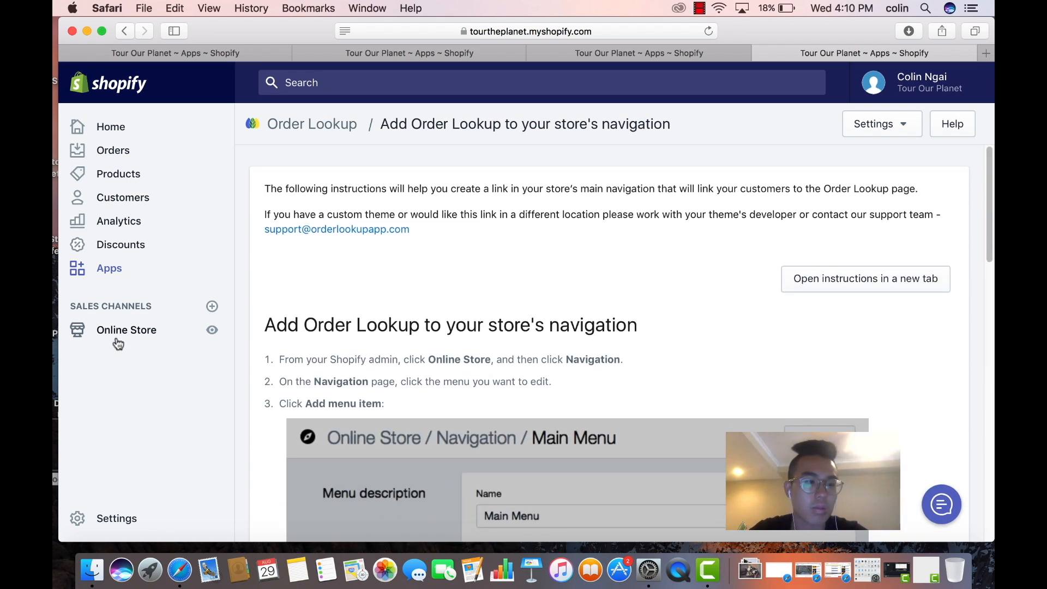
Create and save a 'Track Your Order' store page, then go to the Navigation menus list
click(126, 329)
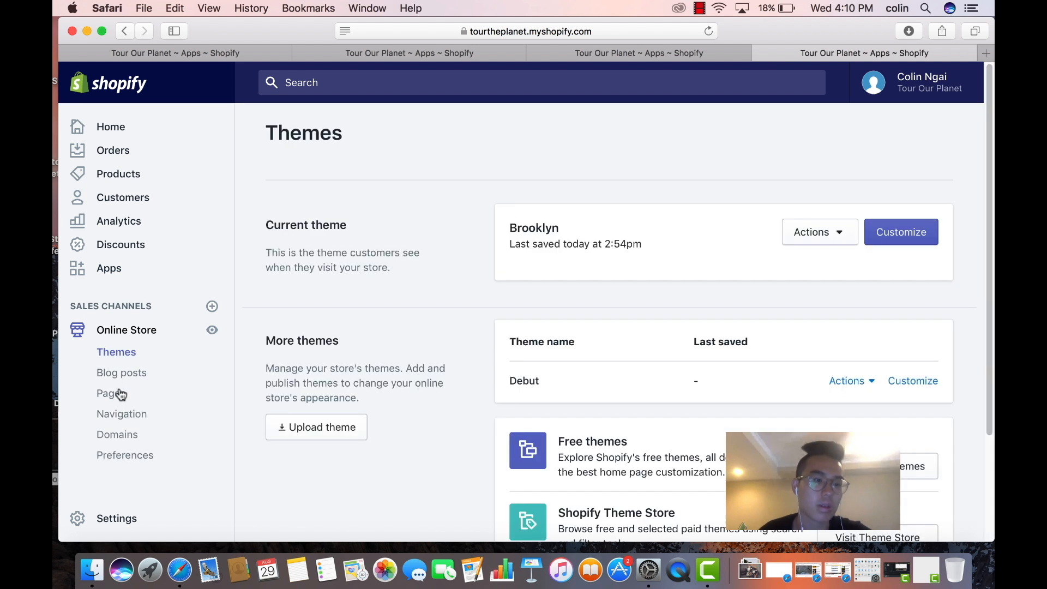
click(111, 393)
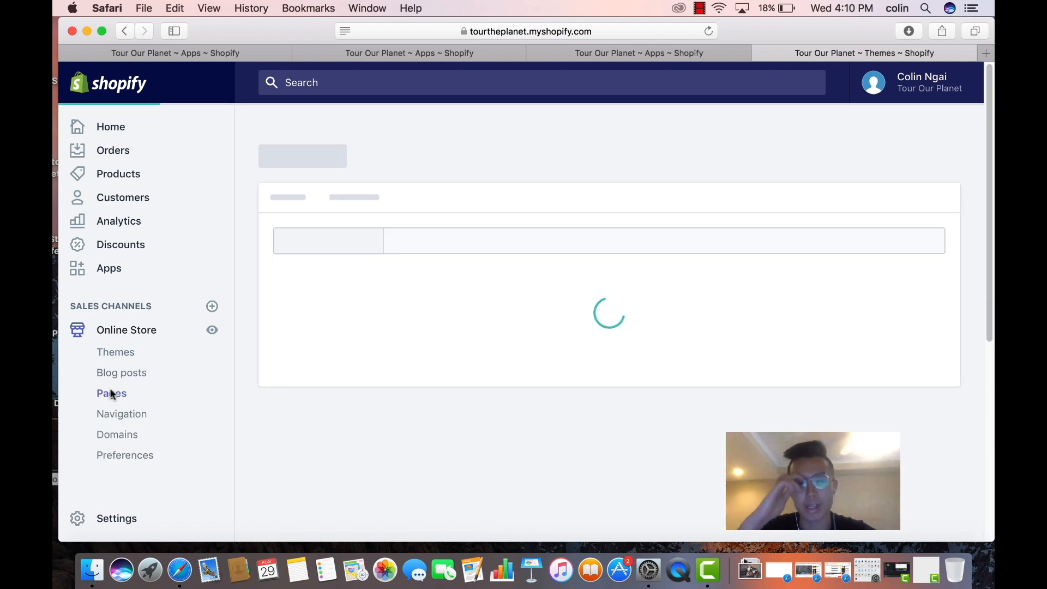
click(112, 393)
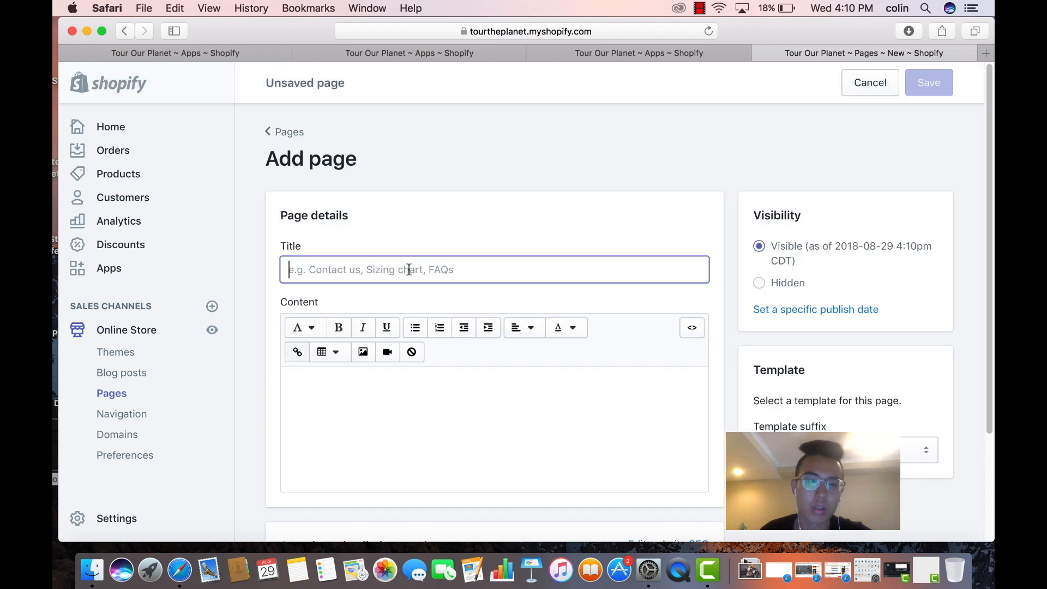
text(Track Your)
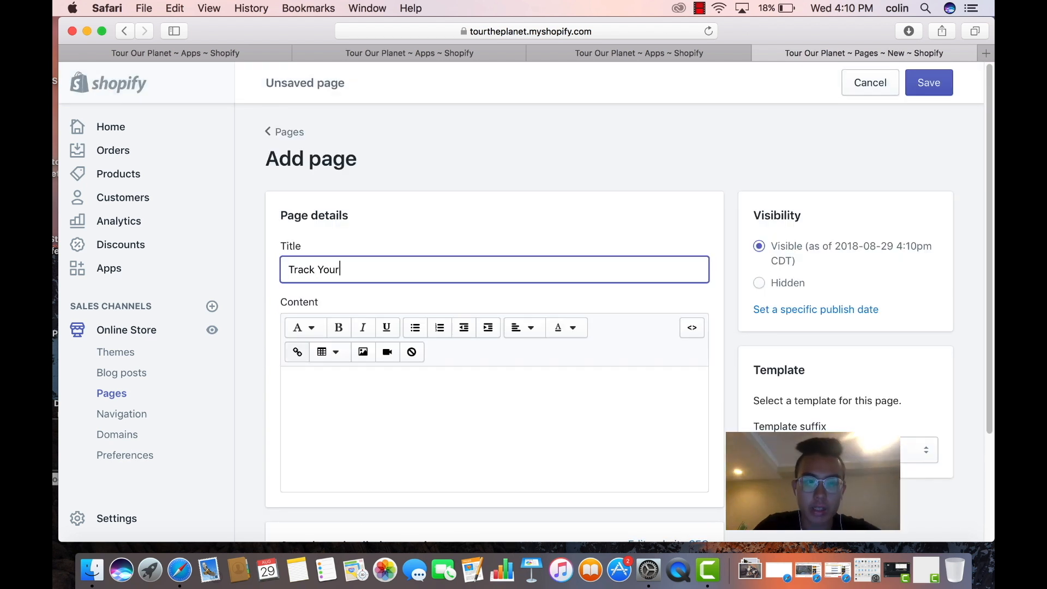
text(Order)
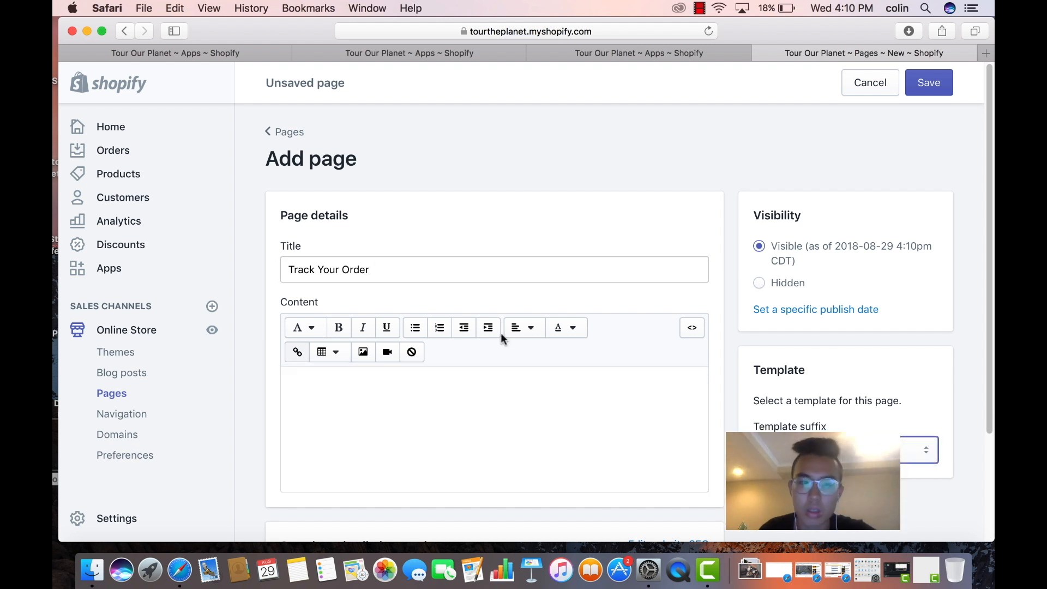
scroll(down, 3)
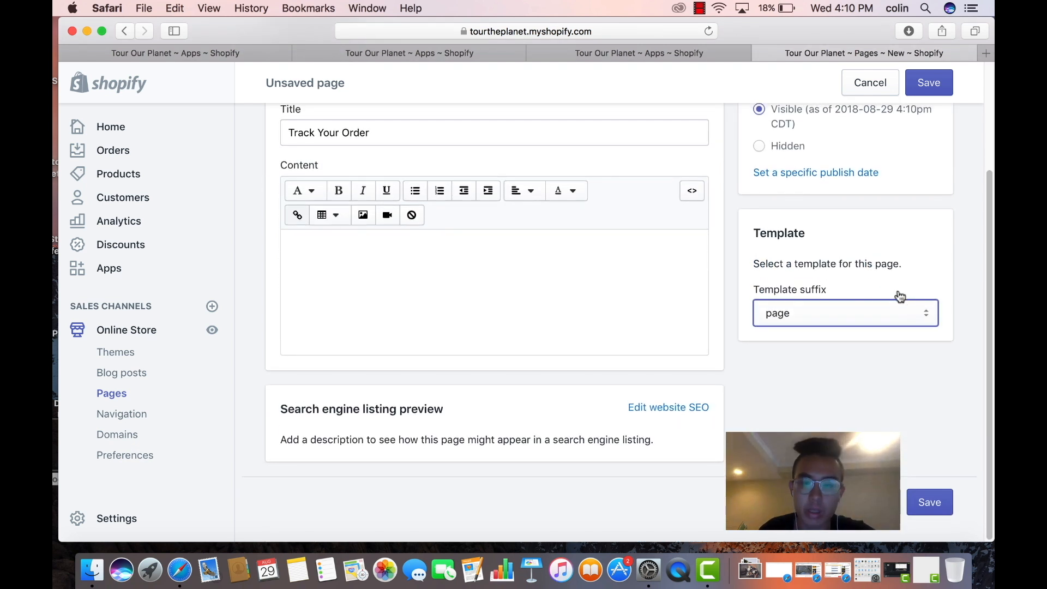
click(927, 82)
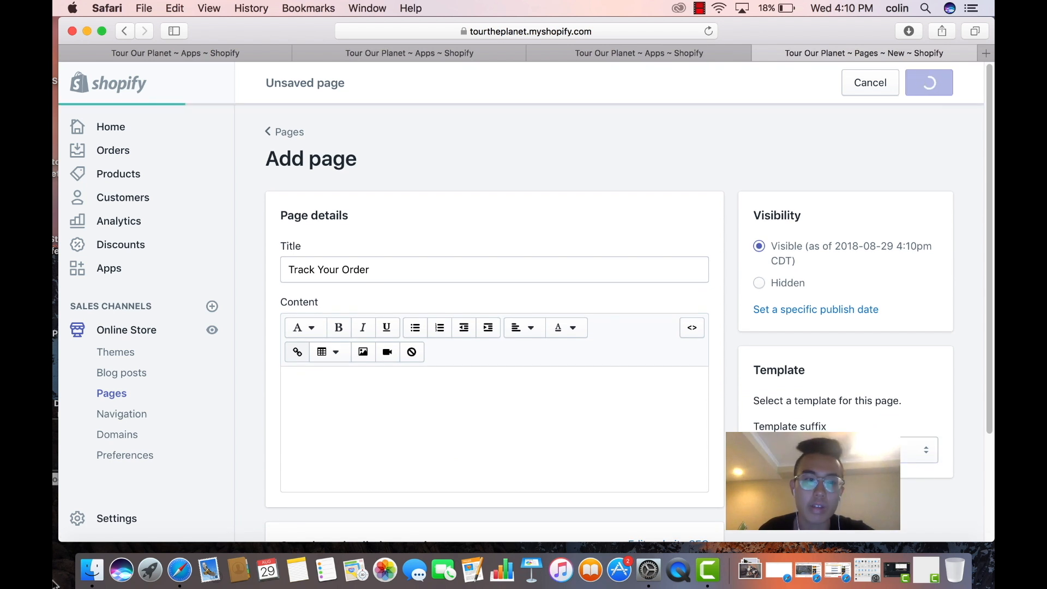
click(928, 82)
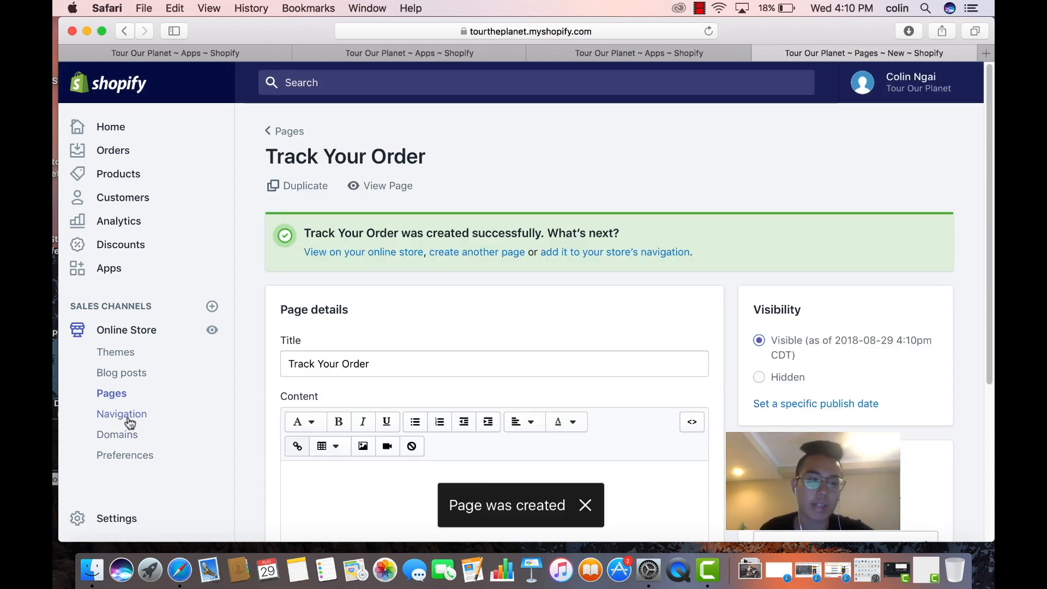
click(122, 413)
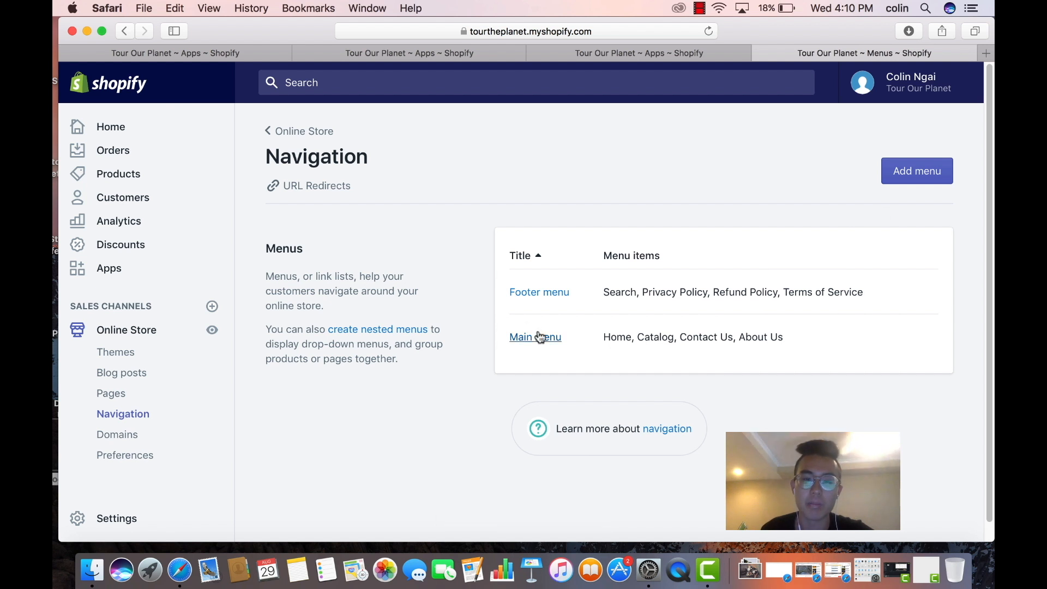
Start a new Main menu item linked to Pages > Order Lookup
click(535, 336)
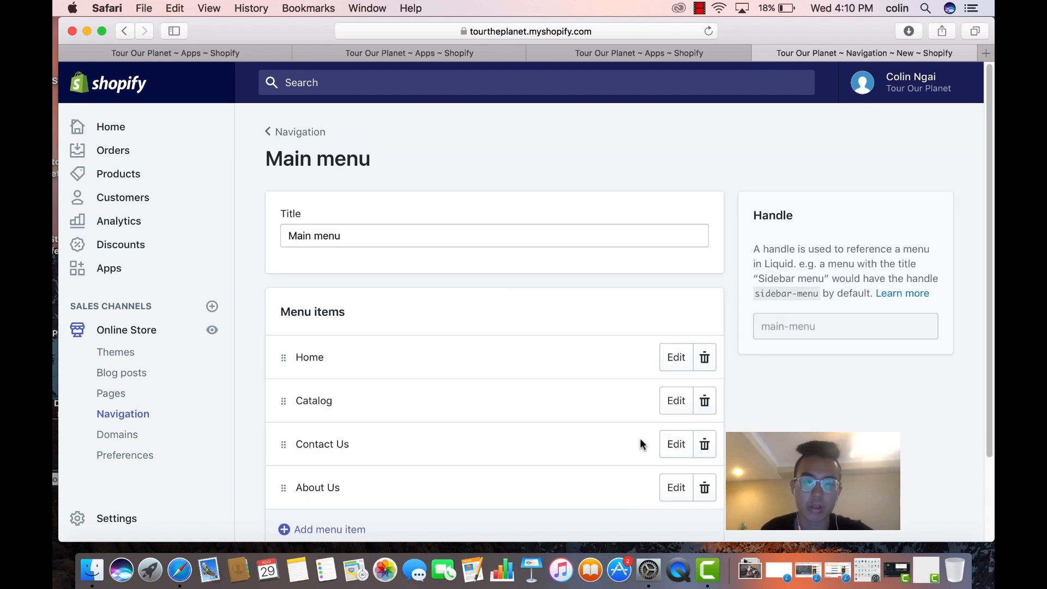
scroll(down, 3)
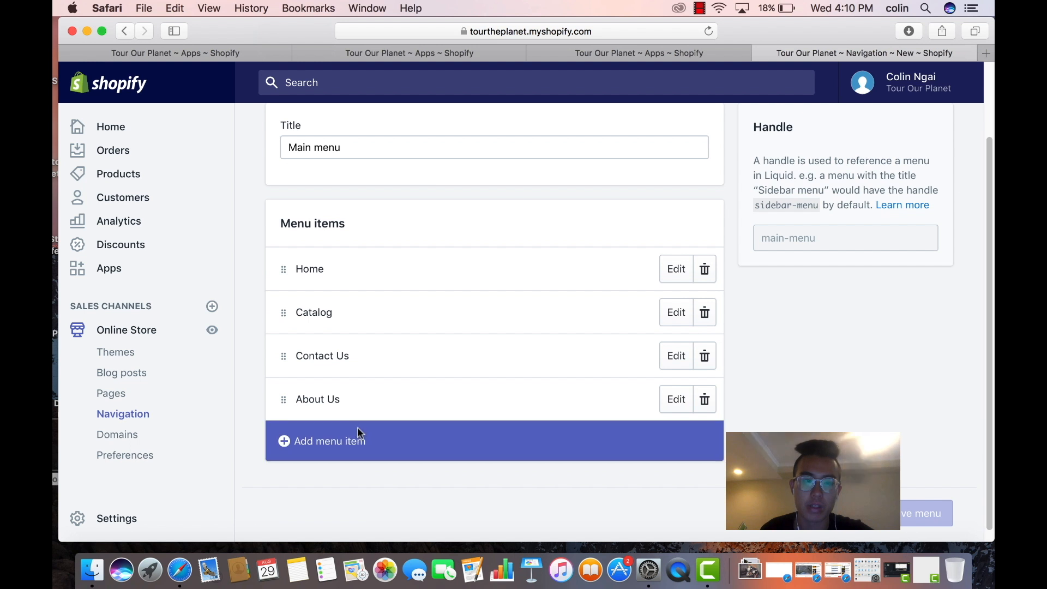
click(322, 441)
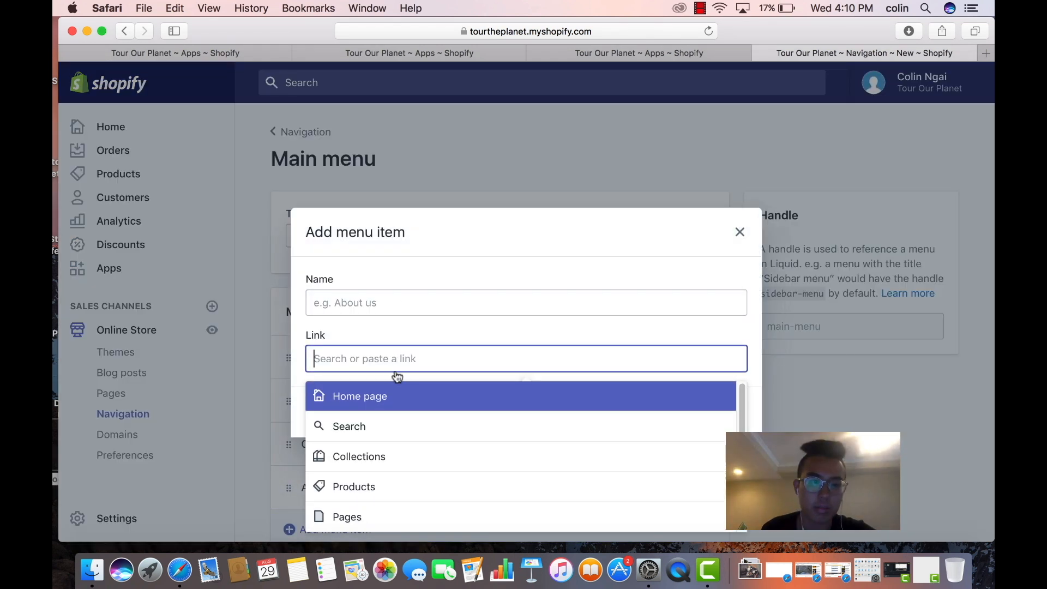
click(347, 516)
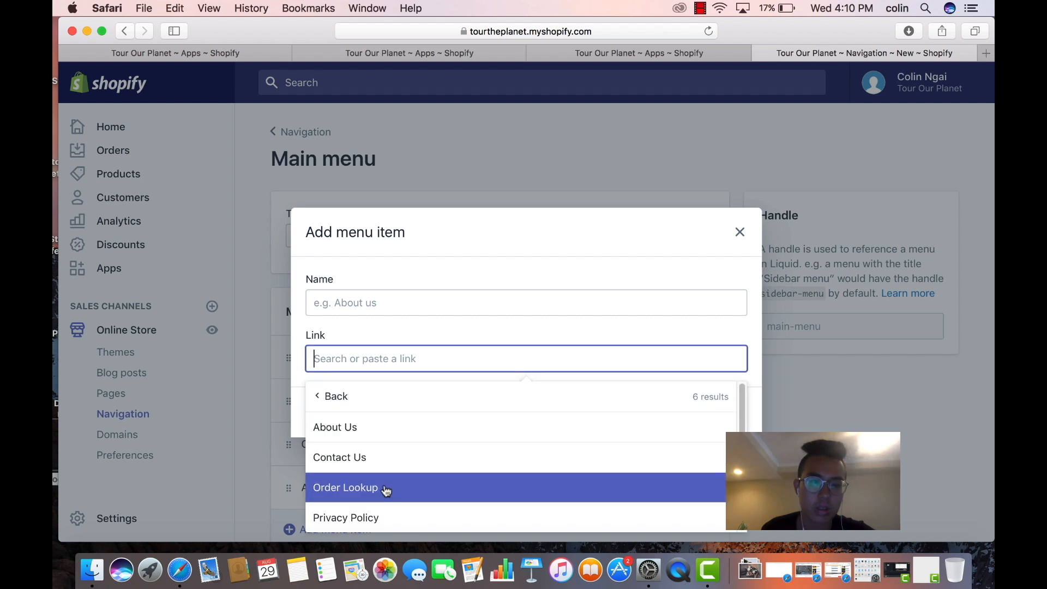
click(345, 486)
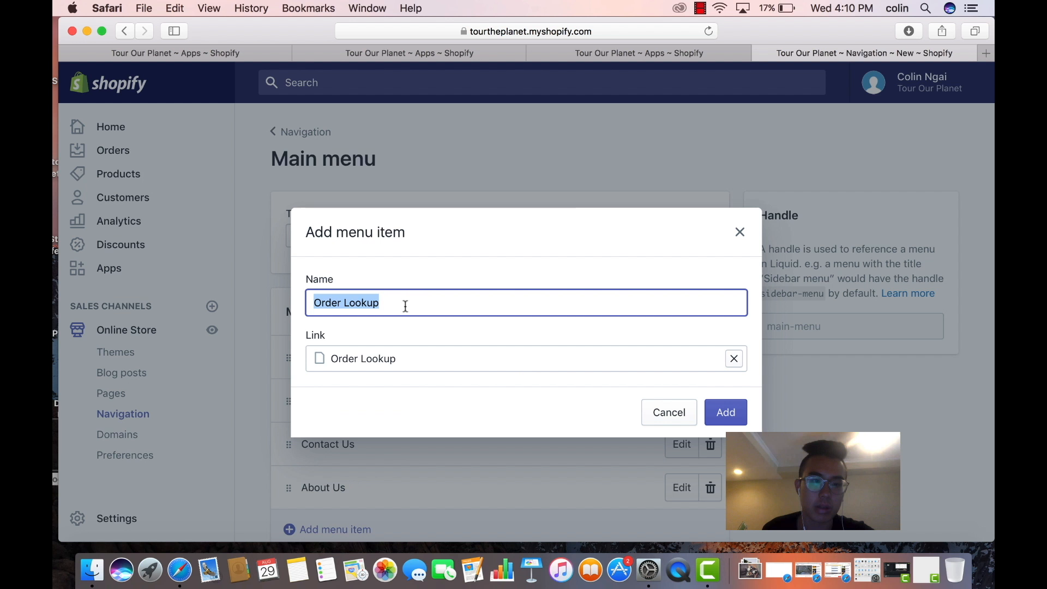
Name the item 'Track Your Order', add it, save the menu, and open a new tab
text(Track Your Order)
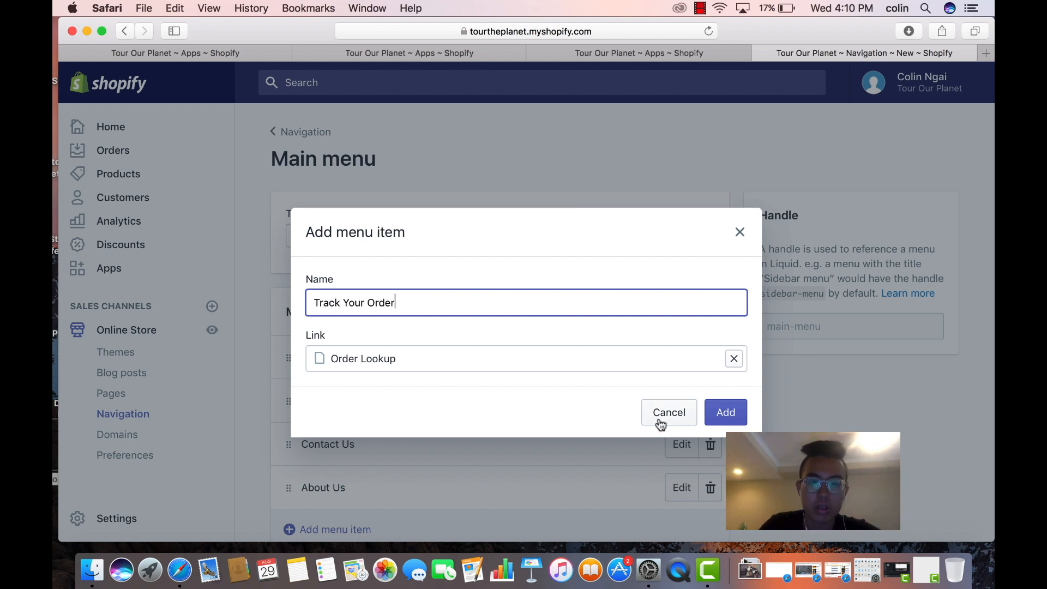
click(725, 412)
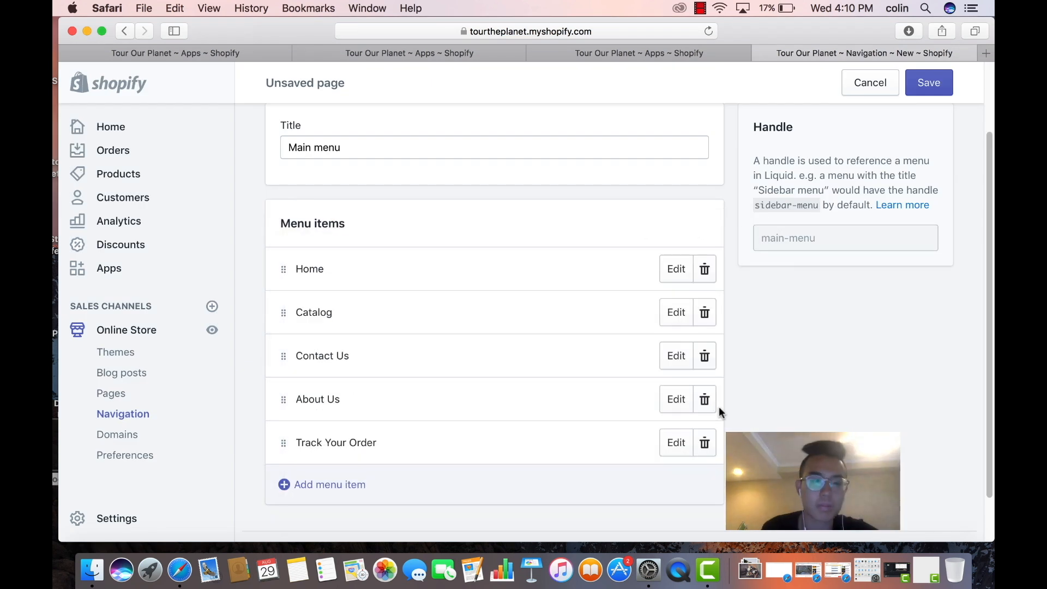
click(928, 83)
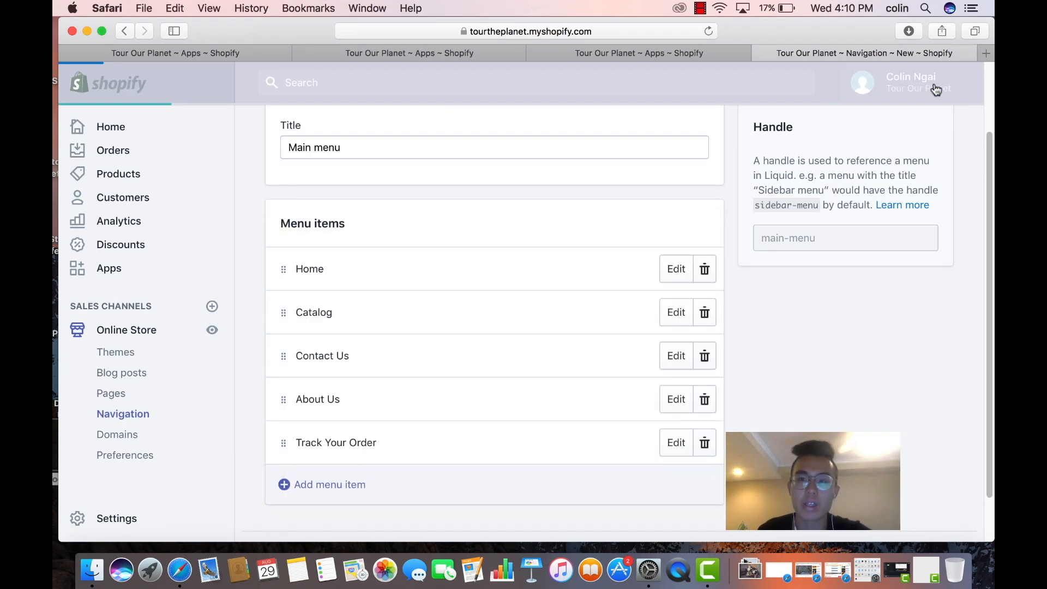
click(984, 53)
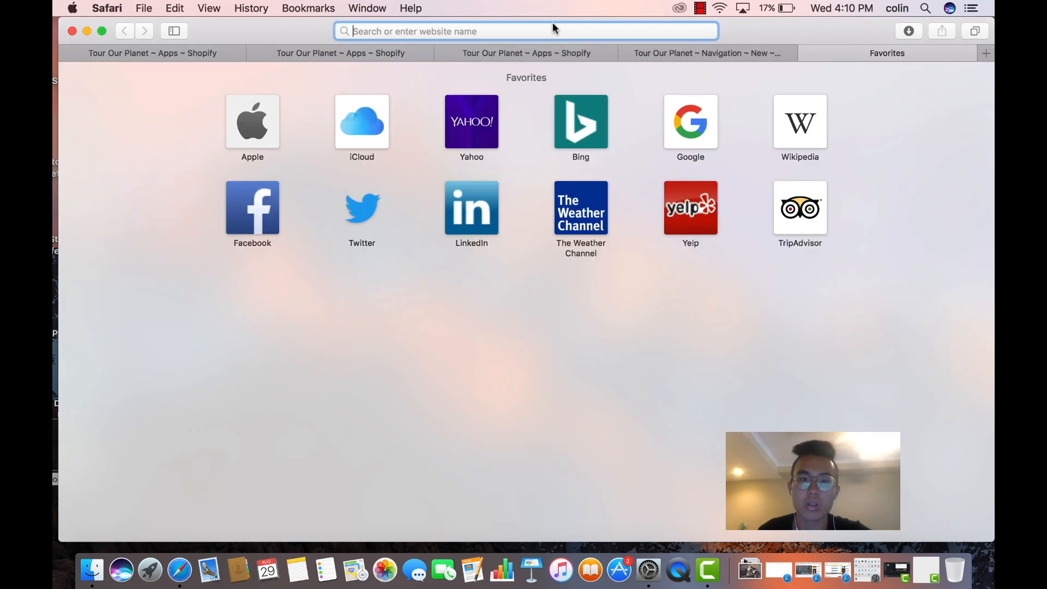
Visit tourtheplanet.myshopify.com and view the Track Your Order page's email and order-number fields
text(tourtheplanet.myshopify.com)
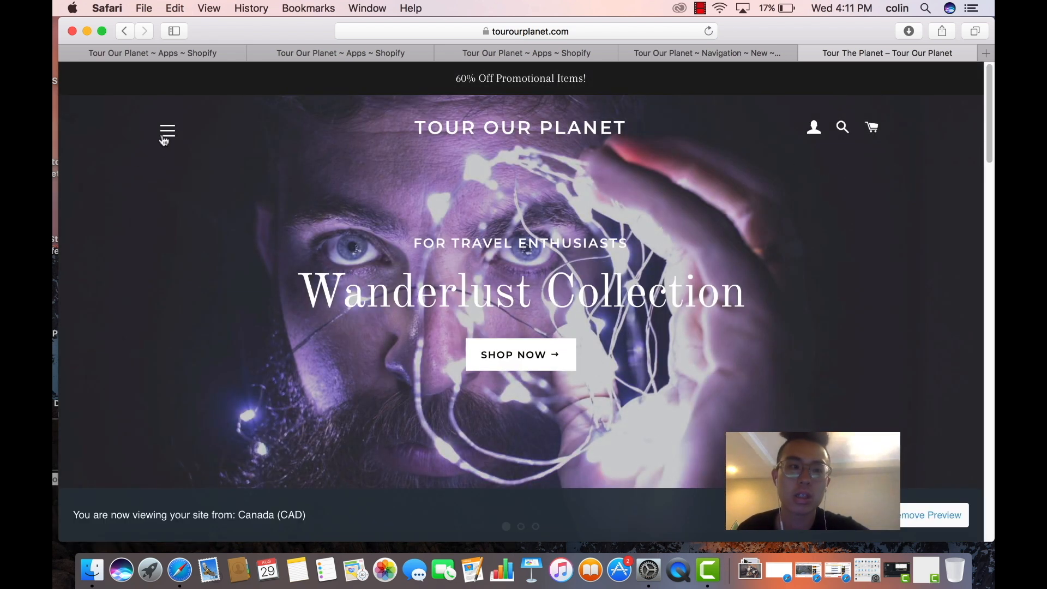
click(166, 128)
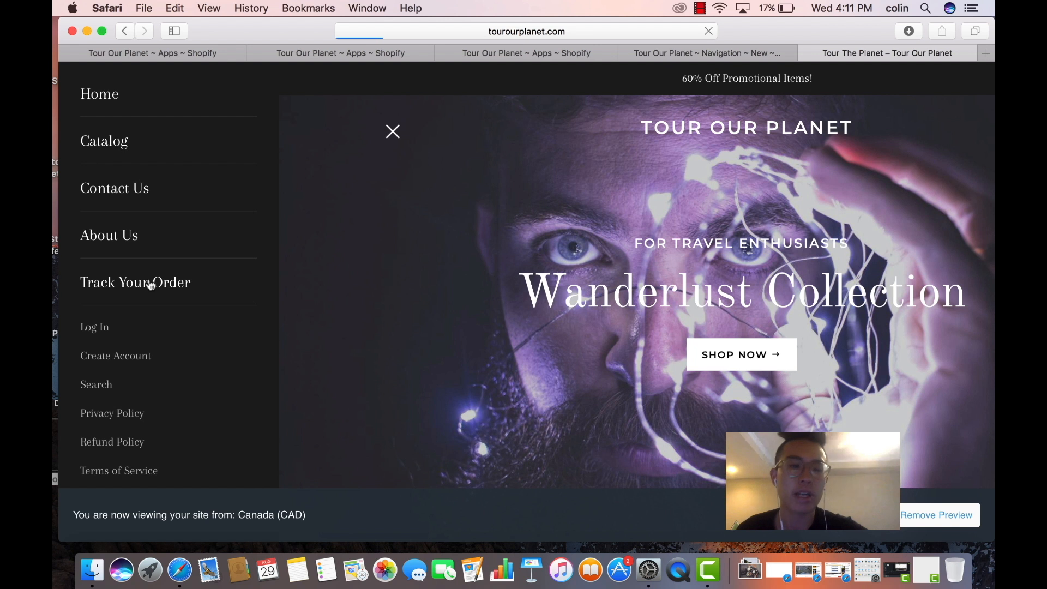
click(135, 282)
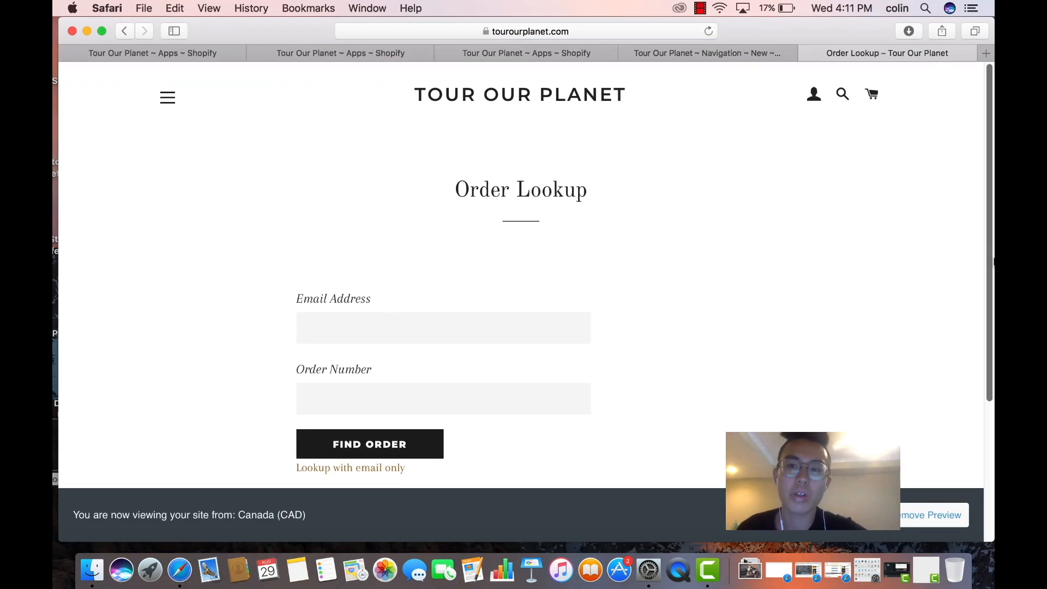
scroll(down, 3)
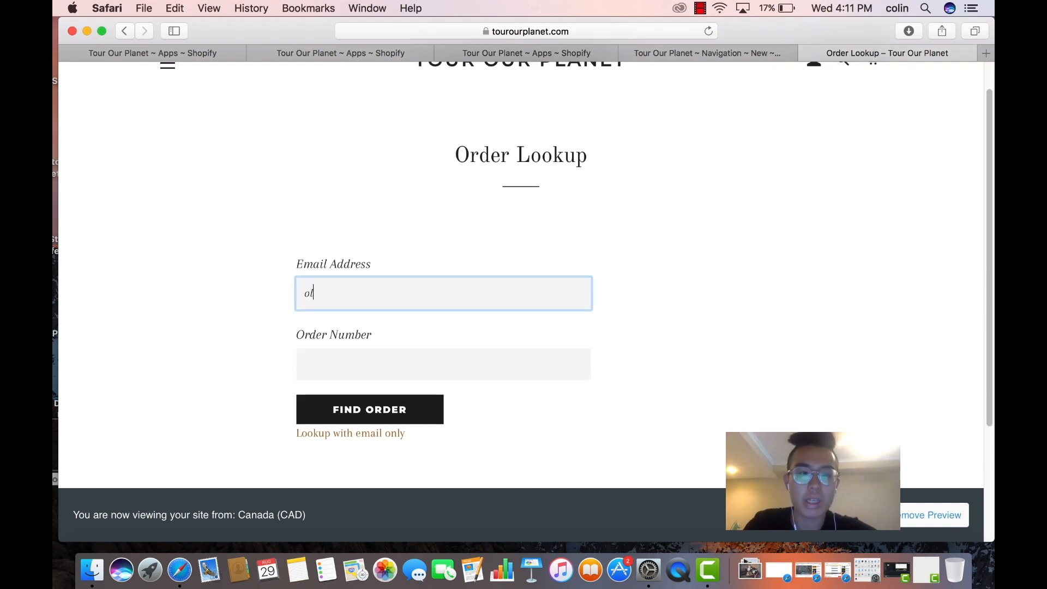
click(443, 363)
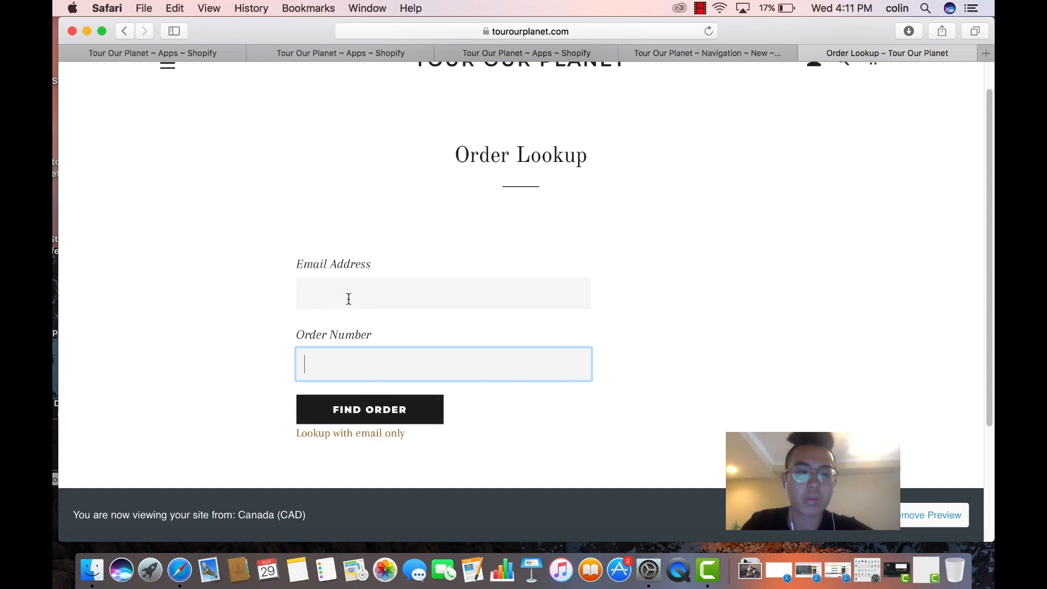
Switch between the admin Orders list, saved Main menu and storefront home page tabs
click(340, 53)
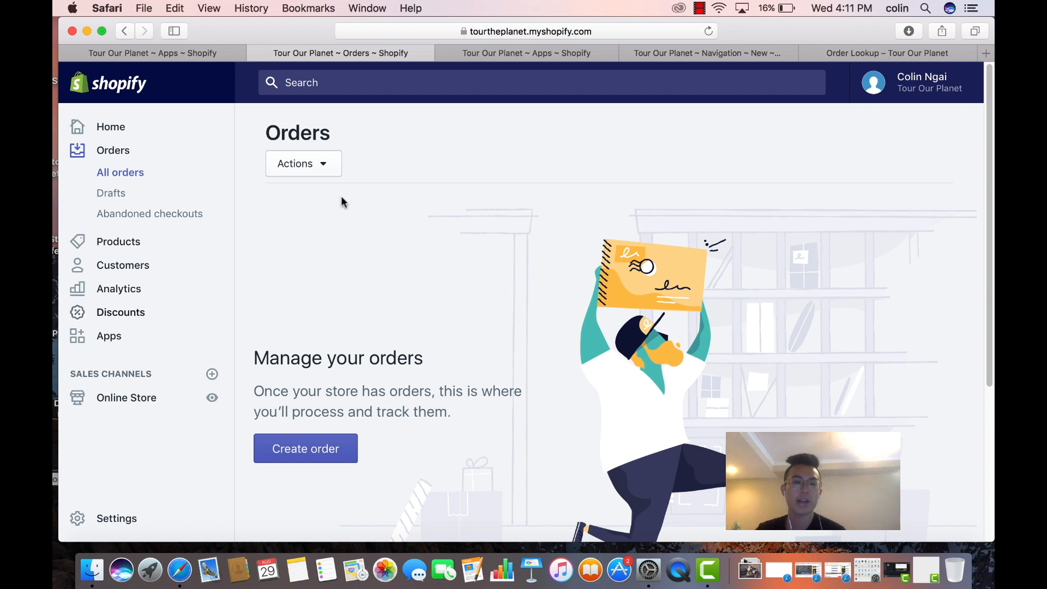
mouse_move(675, 208)
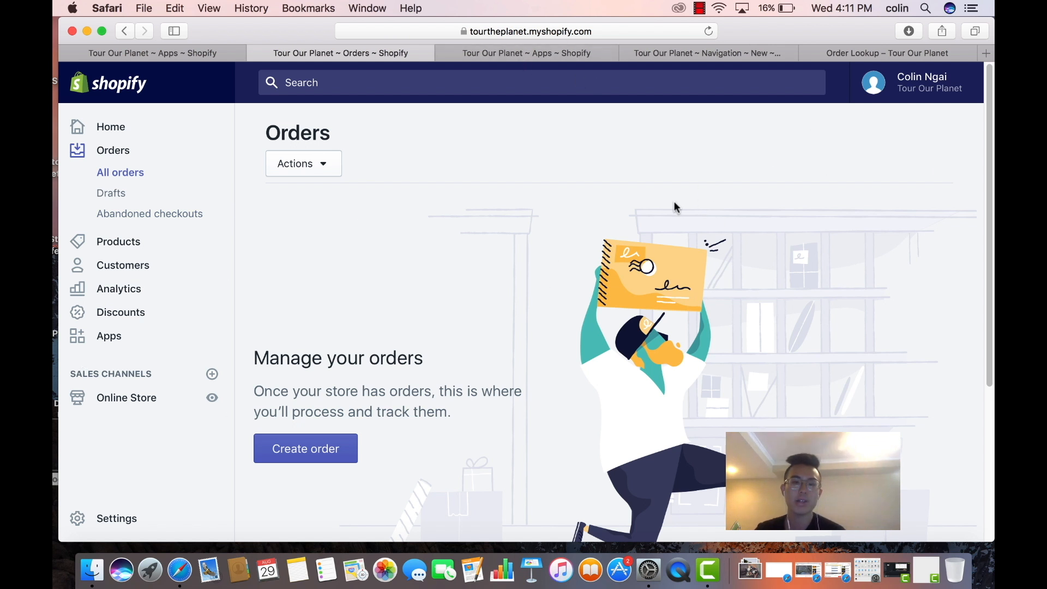
mouse_move(680, 205)
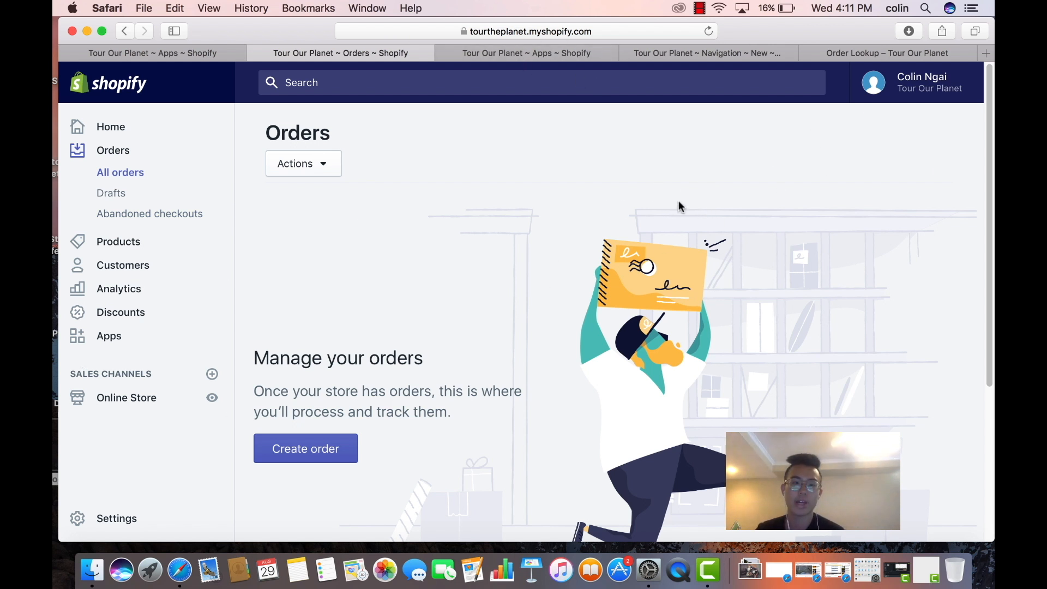
mouse_move(701, 364)
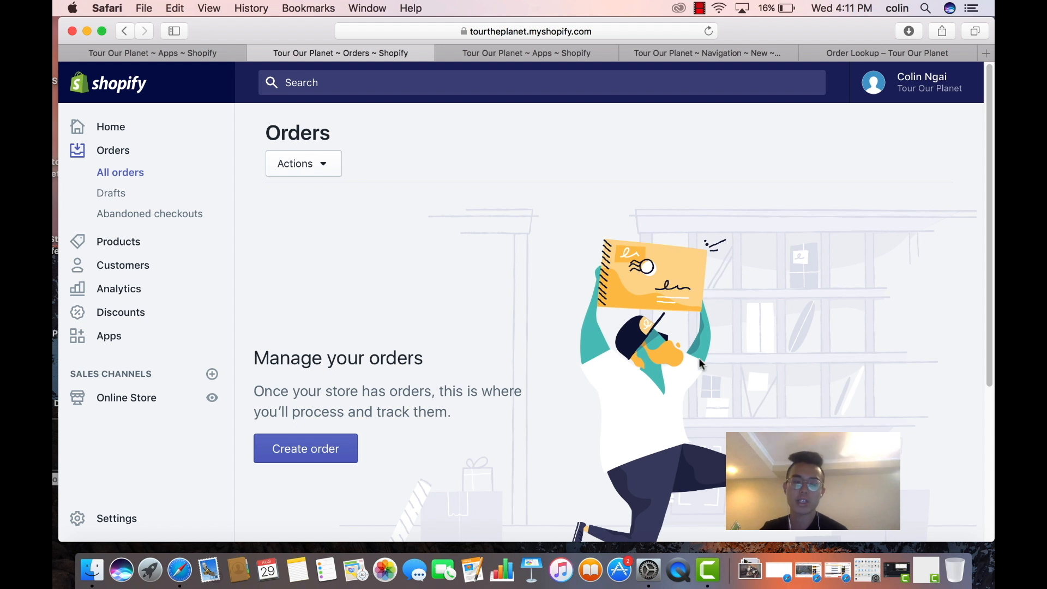
mouse_move(747, 126)
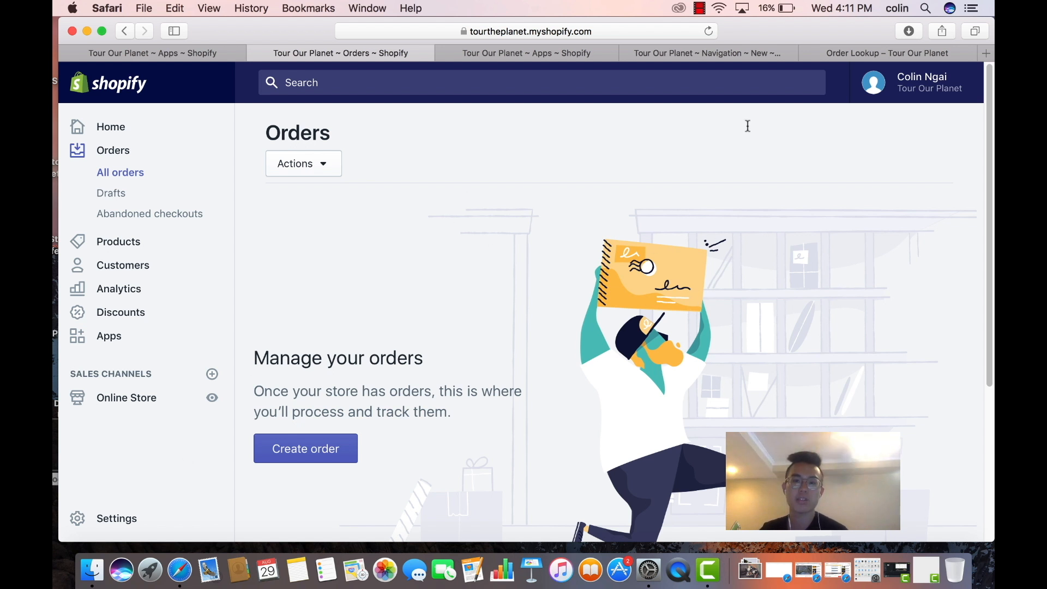
click(887, 52)
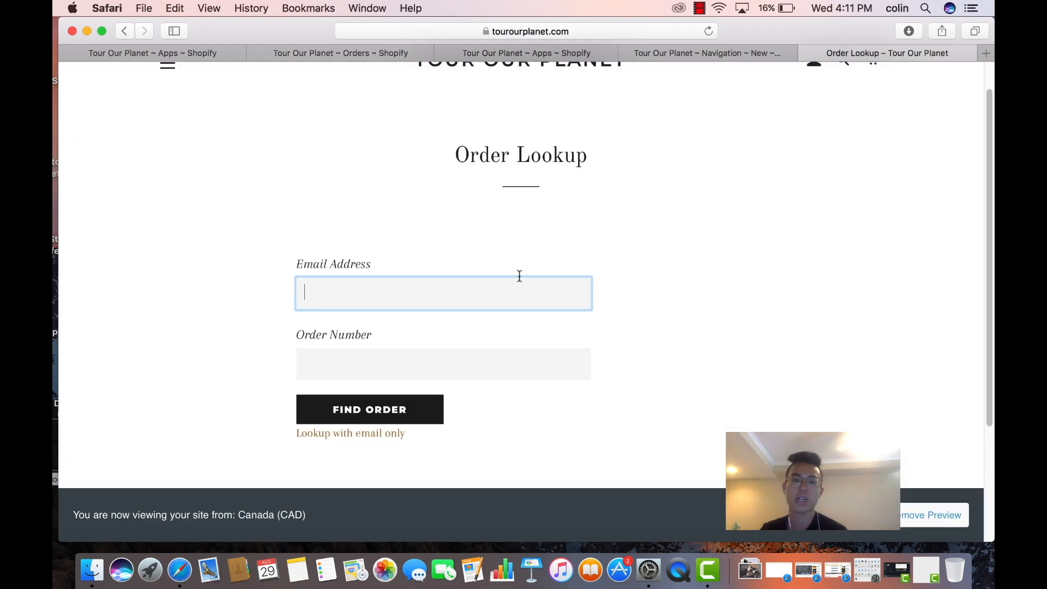
mouse_move(498, 339)
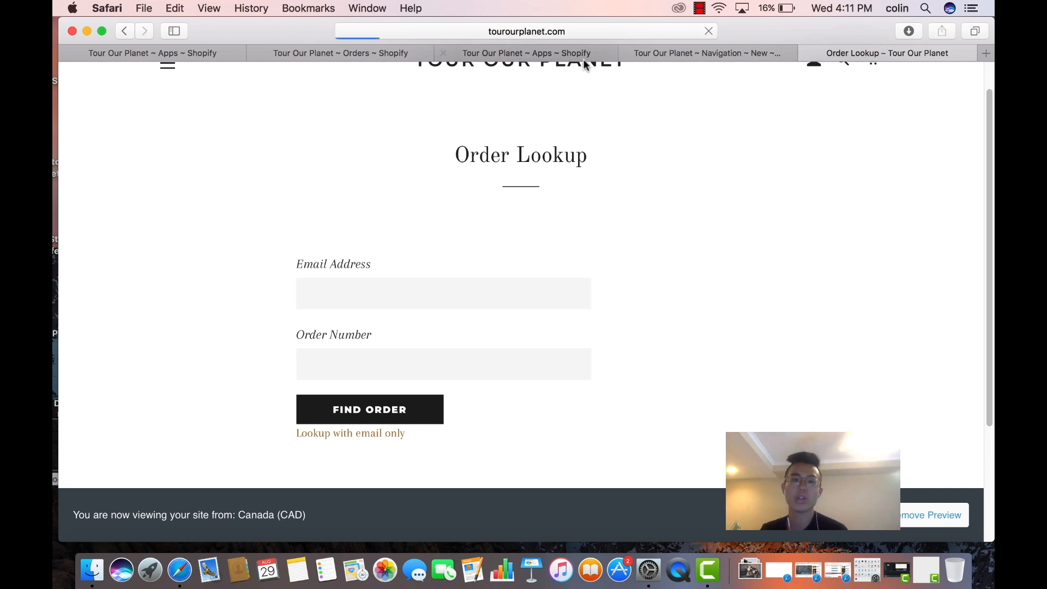
click(340, 53)
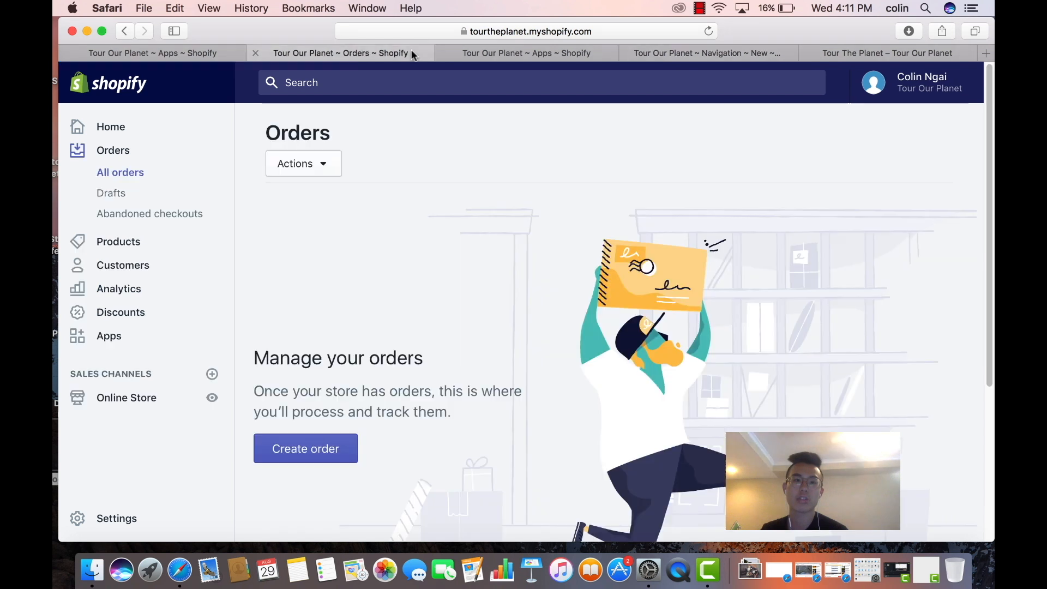
click(886, 53)
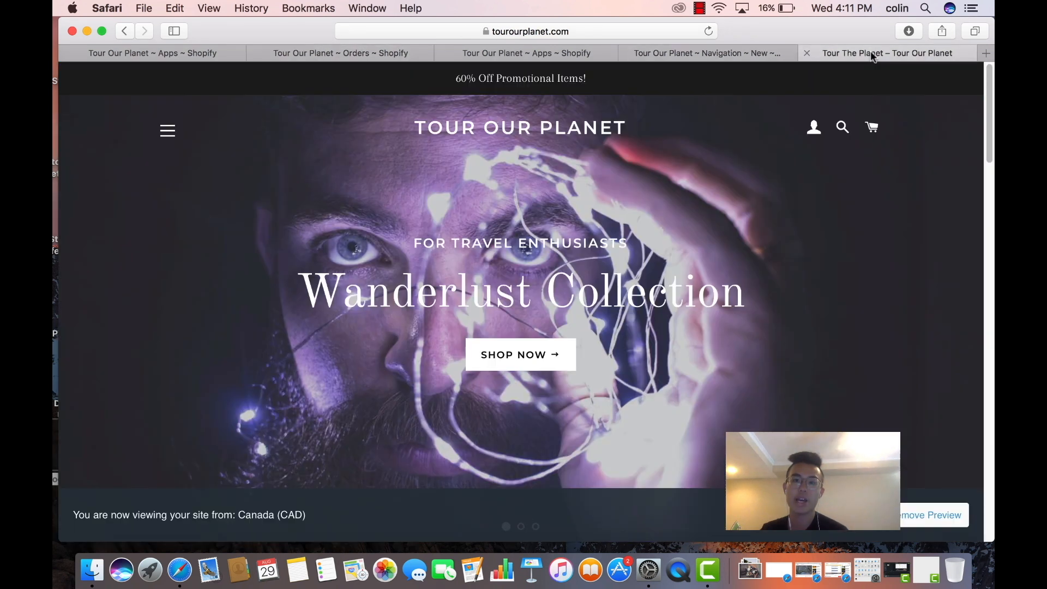
click(705, 52)
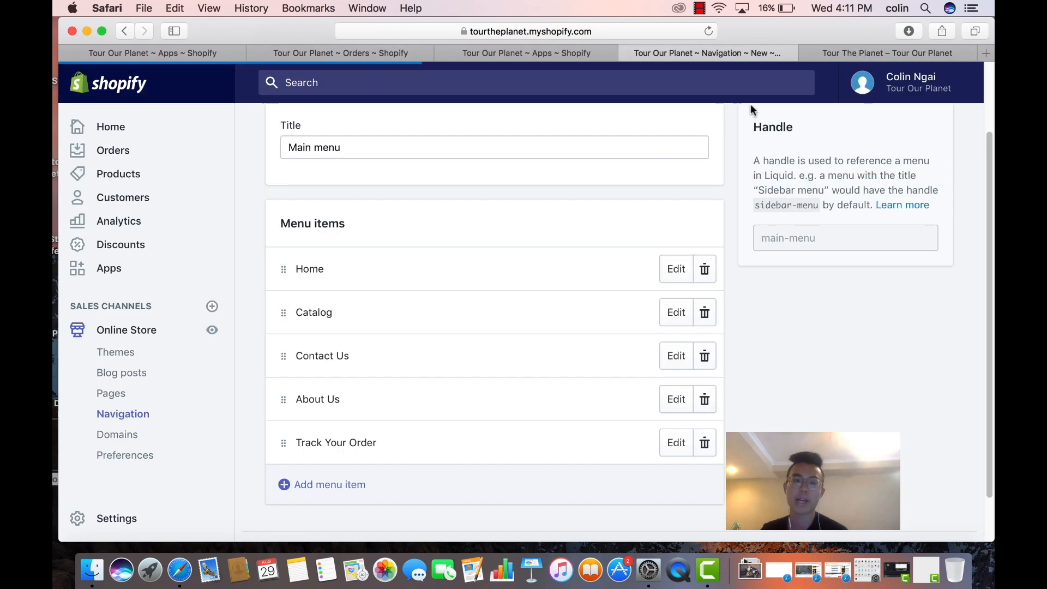
click(888, 53)
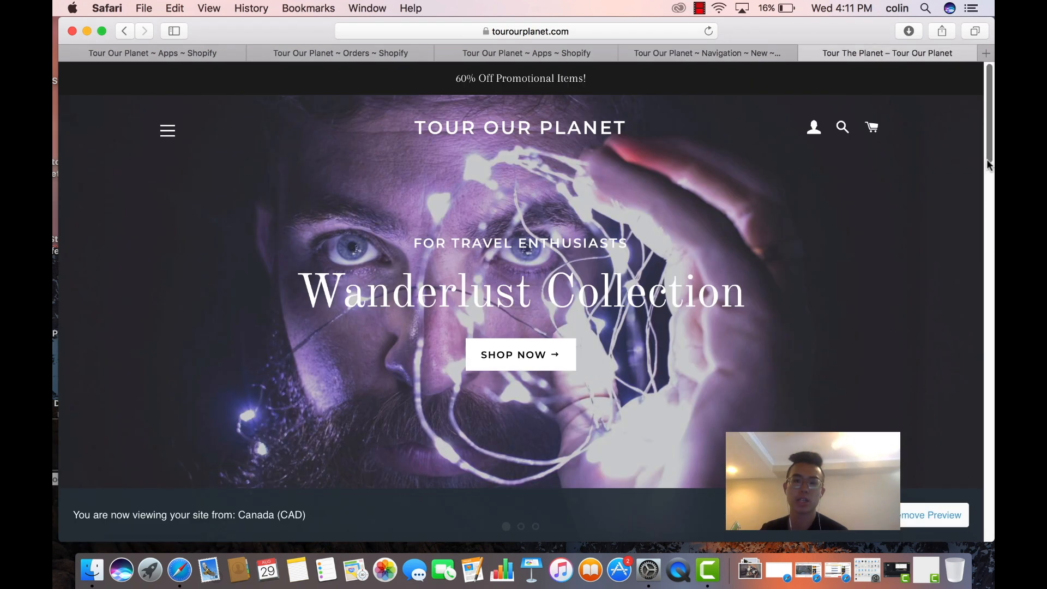
scroll(down, 3)
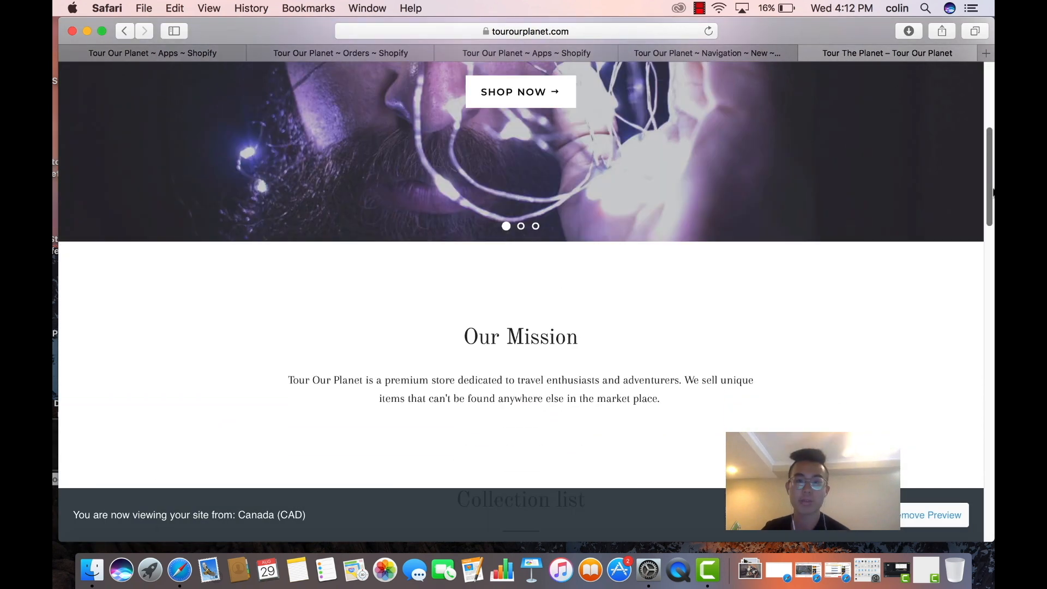
click(704, 53)
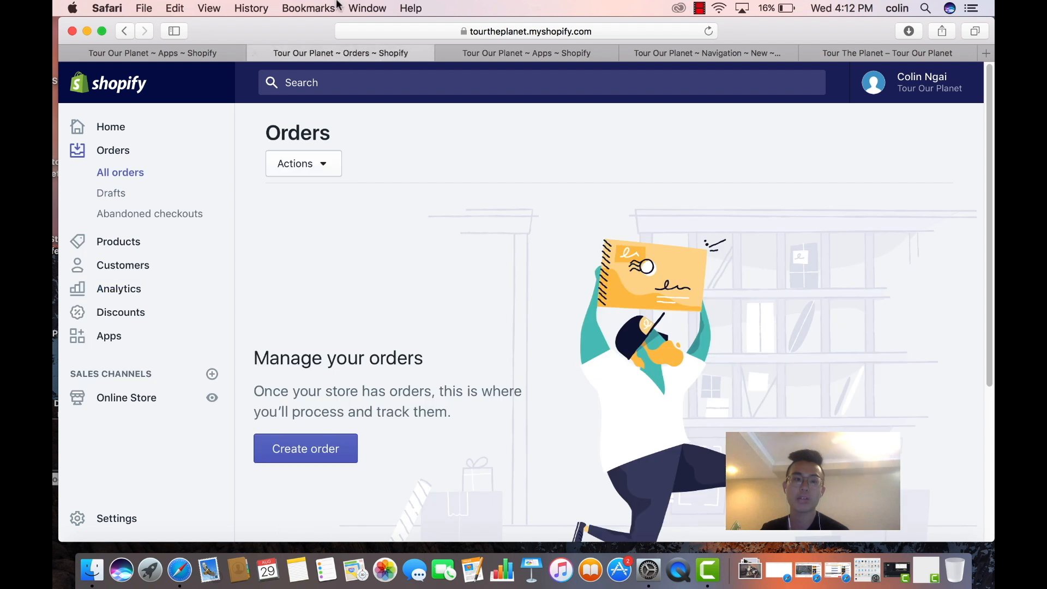
mouse_move(252, 208)
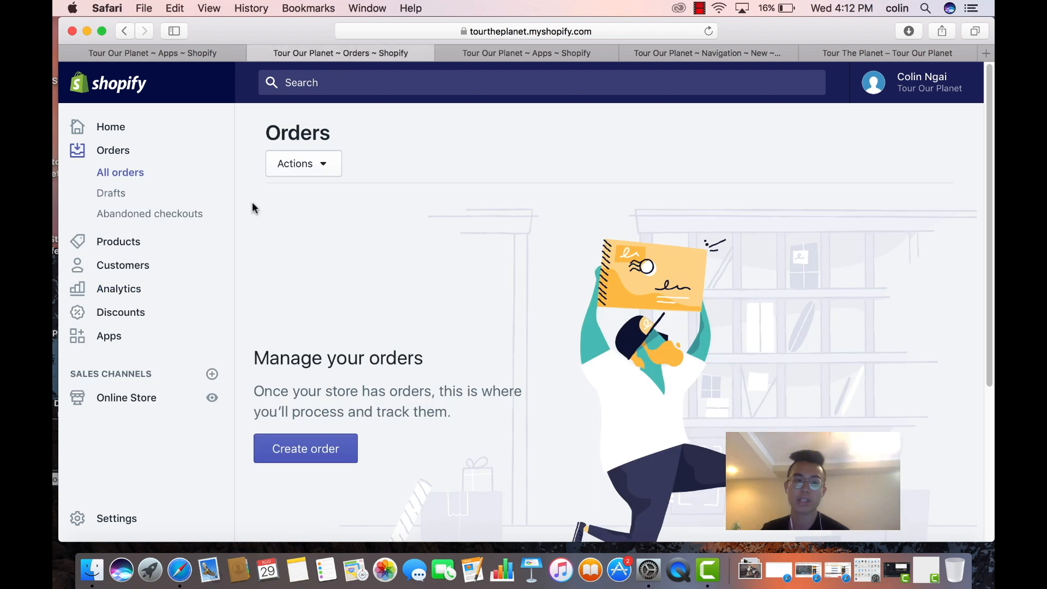
mouse_move(593, 60)
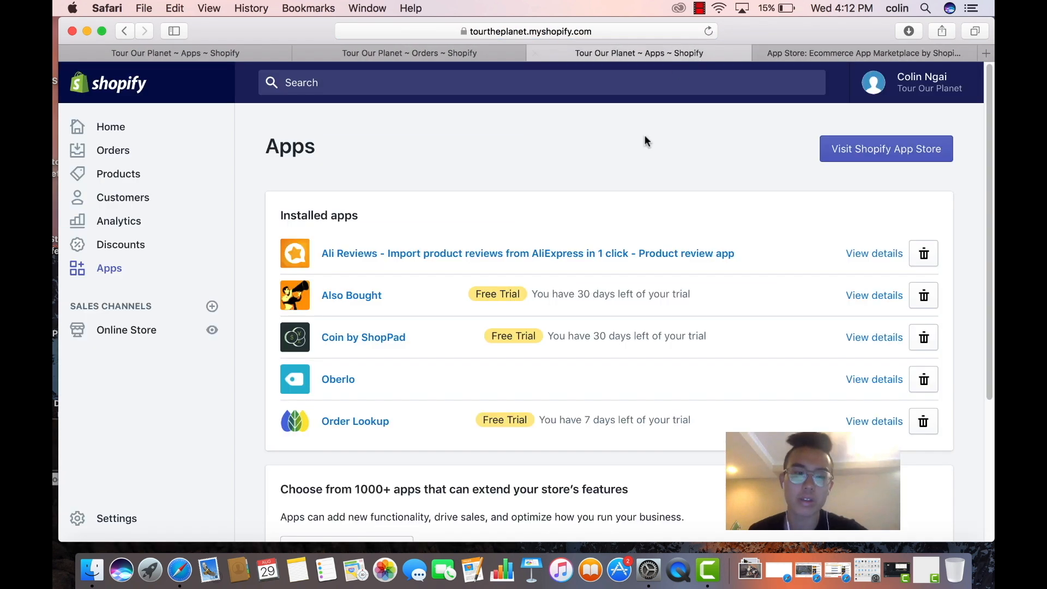
mouse_move(363, 185)
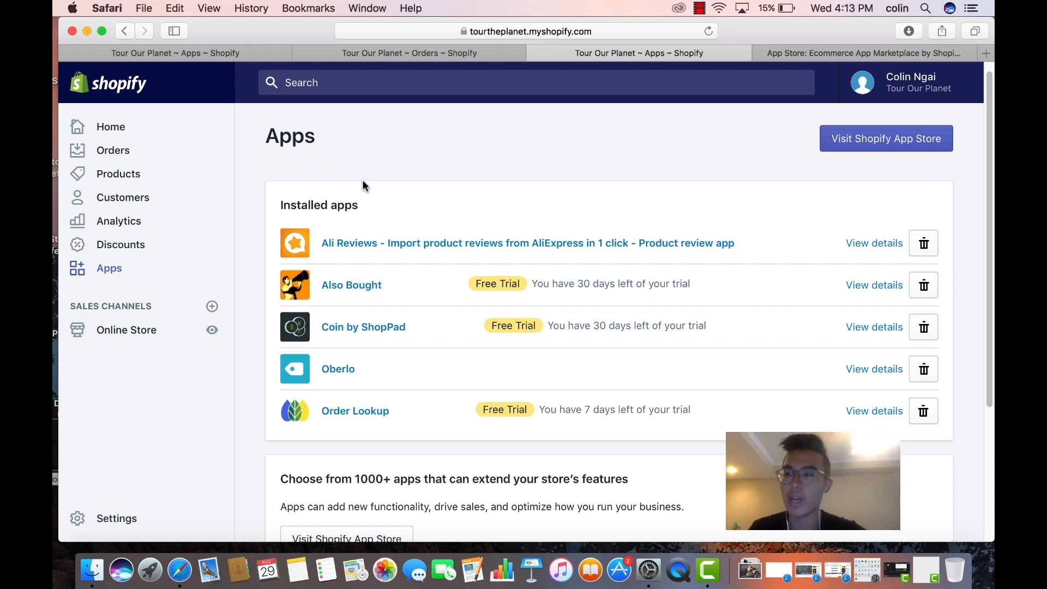
mouse_move(747, 199)
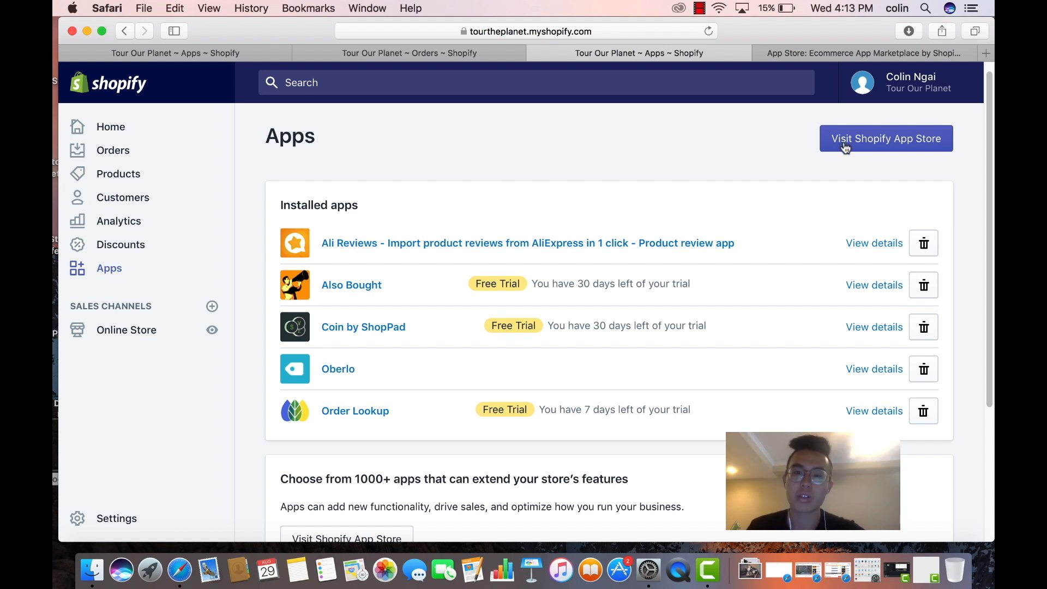
Search the Shopify App Store for 'upsell bundles' and view the Upsell Bundles - Bundle Products listing
click(886, 138)
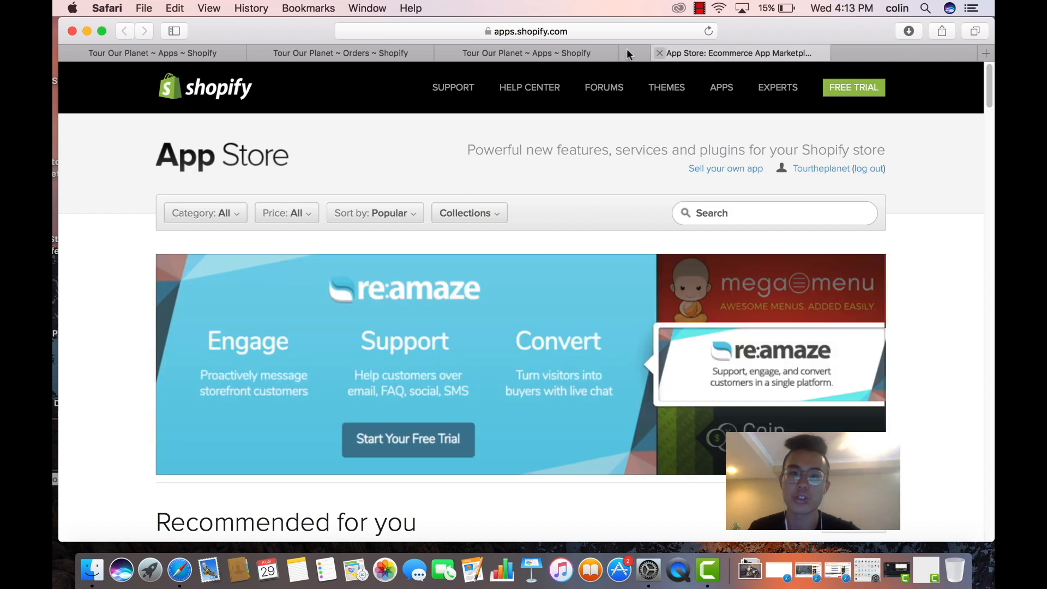
text(upe)
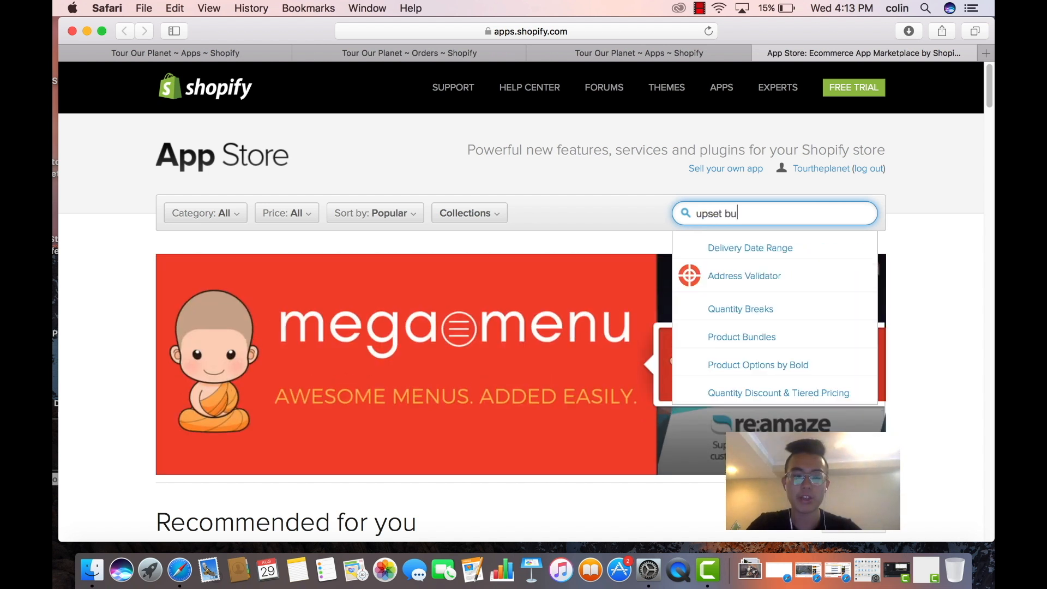
text(ndles)
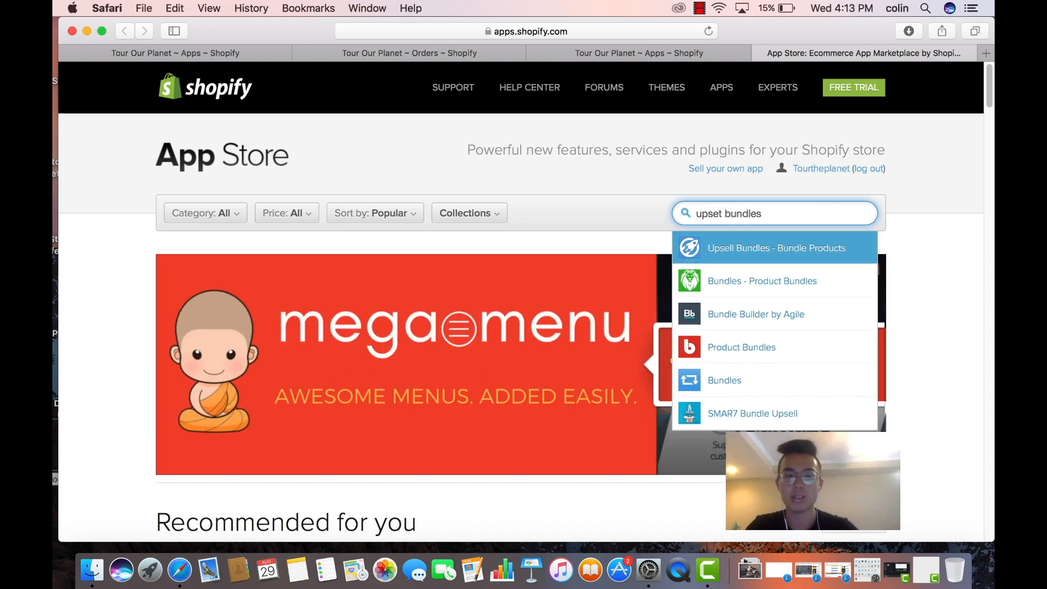
click(775, 247)
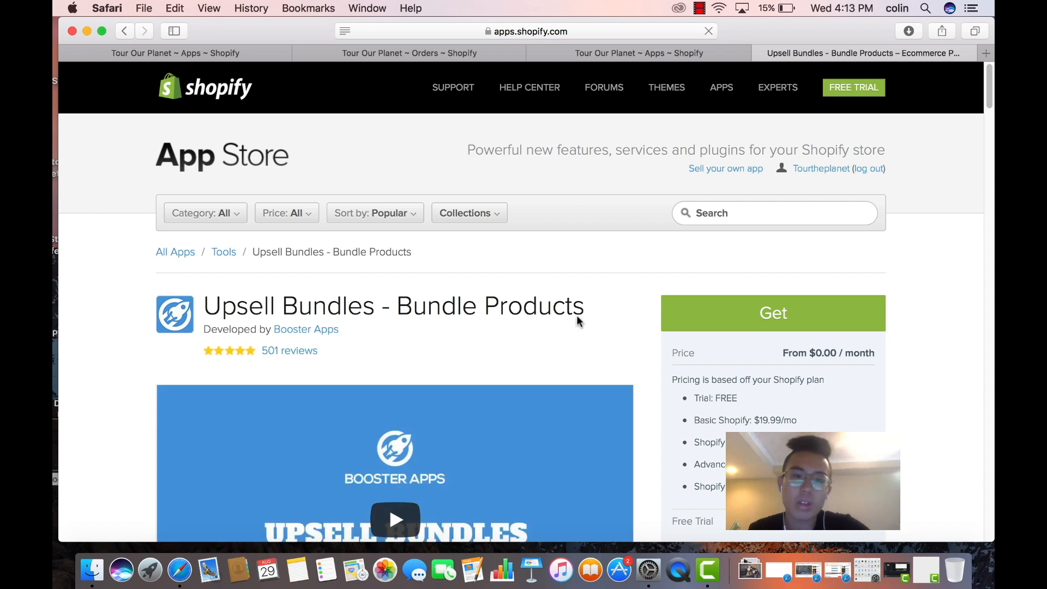
scroll(down, 3)
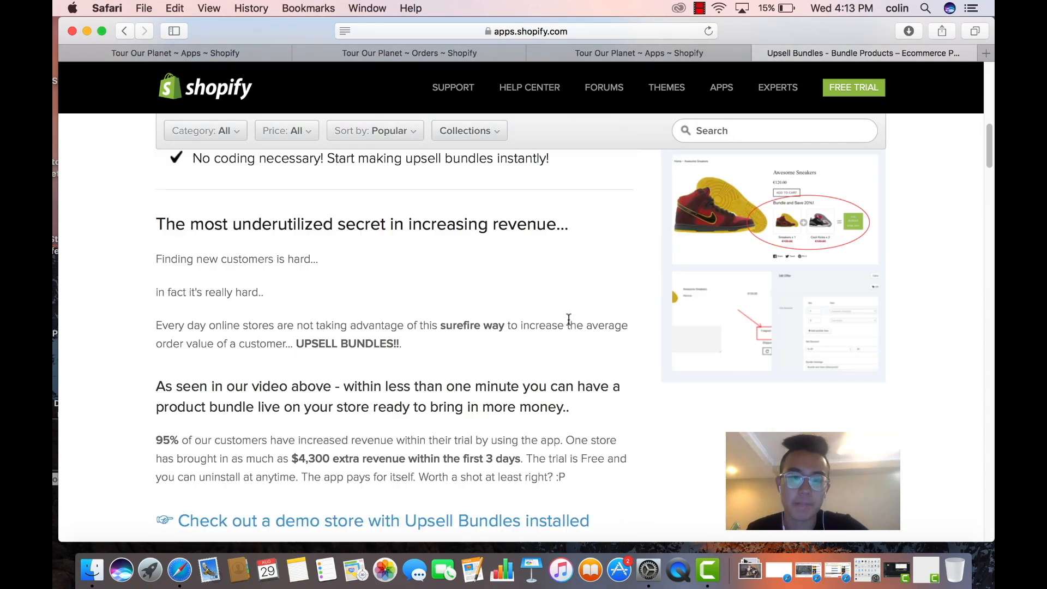
scroll(up, 3)
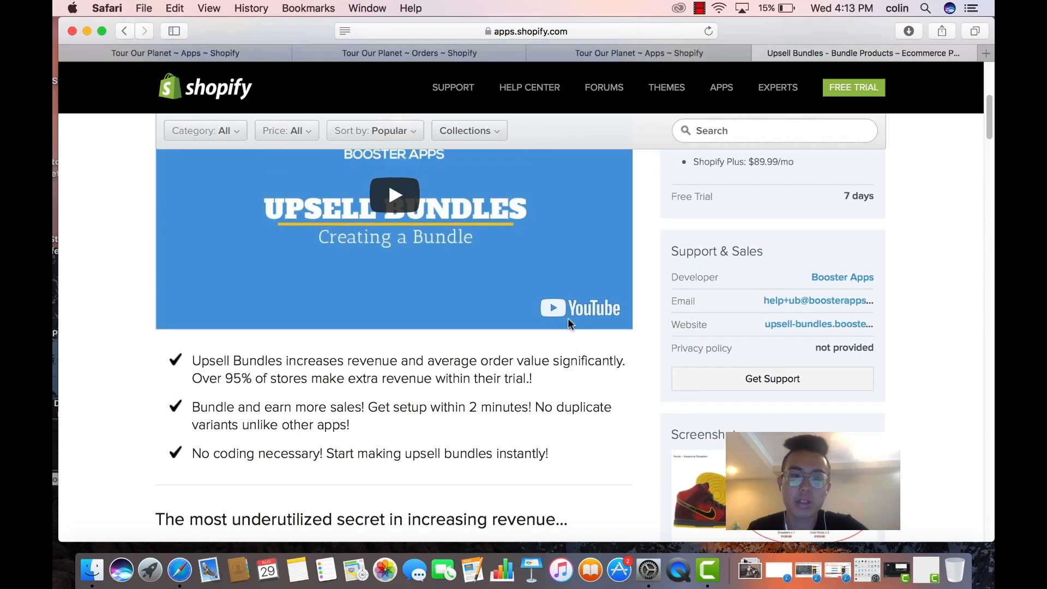
scroll(up, 3)
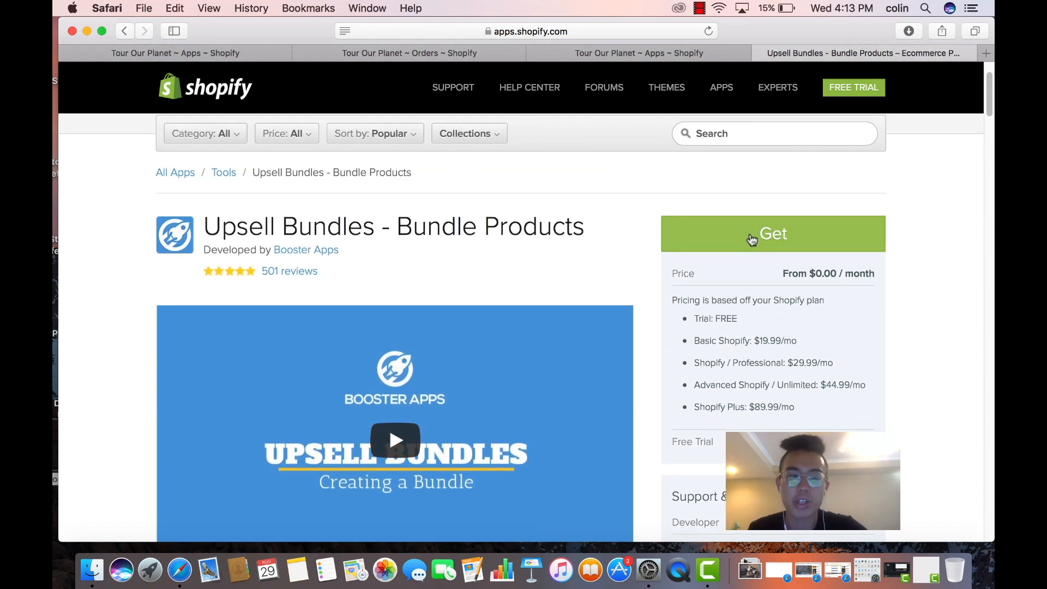
Get Upsell Bundles and approve its requested permissions to install the app
click(773, 234)
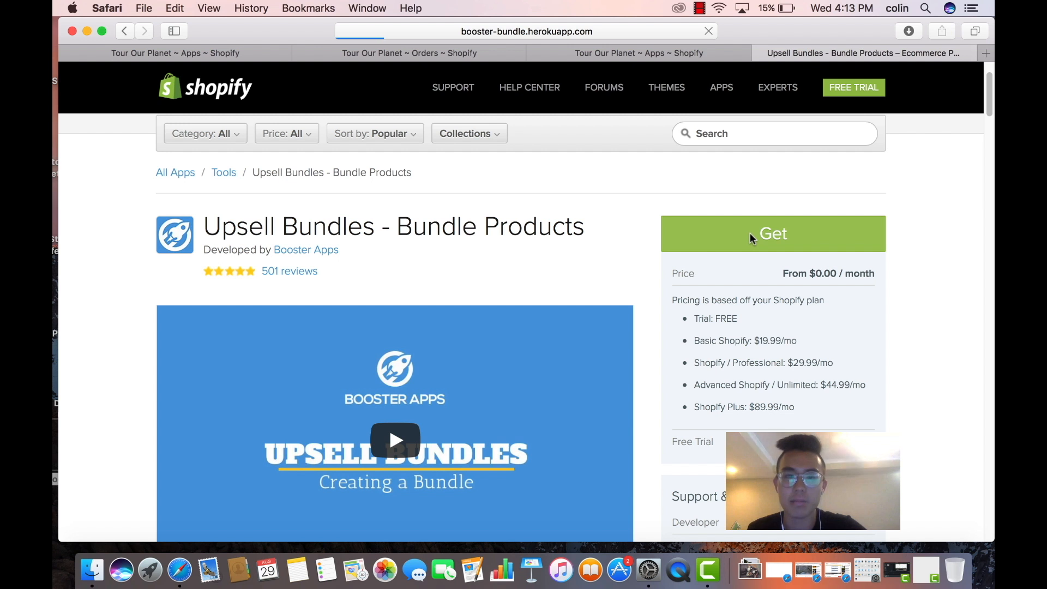
click(772, 232)
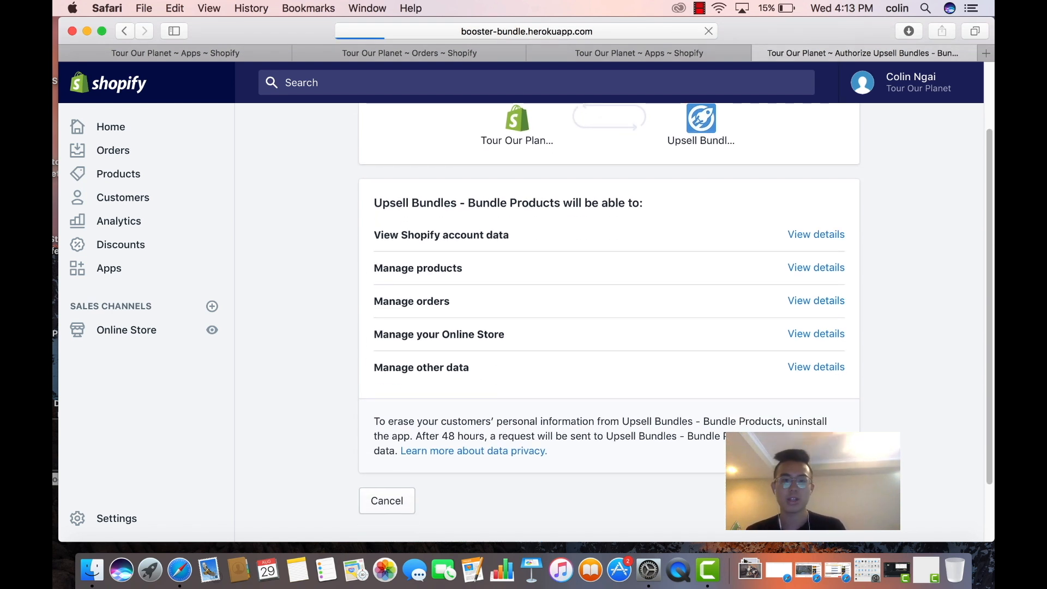
click(386, 501)
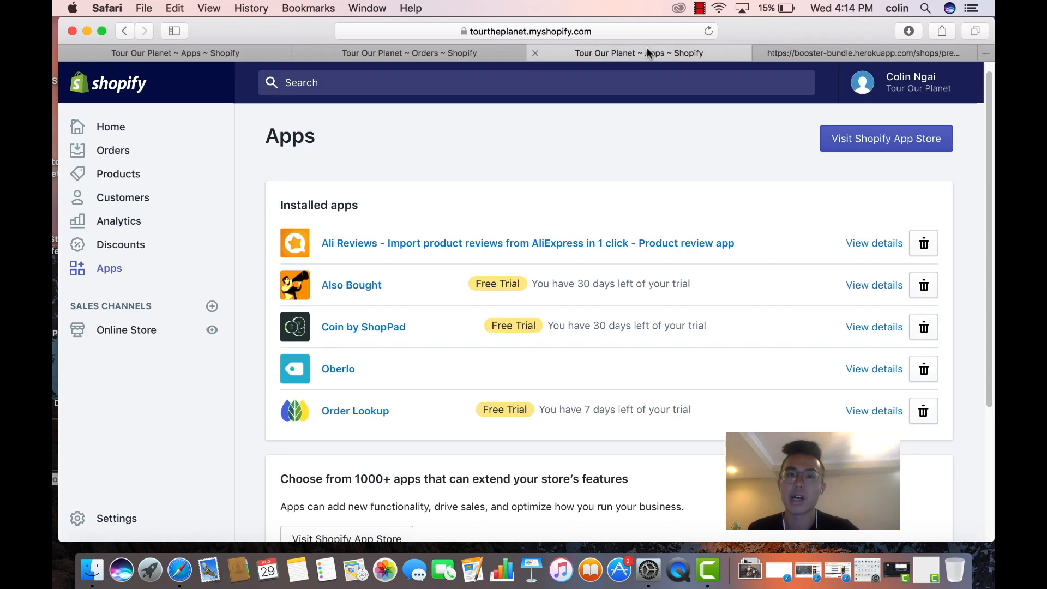
mouse_move(708, 56)
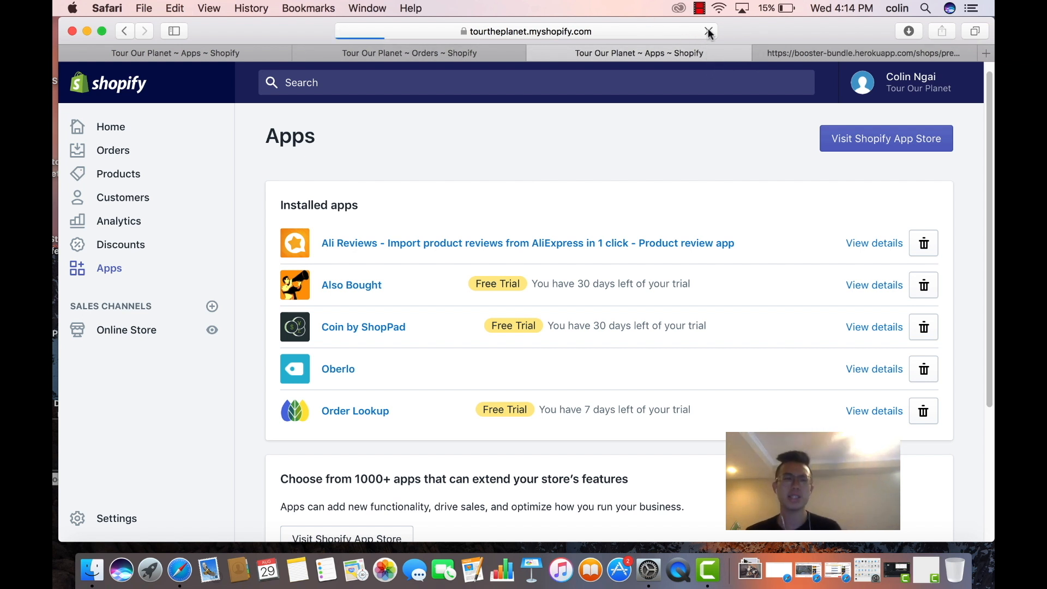
Reload the blank Upsell Bundles app page, then confirm it appears under installed Apps
click(708, 32)
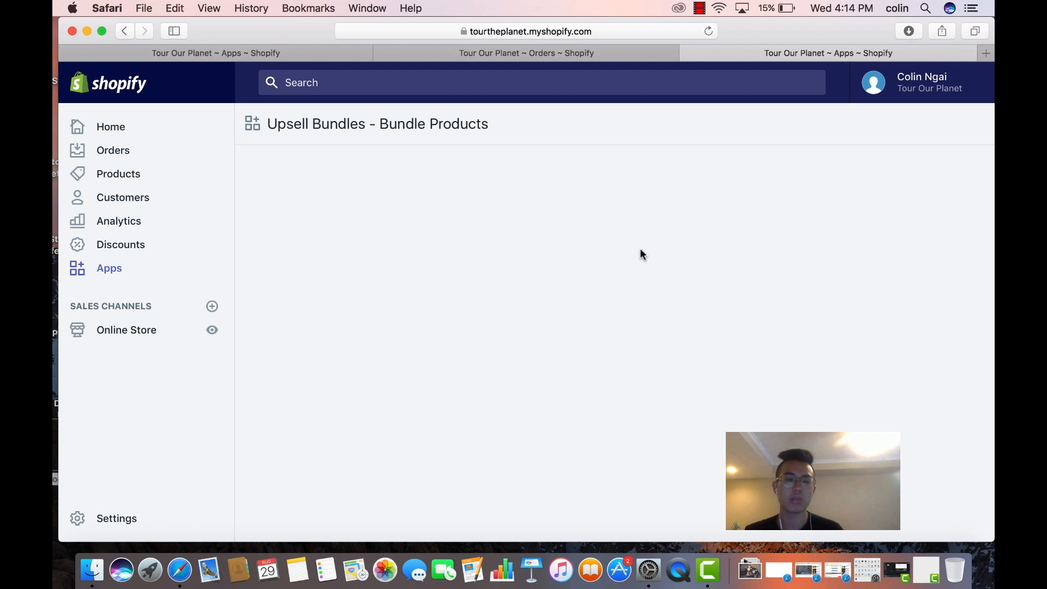
mouse_move(71, 265)
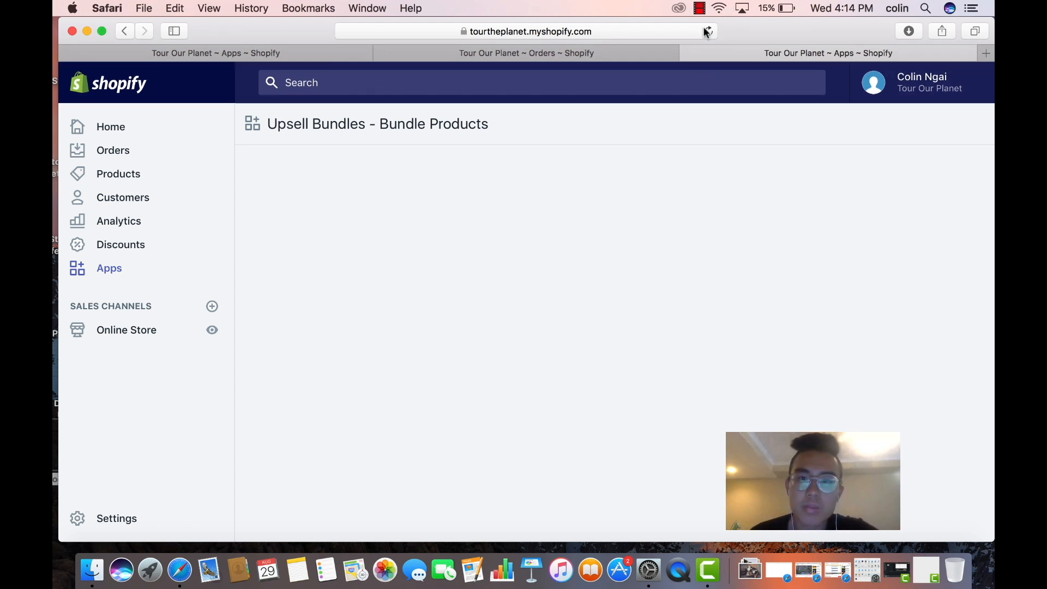
click(707, 32)
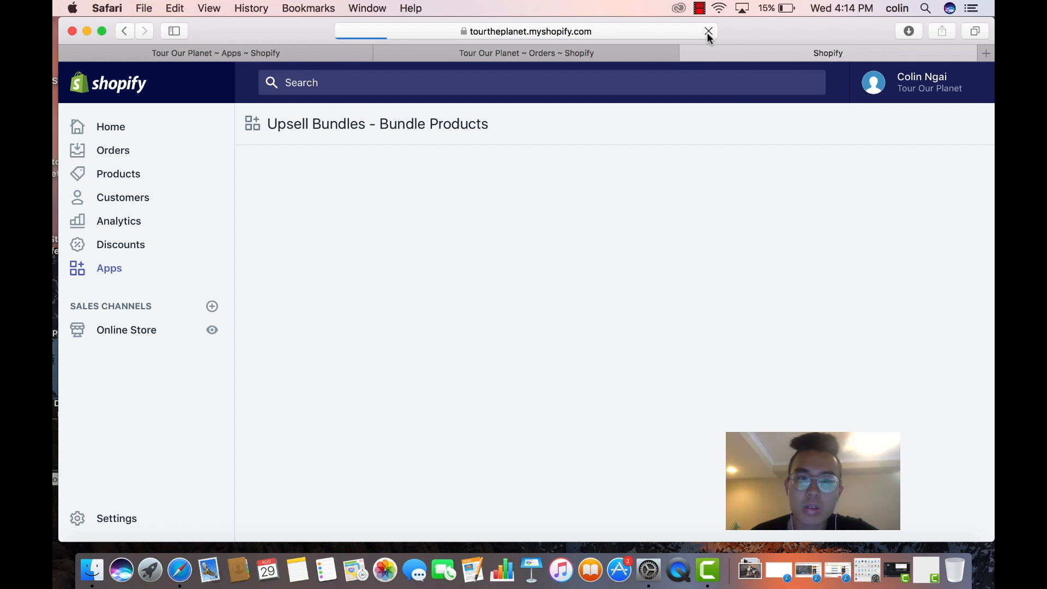
click(709, 32)
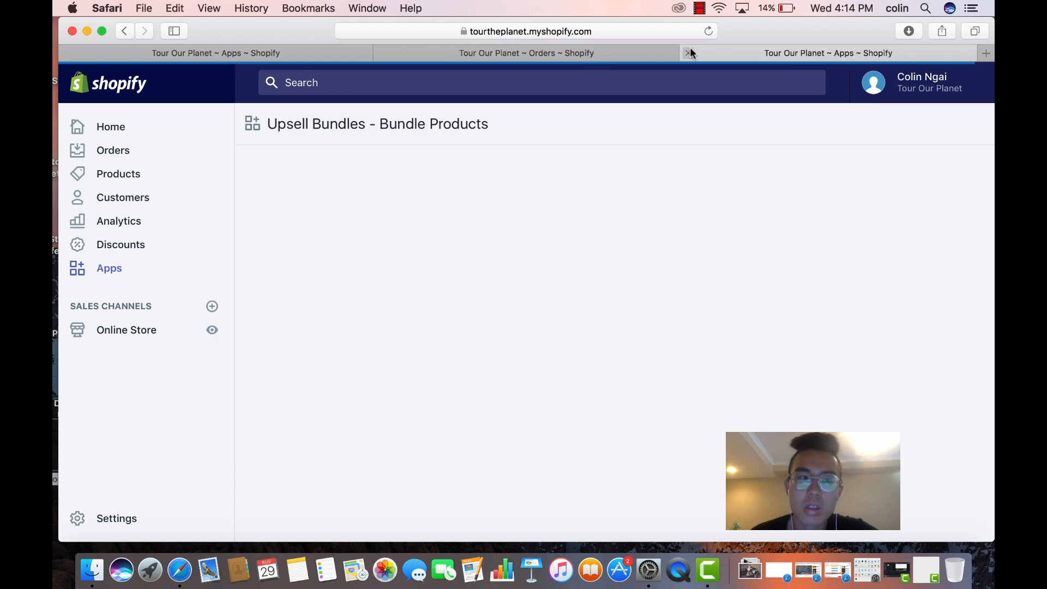
mouse_move(683, 174)
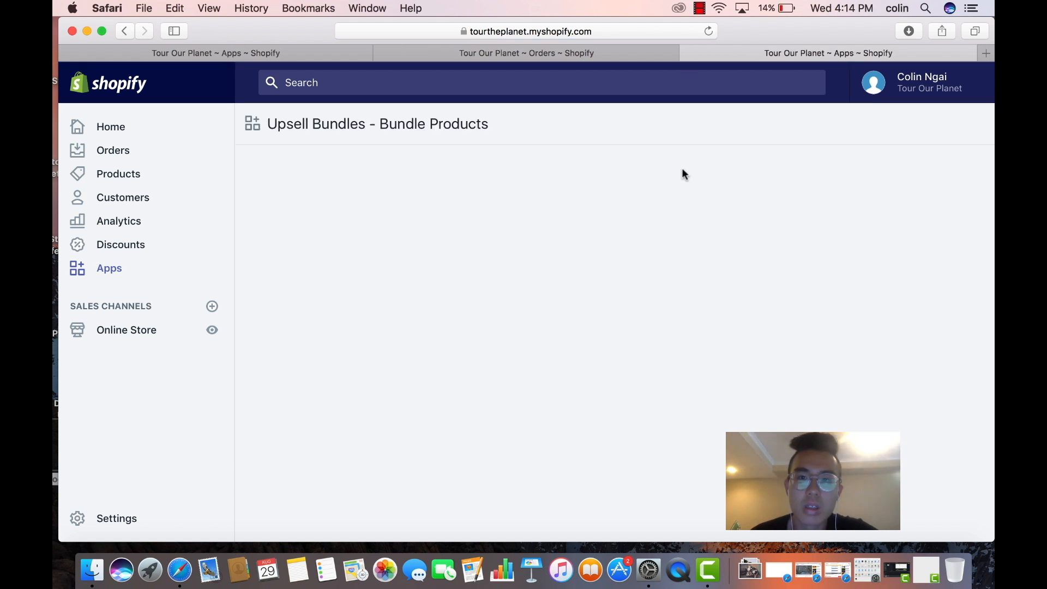
mouse_move(365, 269)
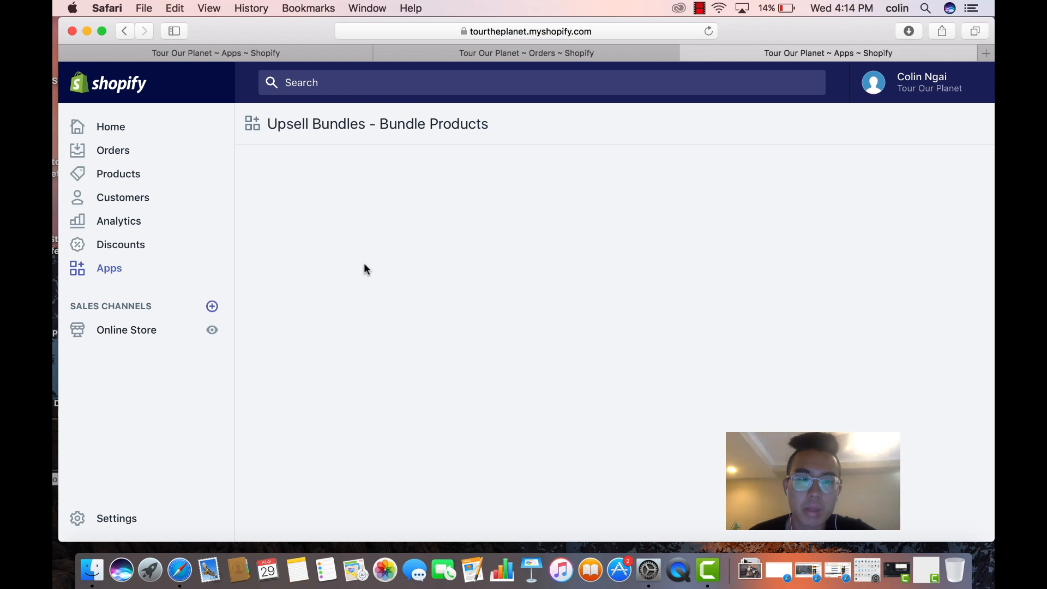
click(525, 53)
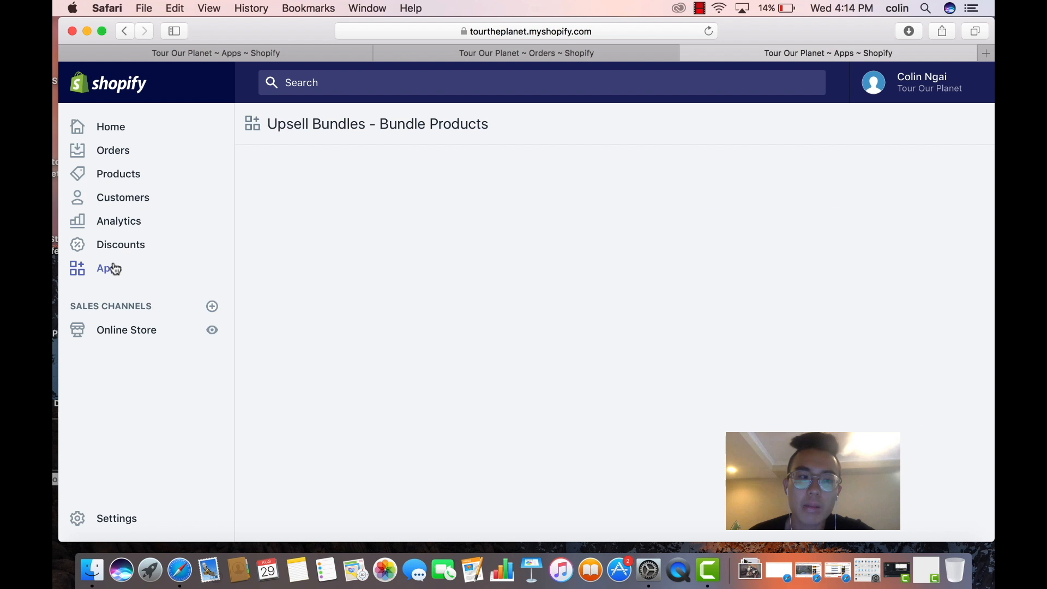
click(109, 267)
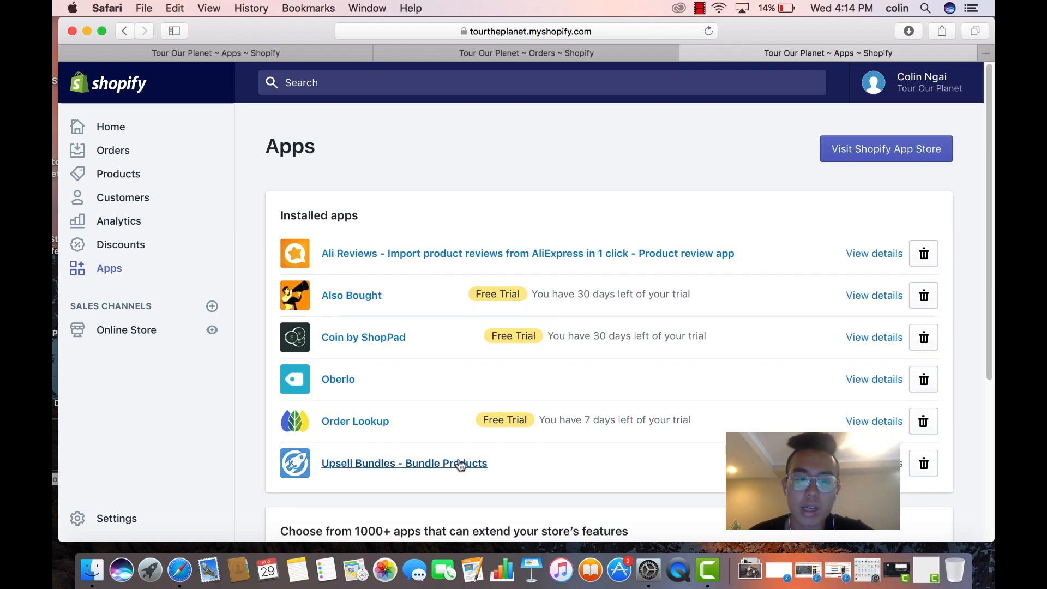
mouse_move(398, 199)
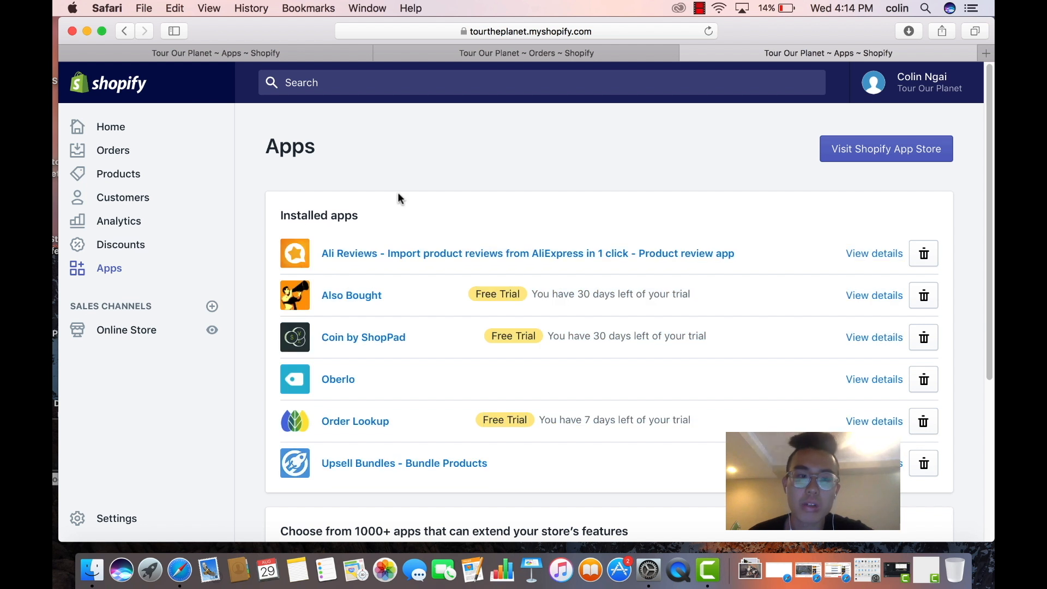
mouse_move(539, 504)
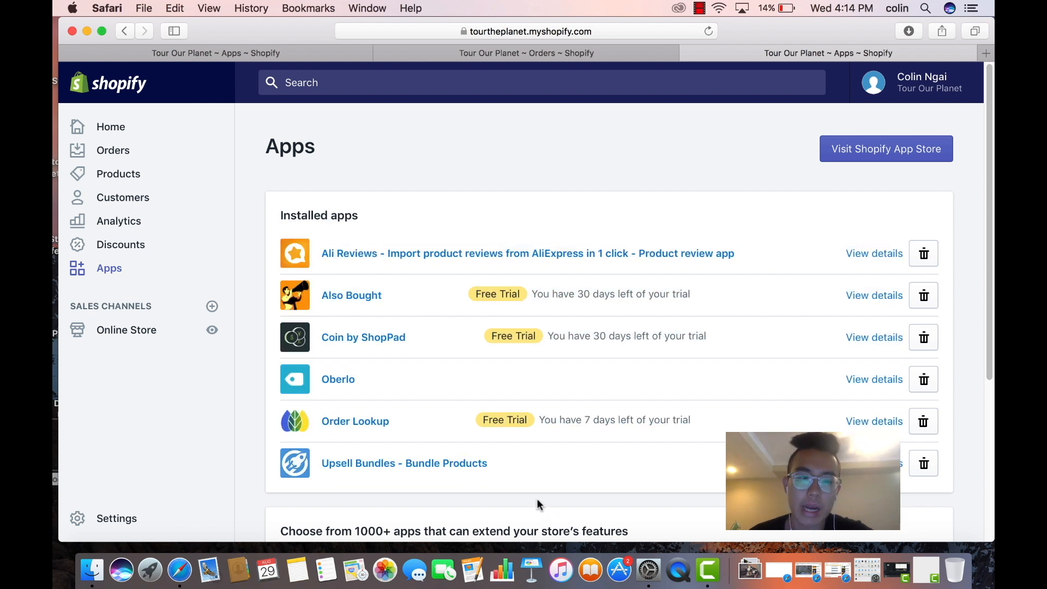